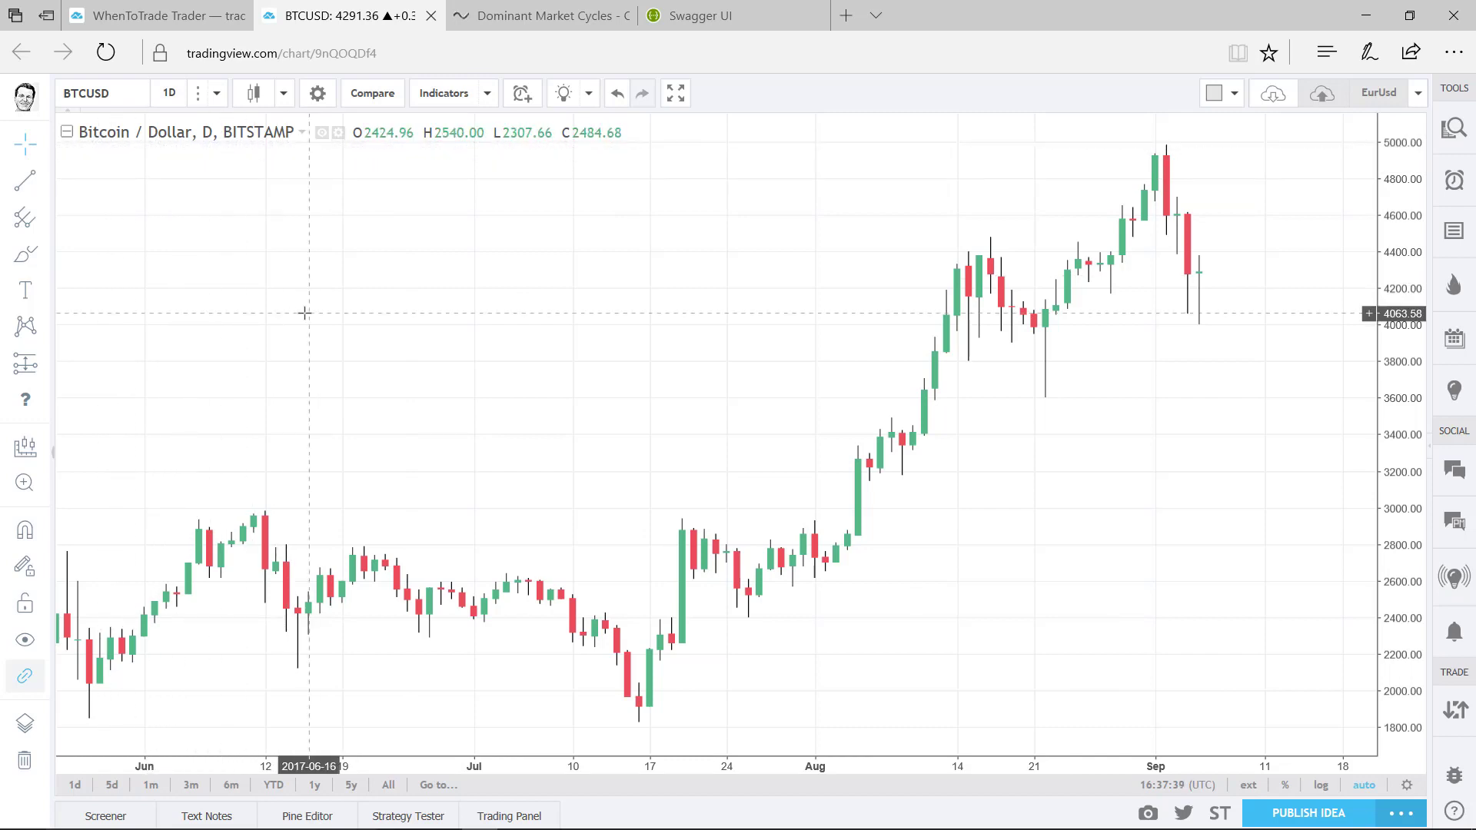
{"action": "mouse_move", "coordinate": [383, 195]}
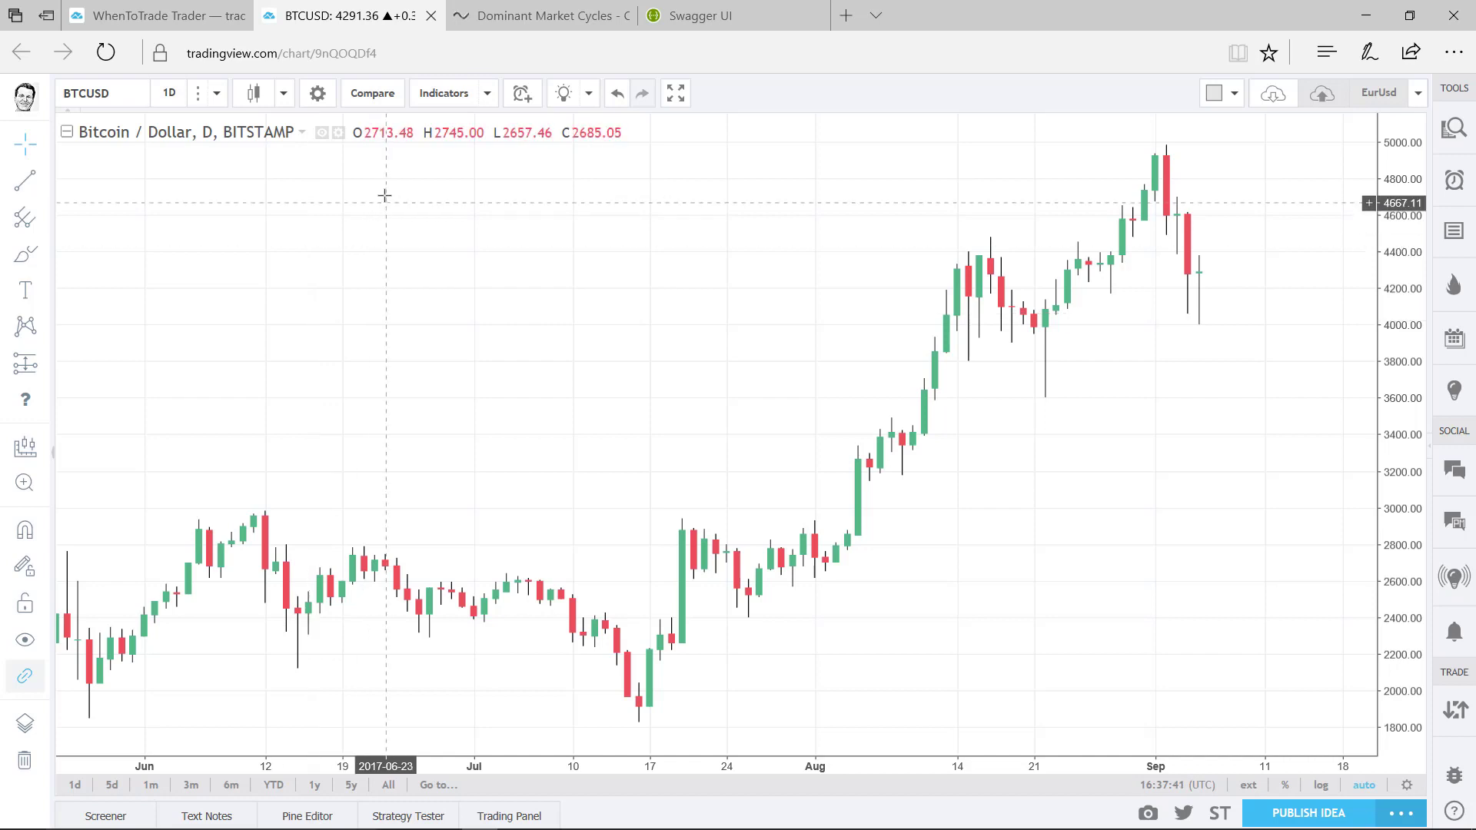
{"action": "mouse_move", "coordinate": [436, 93]}
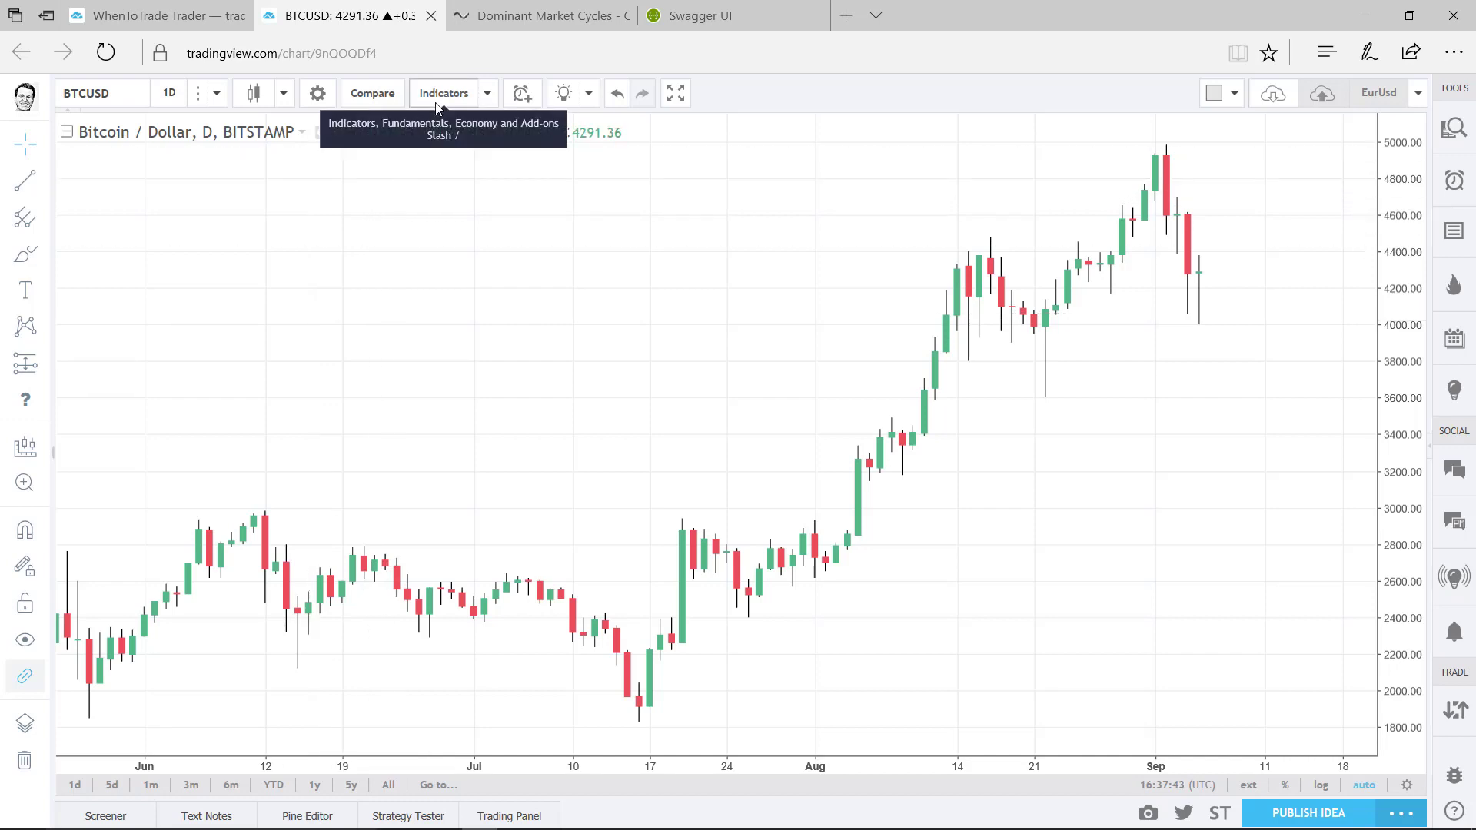
Search indicators for 'RSI' and add the public RSI cyclic smoothed study, showing cRSI (20).
{"action": "left_click", "coordinate": [444, 92]}
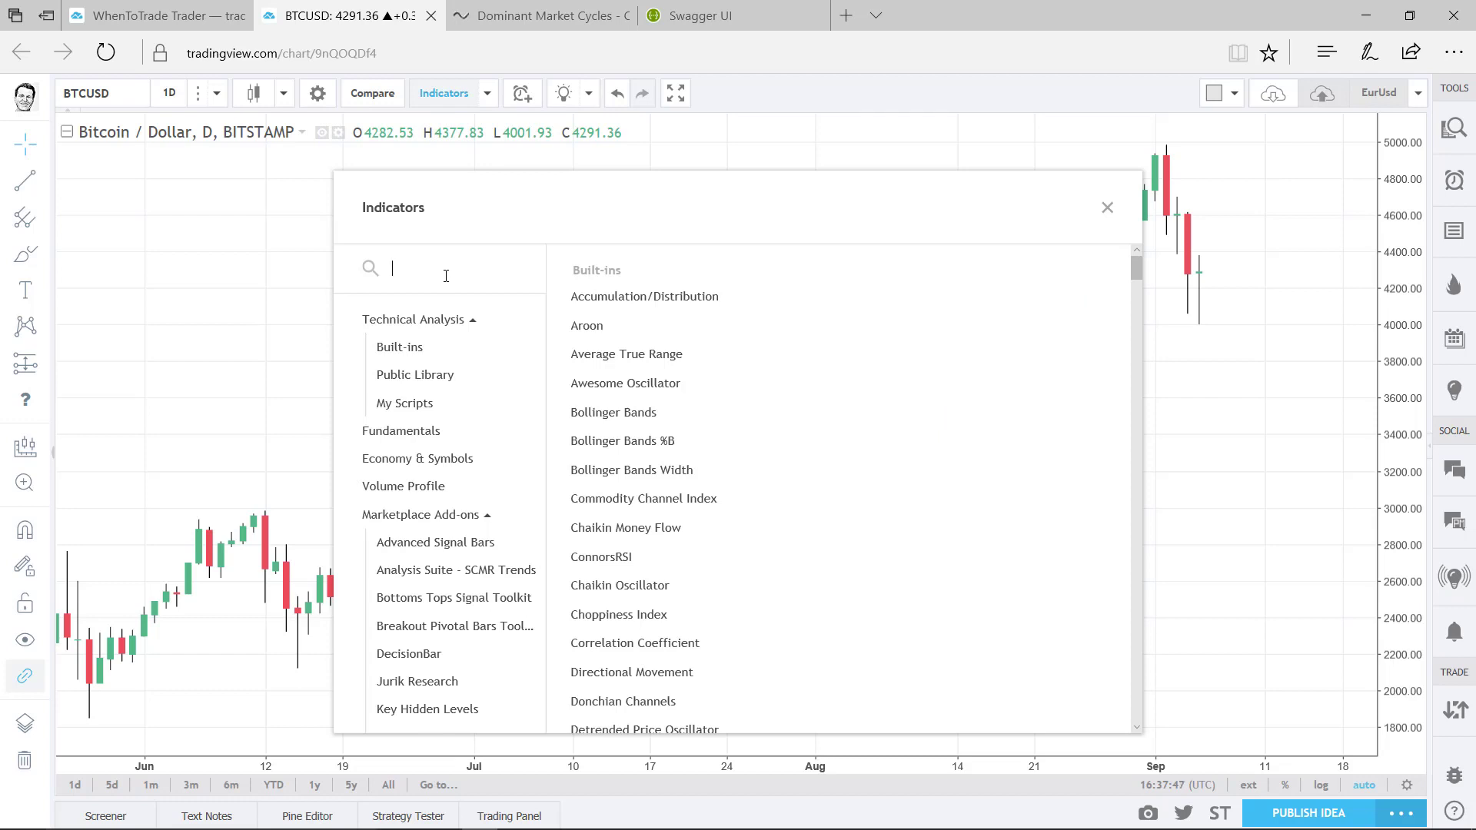
{"action": "type", "text": "RSI cyclic"}
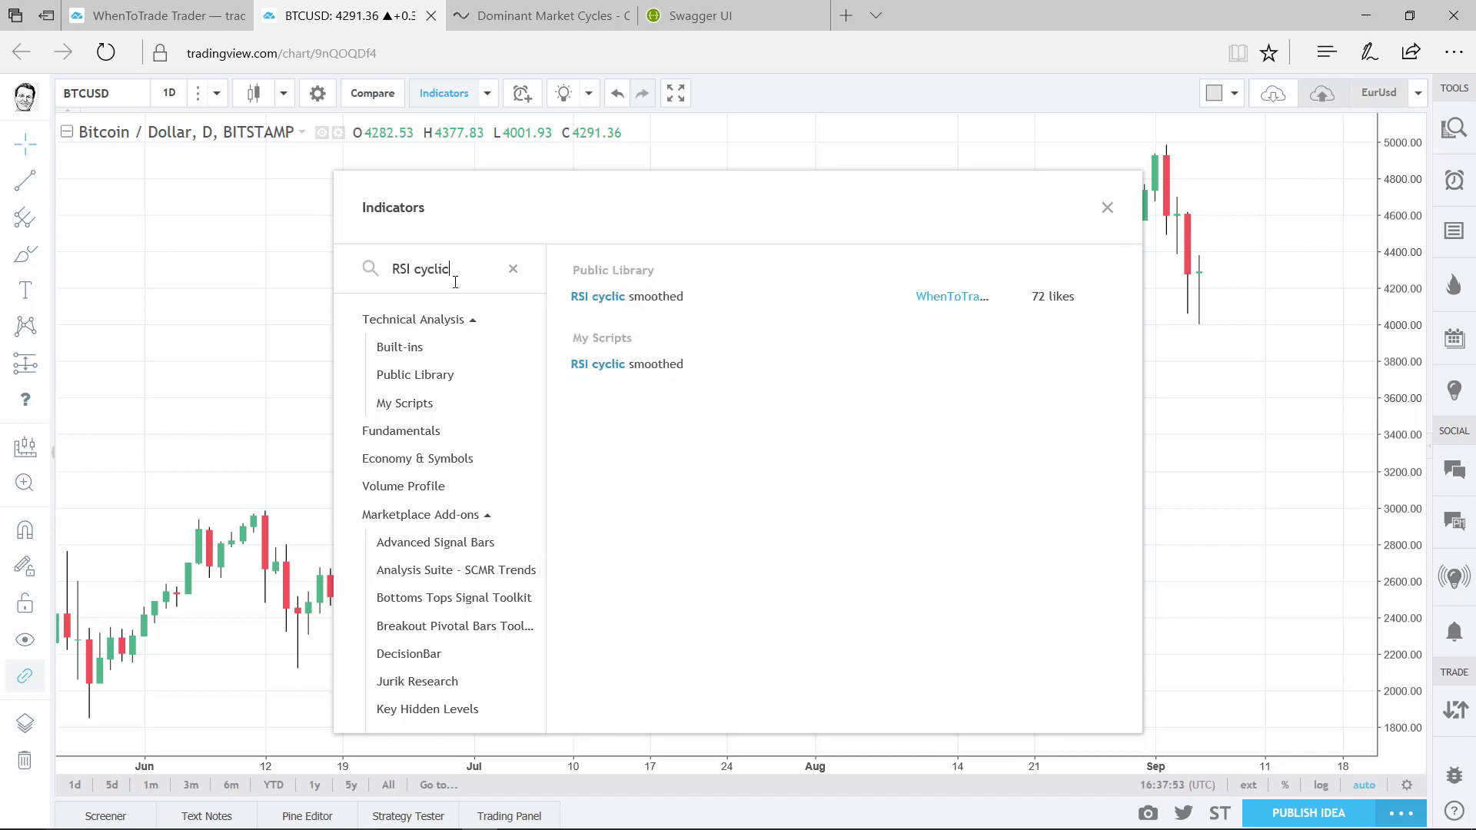
{"action": "mouse_move", "coordinate": [647, 311]}
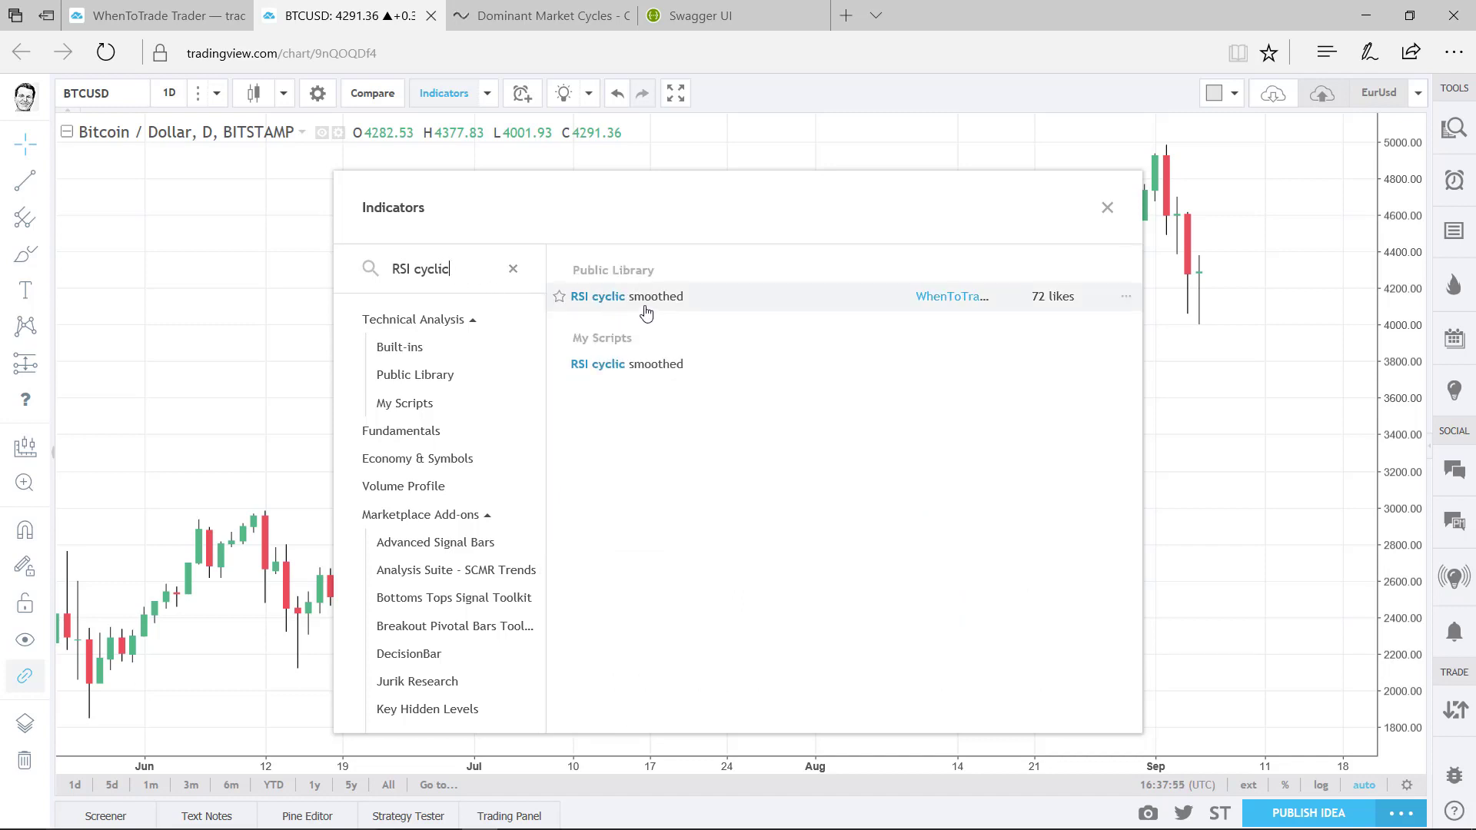
{"action": "mouse_move", "coordinate": [660, 308]}
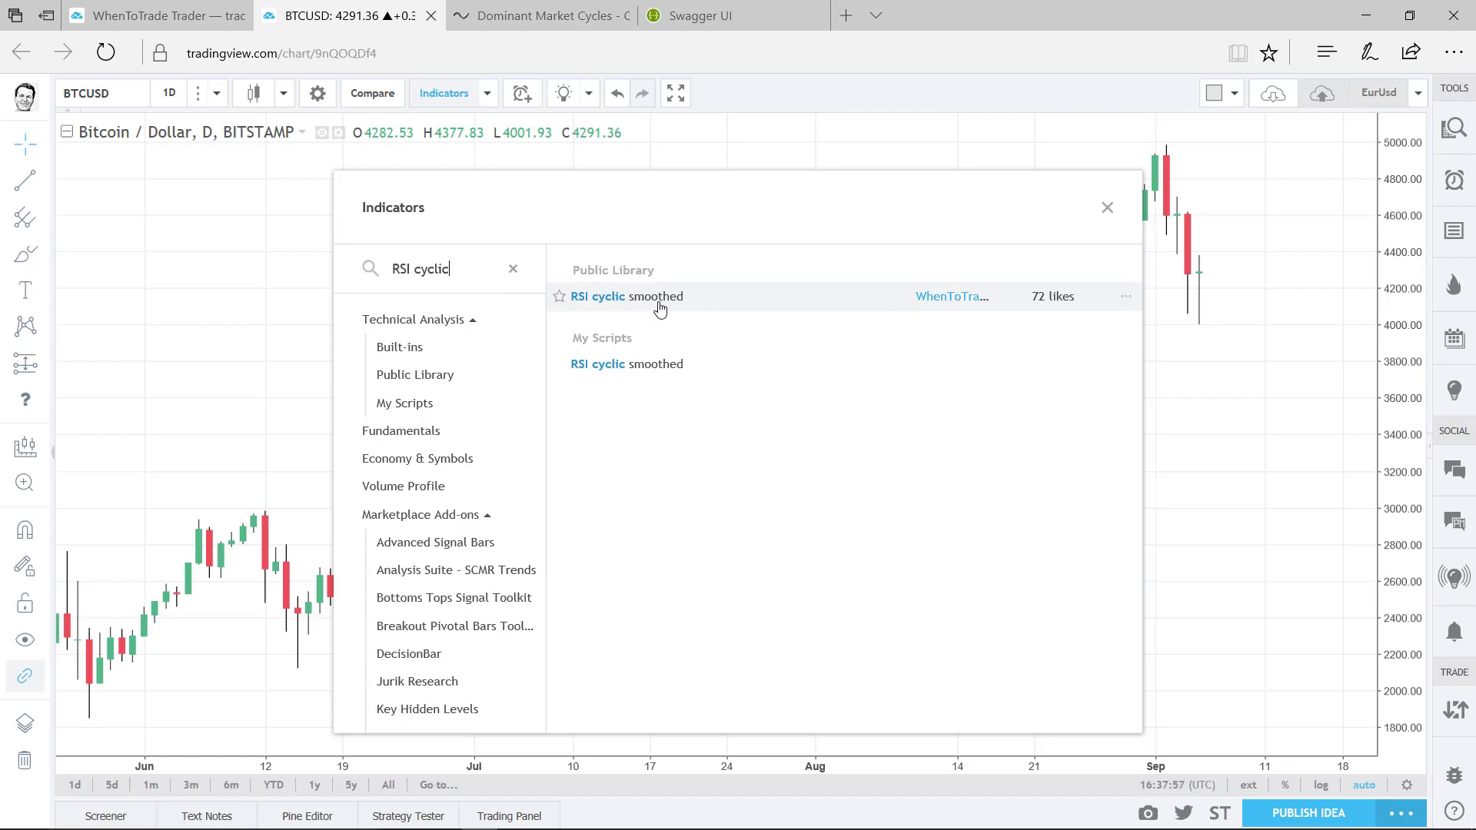
{"action": "mouse_move", "coordinate": [661, 305]}
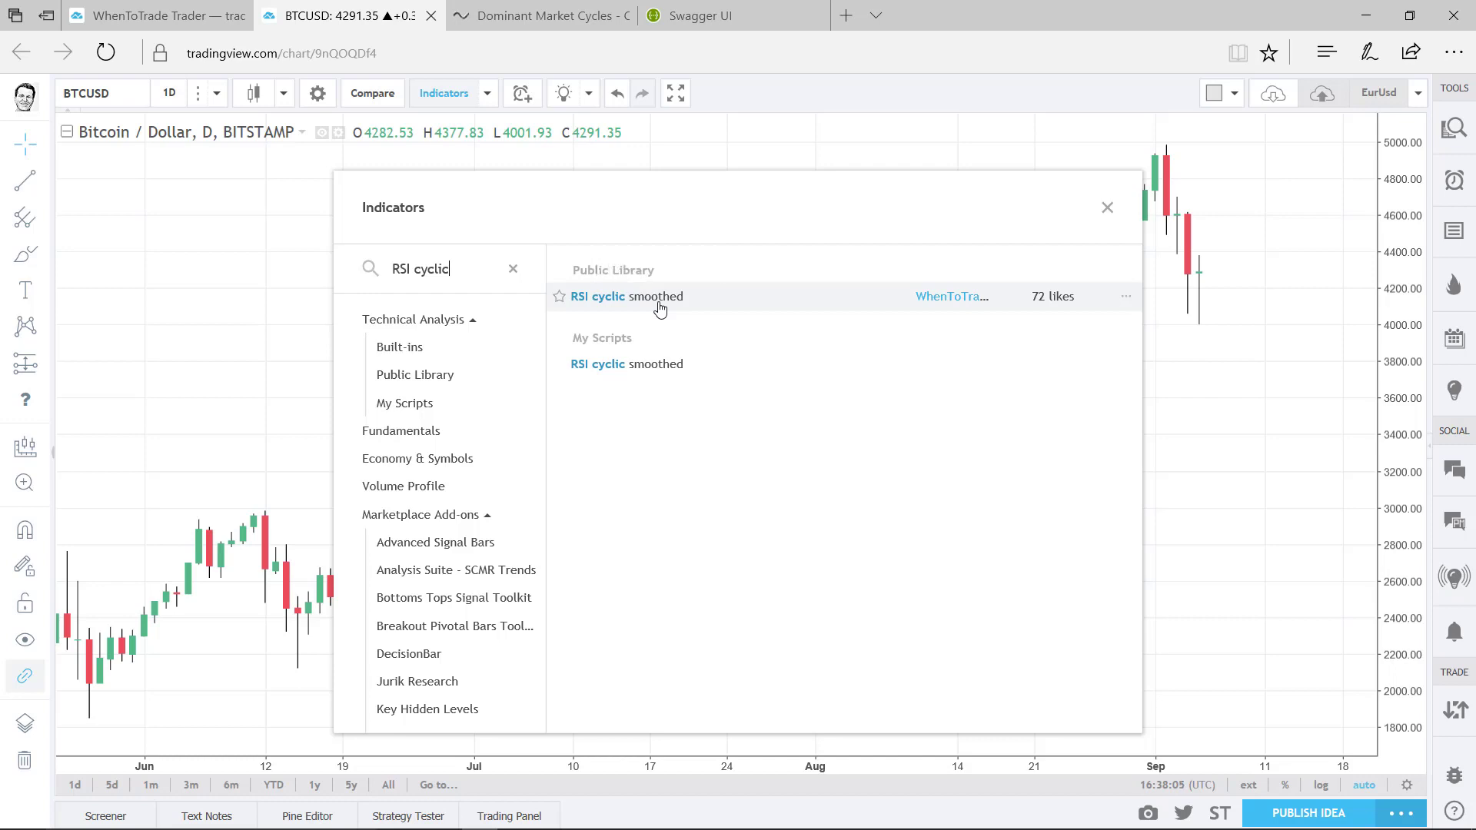
{"action": "left_click", "coordinate": [626, 296]}
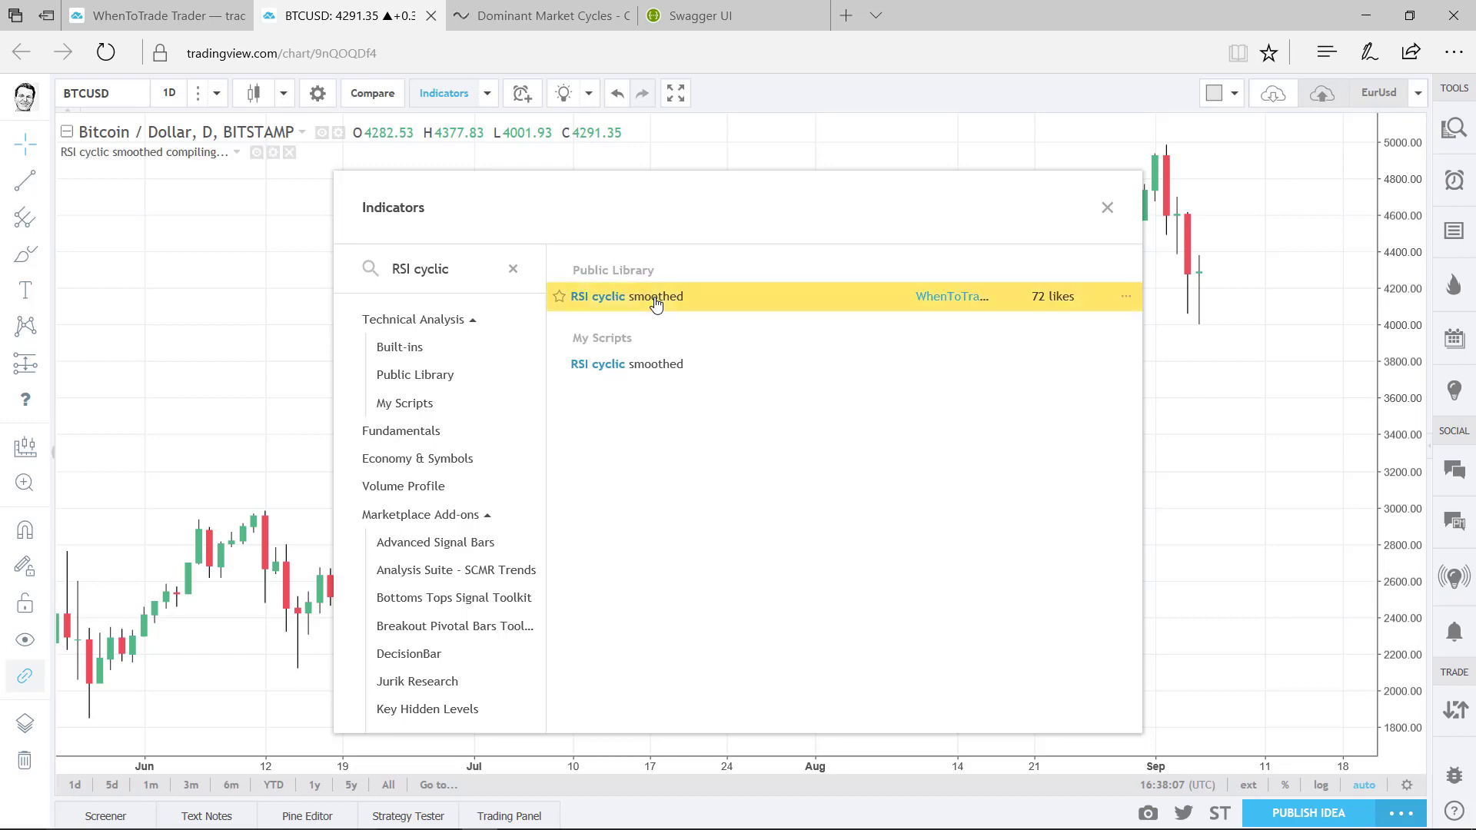
{"action": "left_click", "coordinate": [627, 297]}
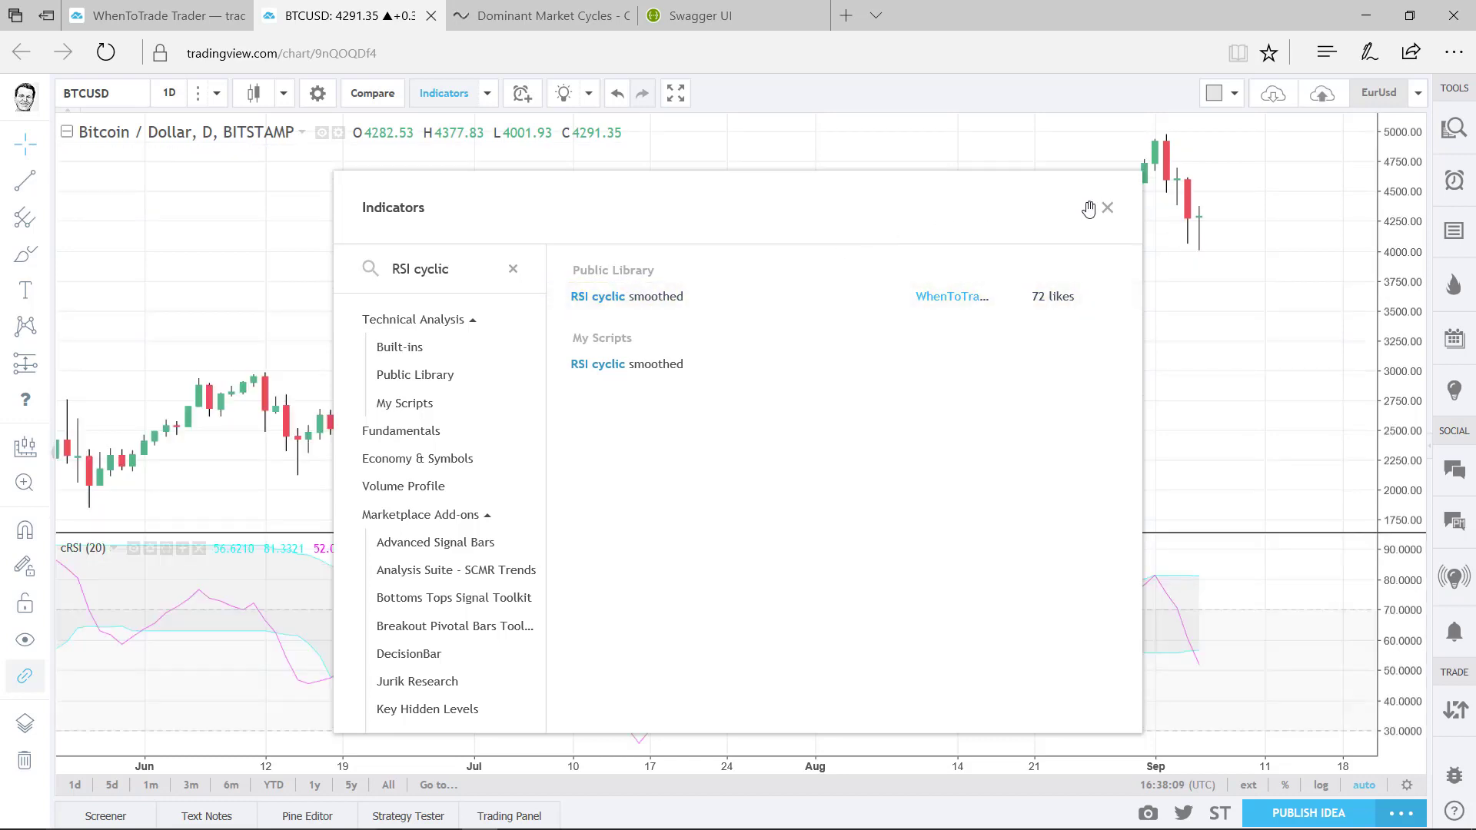
Close the indicator search and switch to the WhenToTrade Dominant Market Cycles tab.
{"action": "left_click", "coordinate": [1107, 208]}
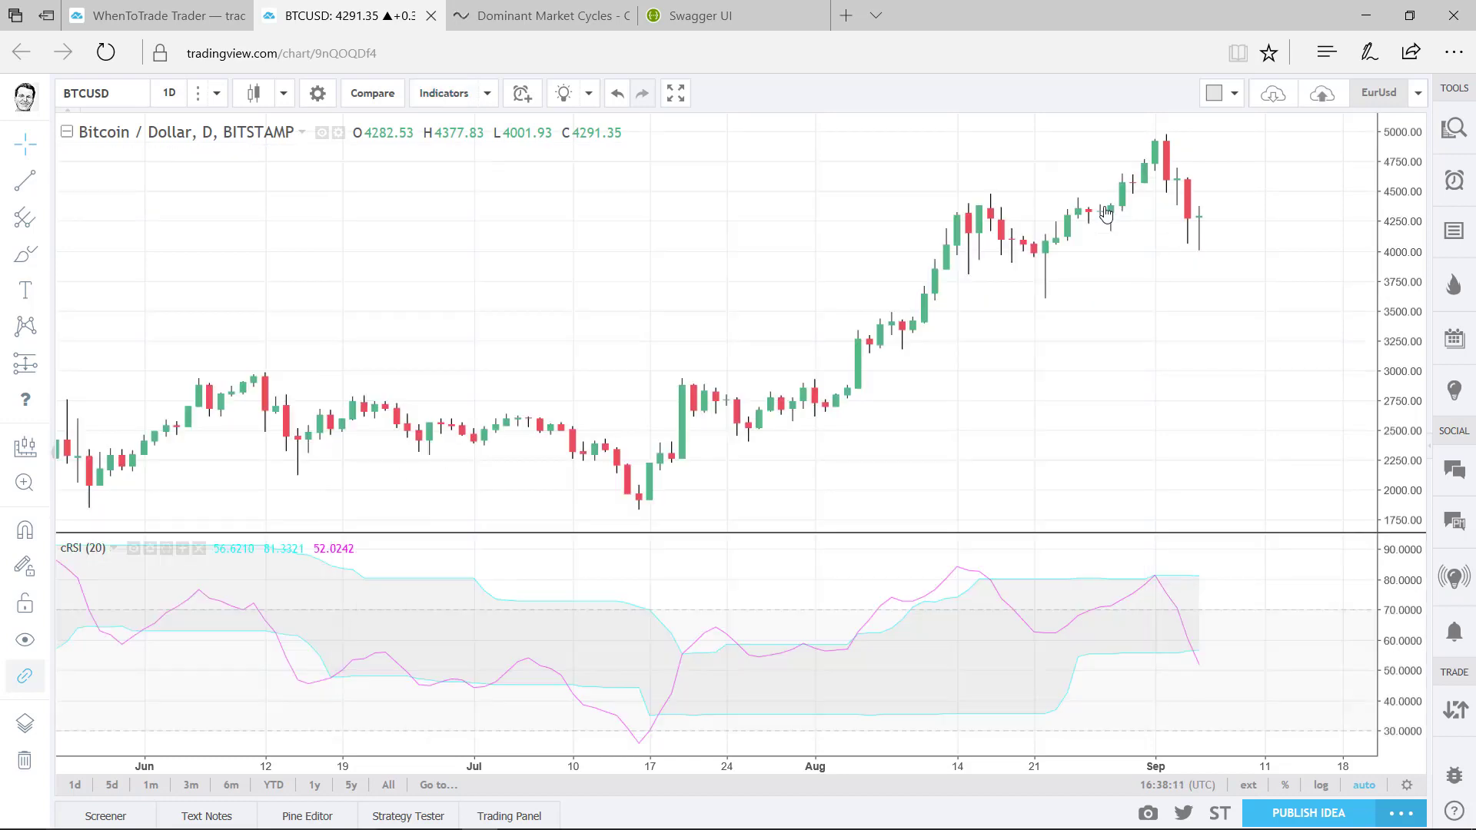
{"action": "mouse_move", "coordinate": [106, 561]}
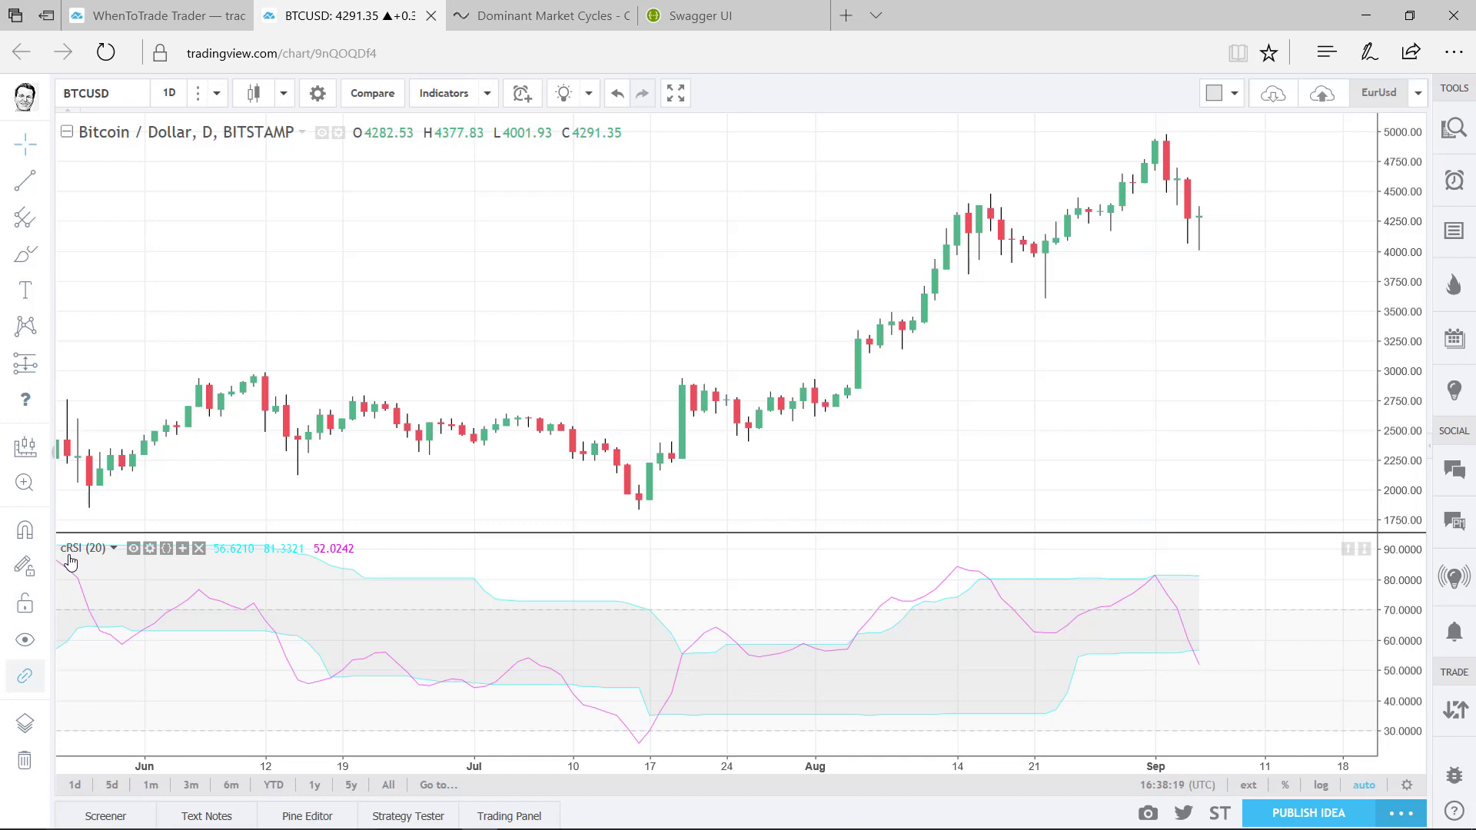
{"action": "mouse_move", "coordinate": [841, 551]}
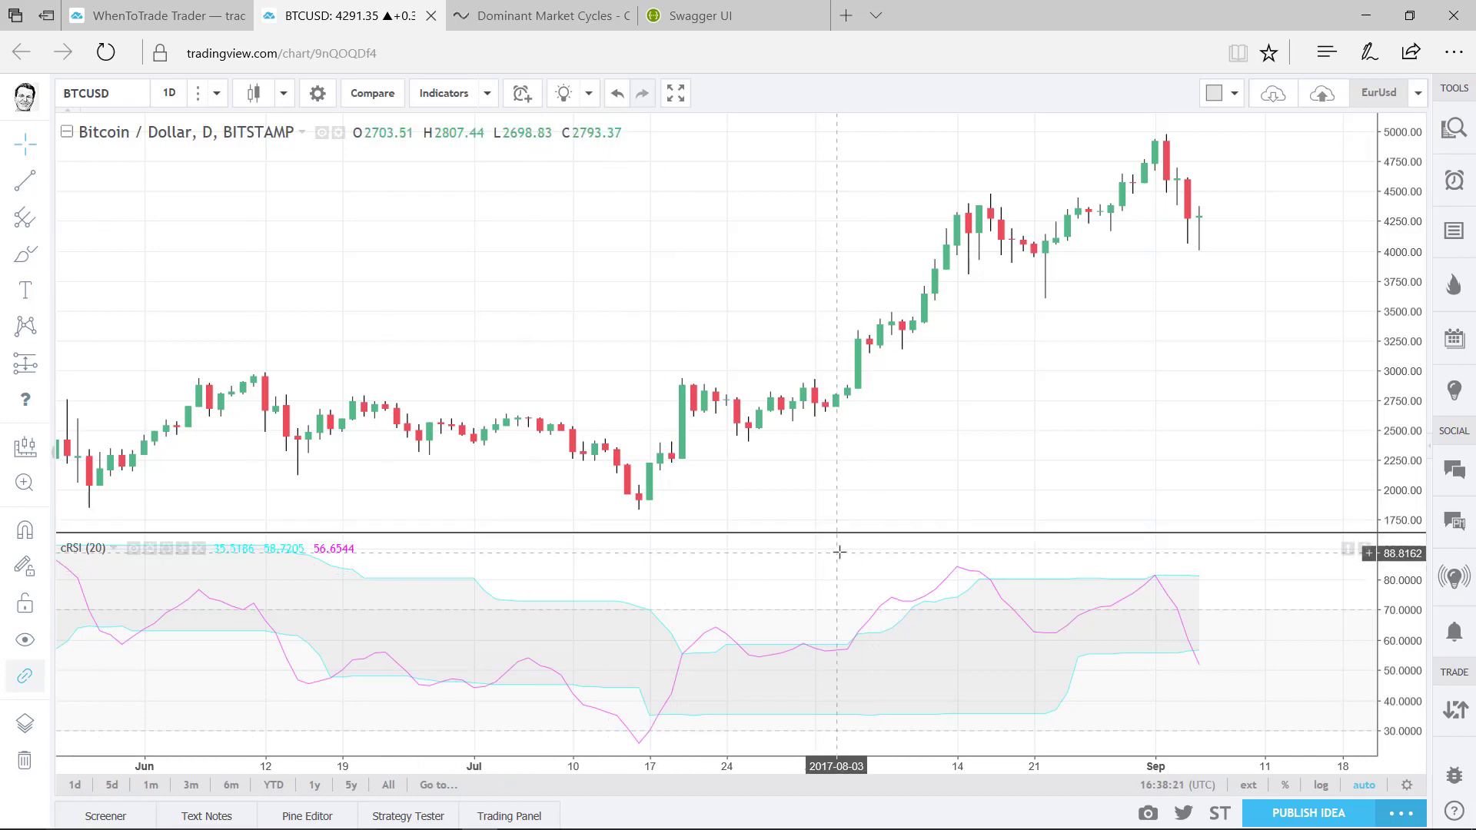
{"action": "mouse_move", "coordinate": [947, 558]}
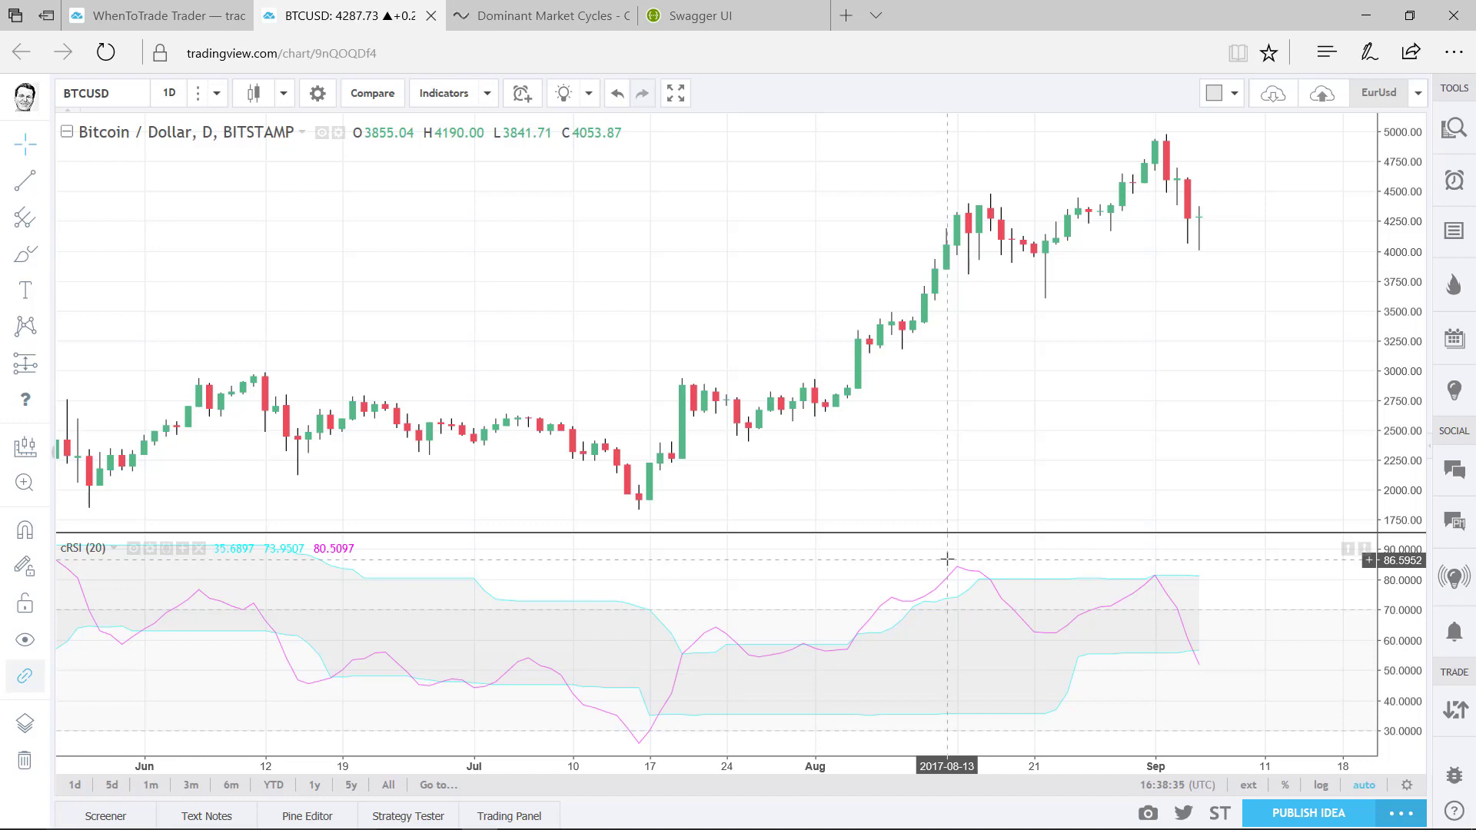
{"action": "left_click", "coordinate": [541, 15]}
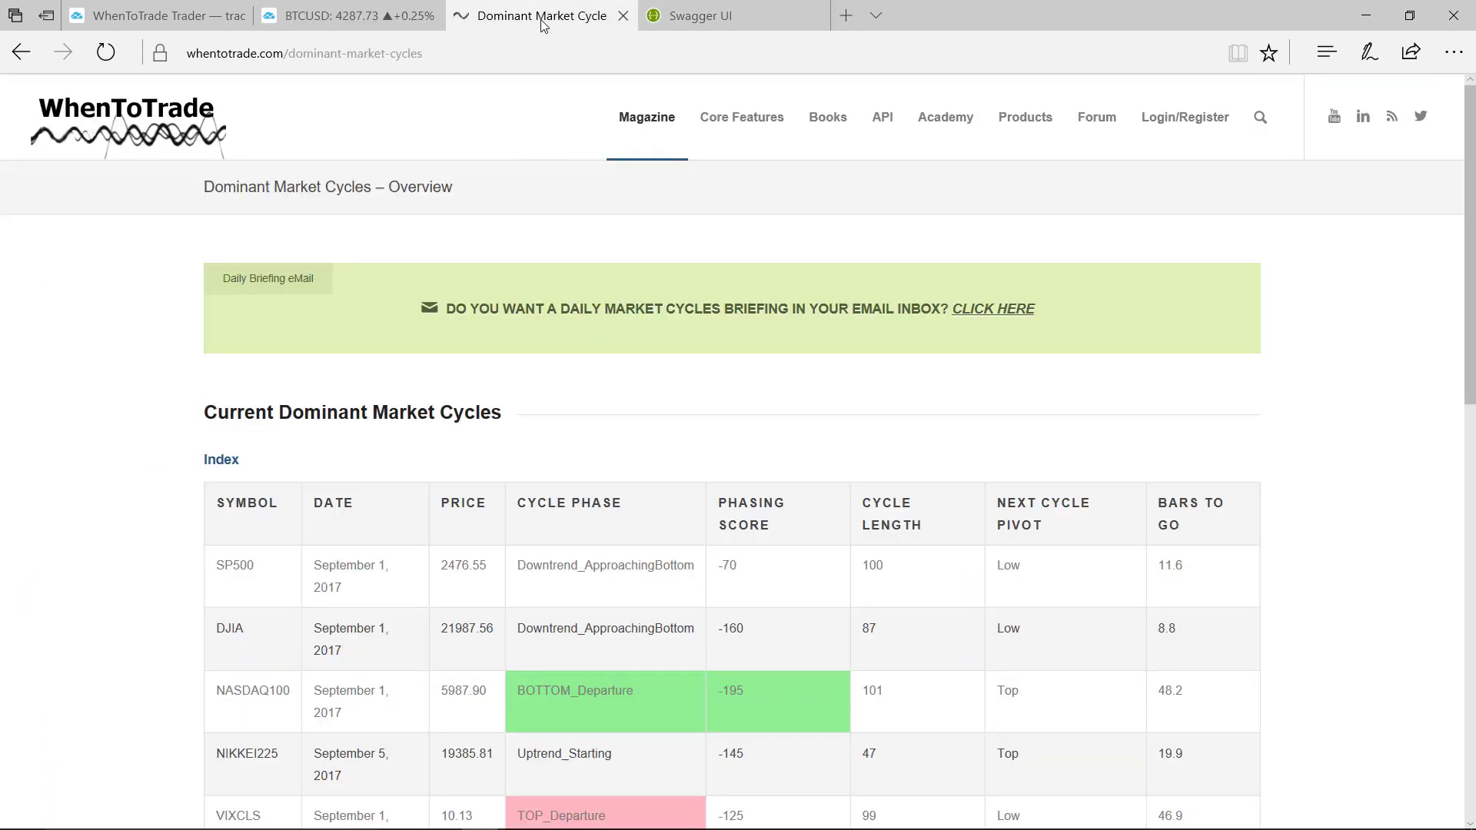
{"action": "mouse_move", "coordinate": [261, 132]}
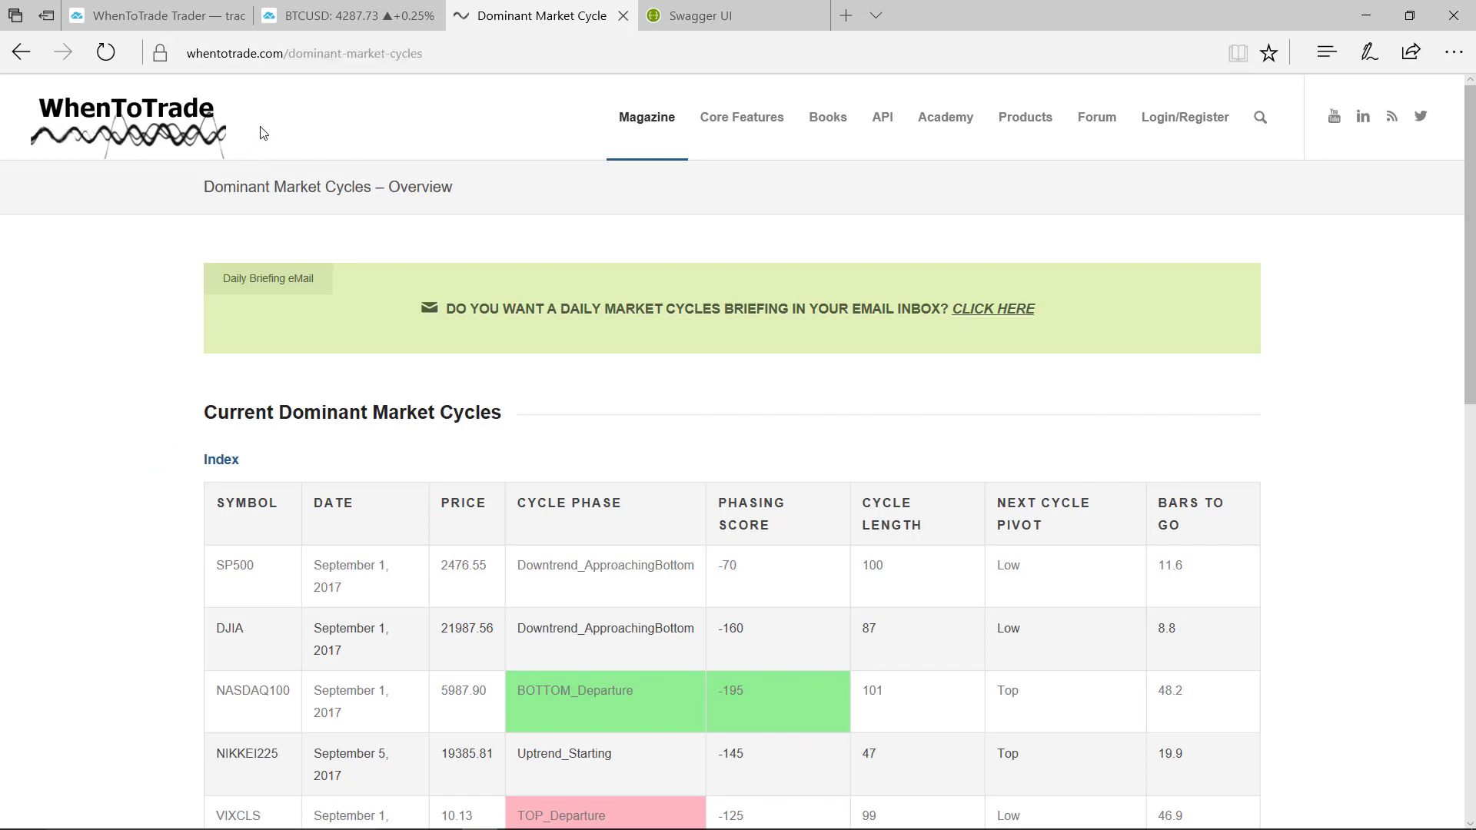
{"action": "mouse_move", "coordinate": [258, 82]}
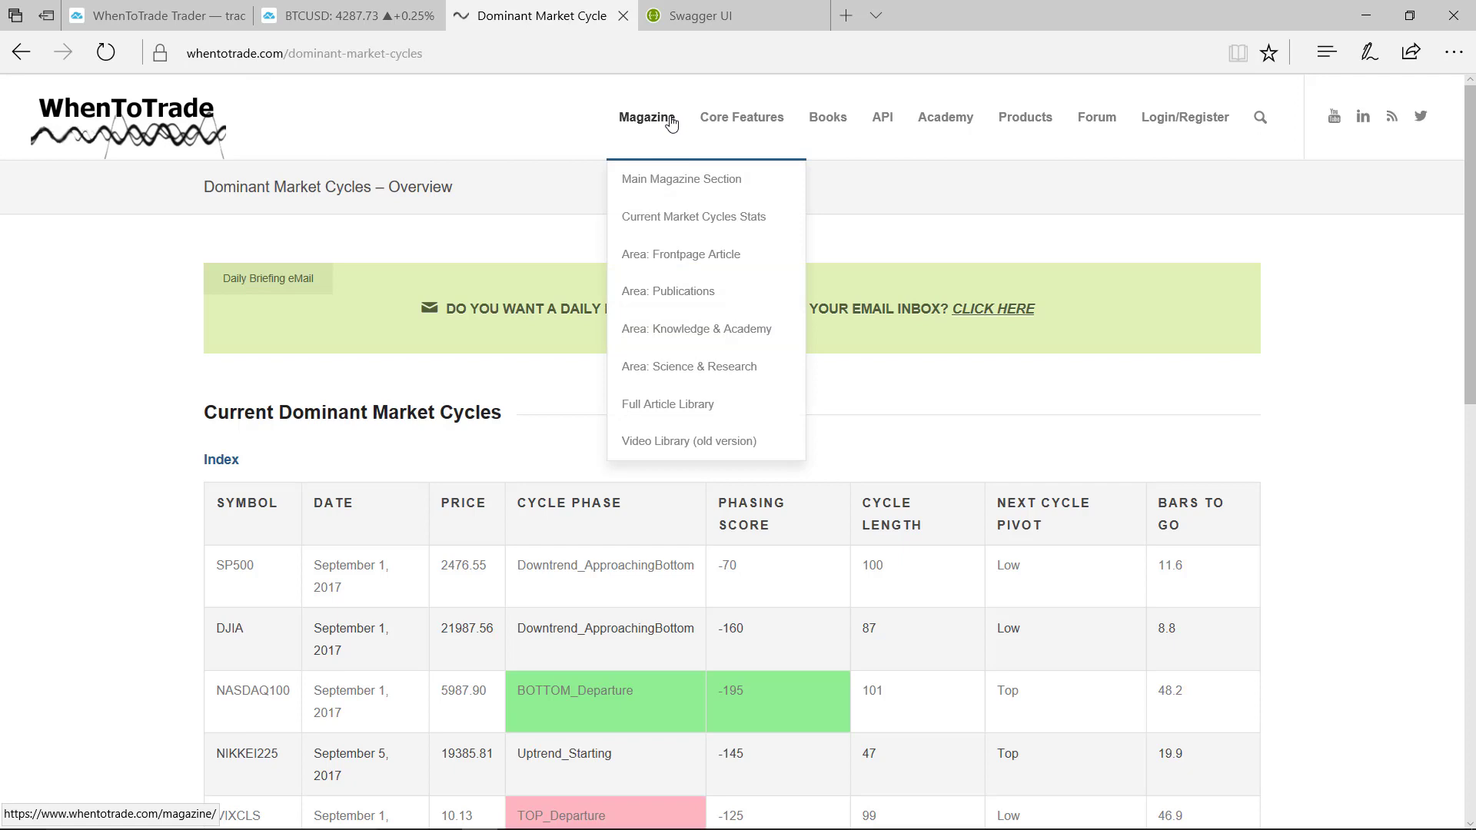
{"action": "mouse_move", "coordinate": [762, 227]}
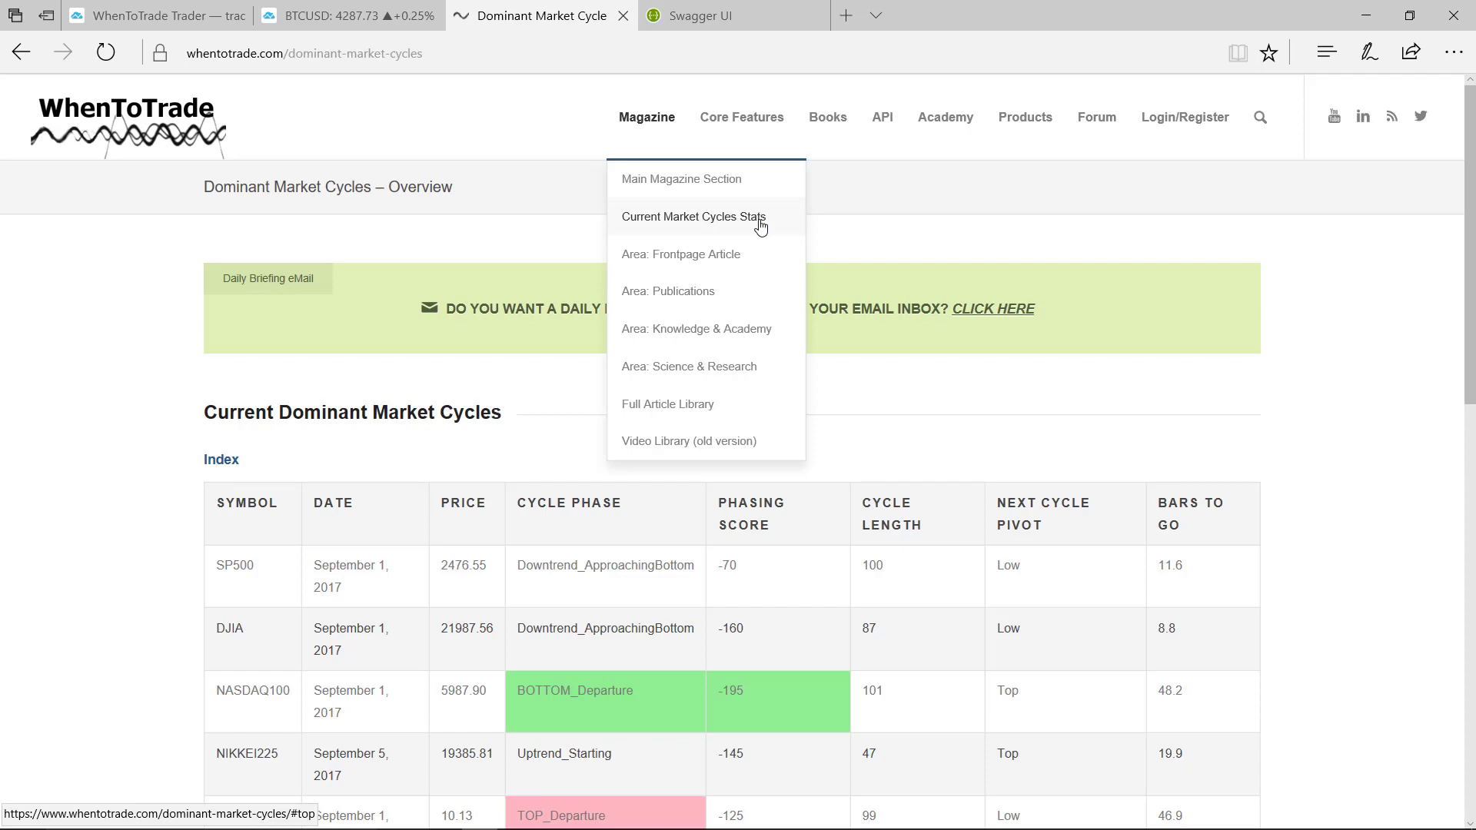
Scroll past the Commodities and Forex tables to the Crypto Currencies BTC entry (cycle 60).
{"action": "scroll", "scroll_direction": "down", "scroll_amount": 3}
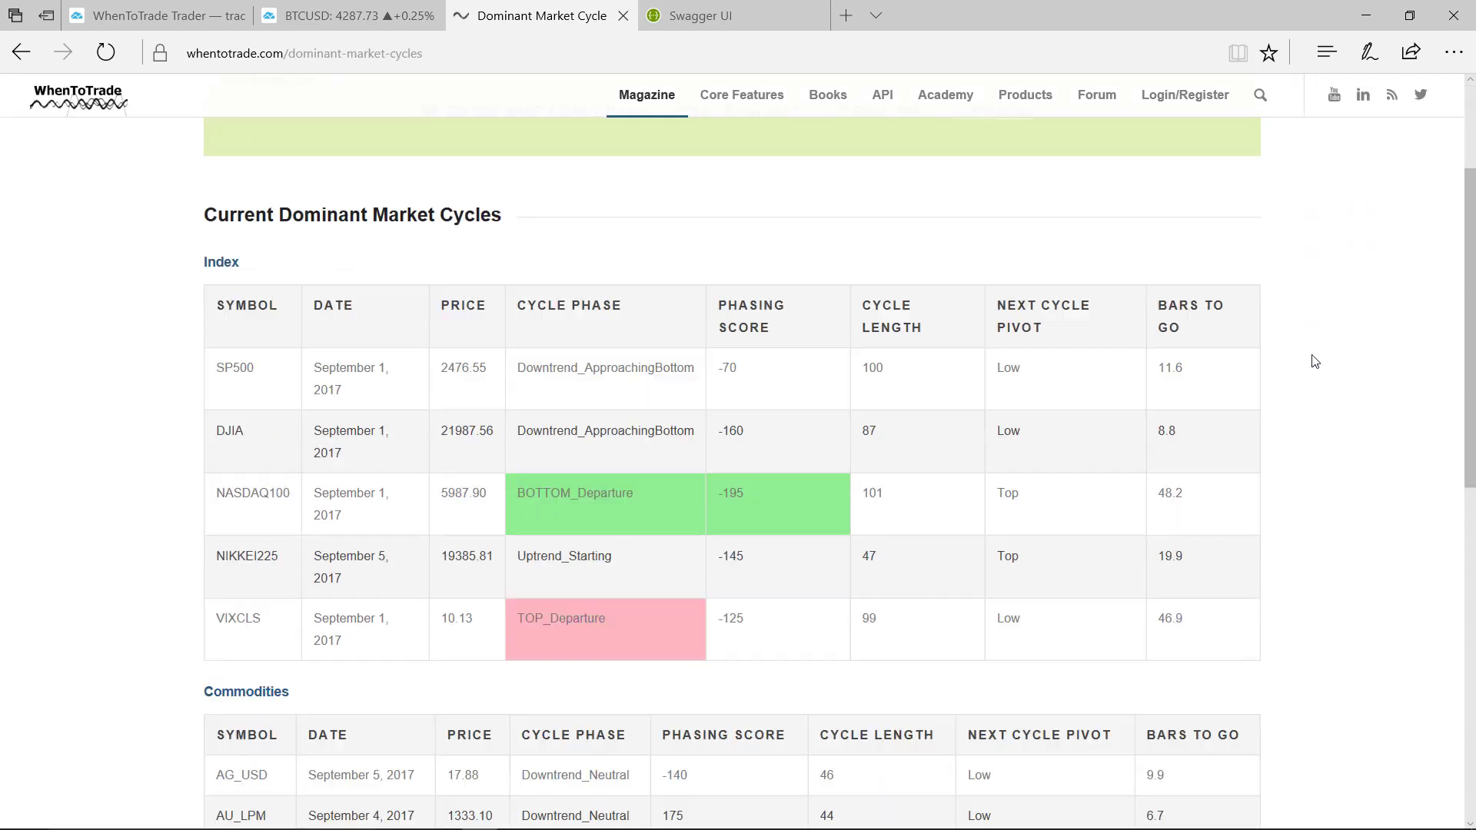
{"action": "scroll", "scroll_direction": "down", "scroll_amount": 3}
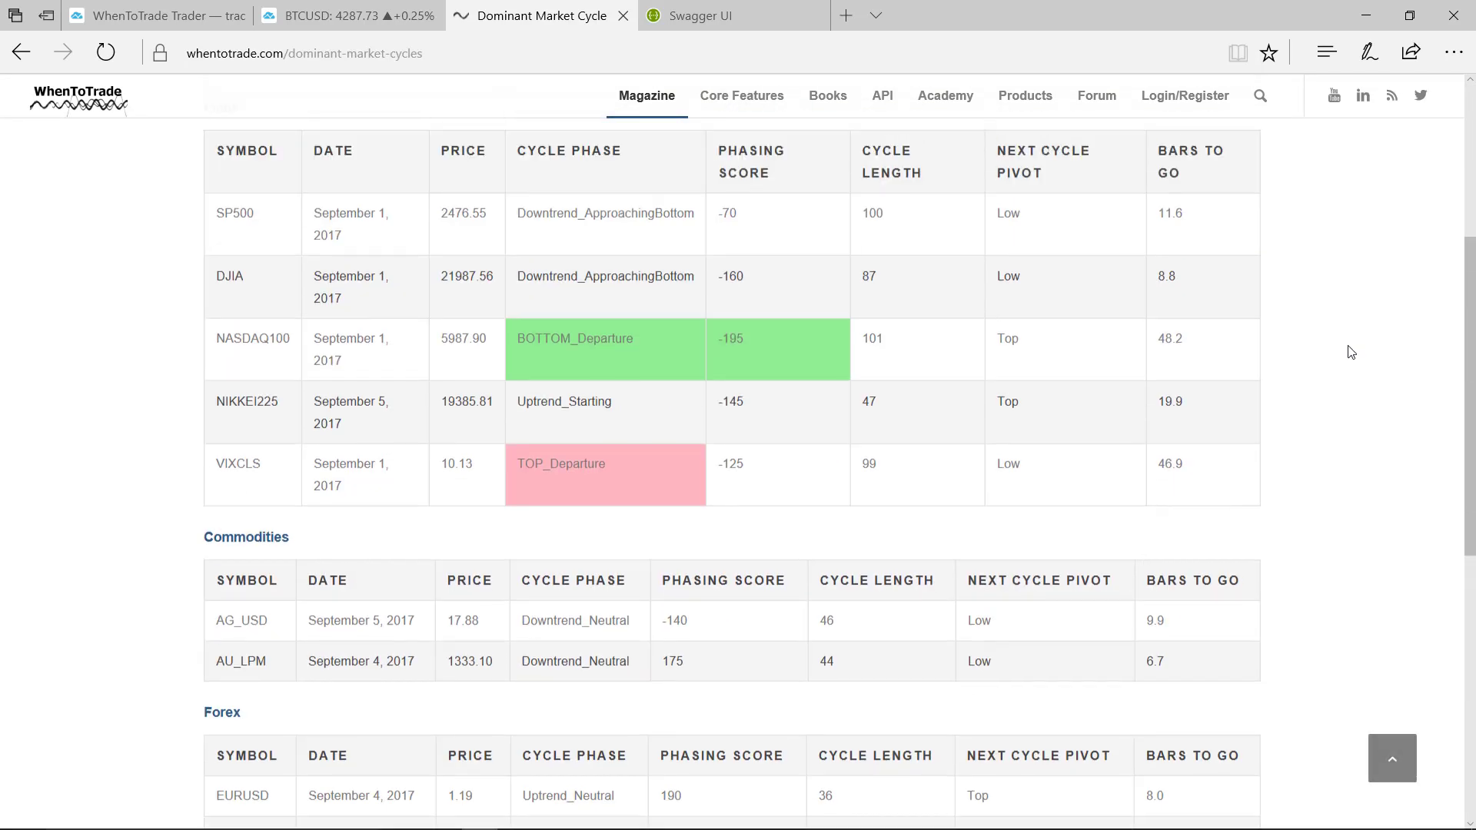
{"action": "scroll", "scroll_direction": "down", "scroll_amount": 3}
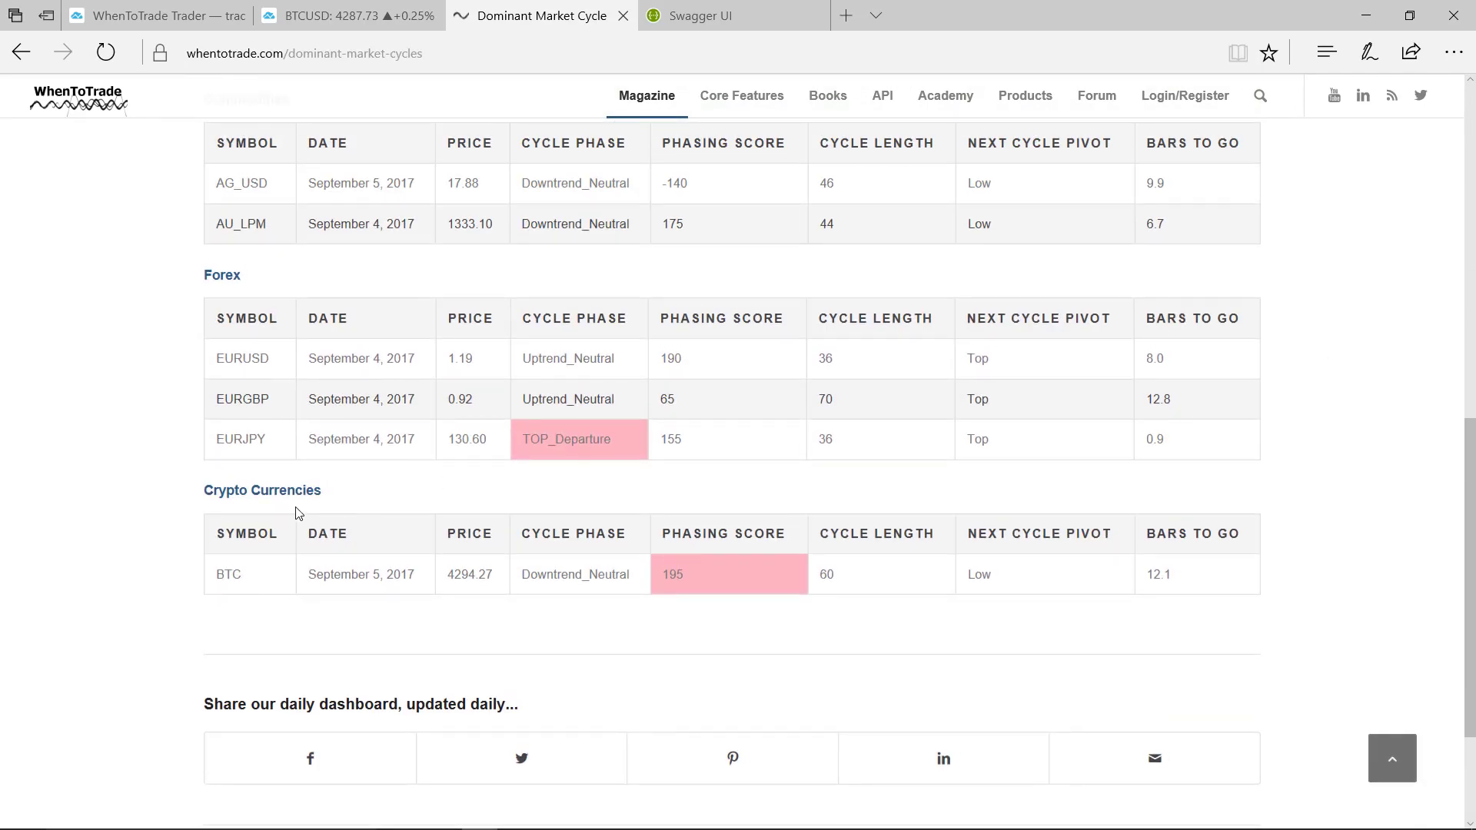
{"action": "mouse_move", "coordinate": [340, 598]}
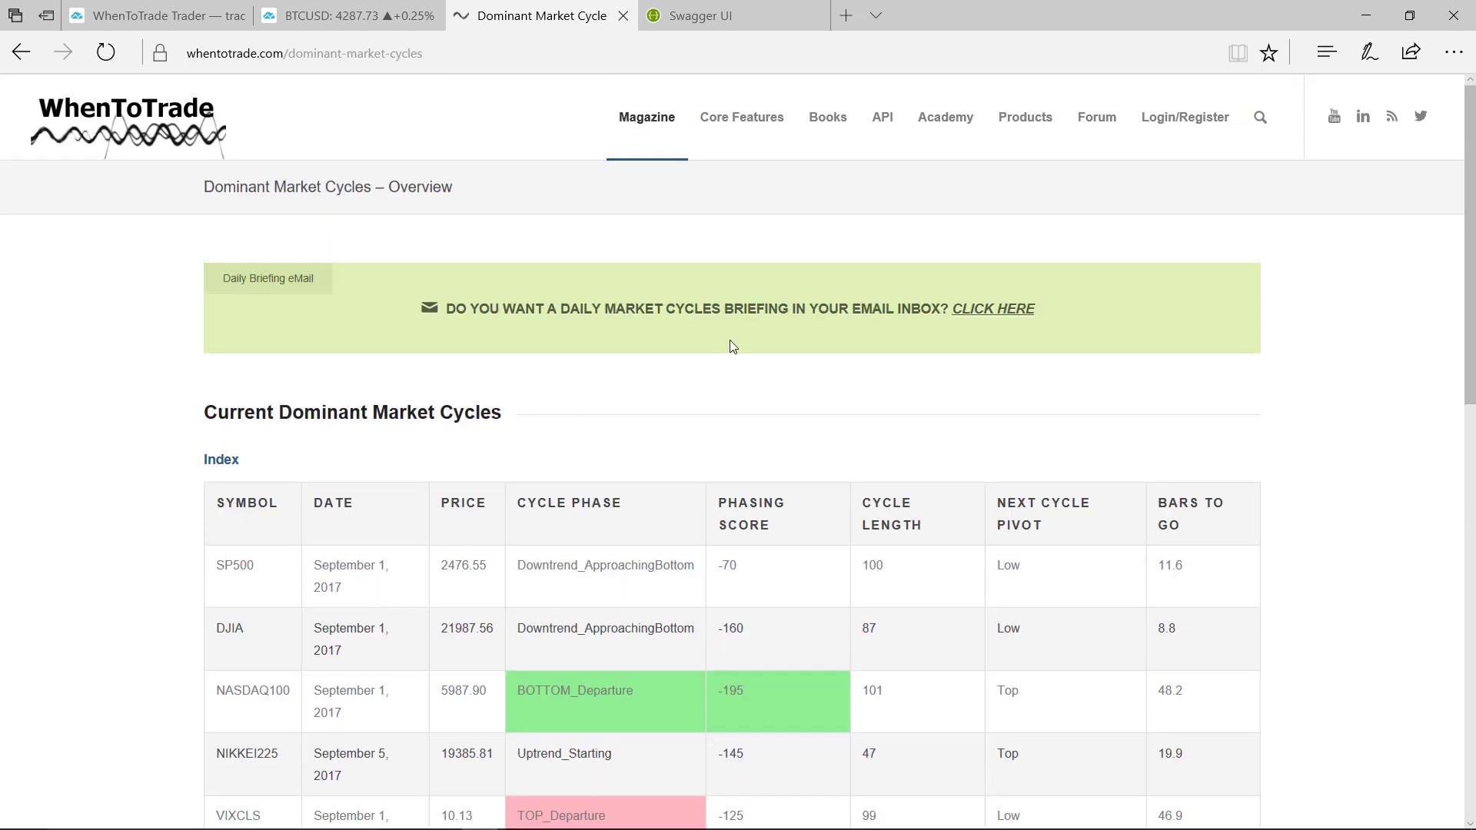
{"action": "mouse_move", "coordinate": [285, 302]}
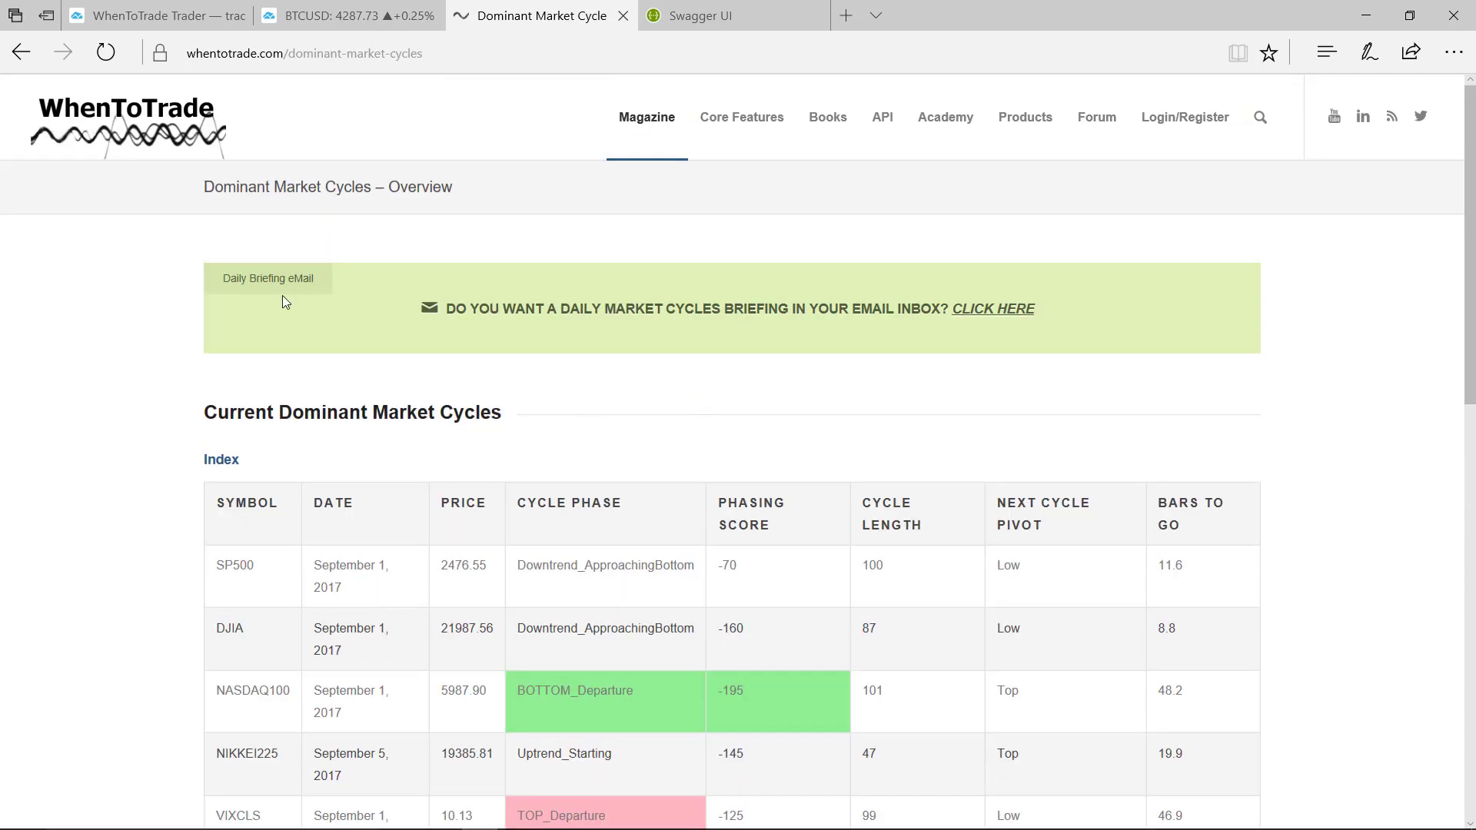
{"action": "mouse_move", "coordinate": [647, 411]}
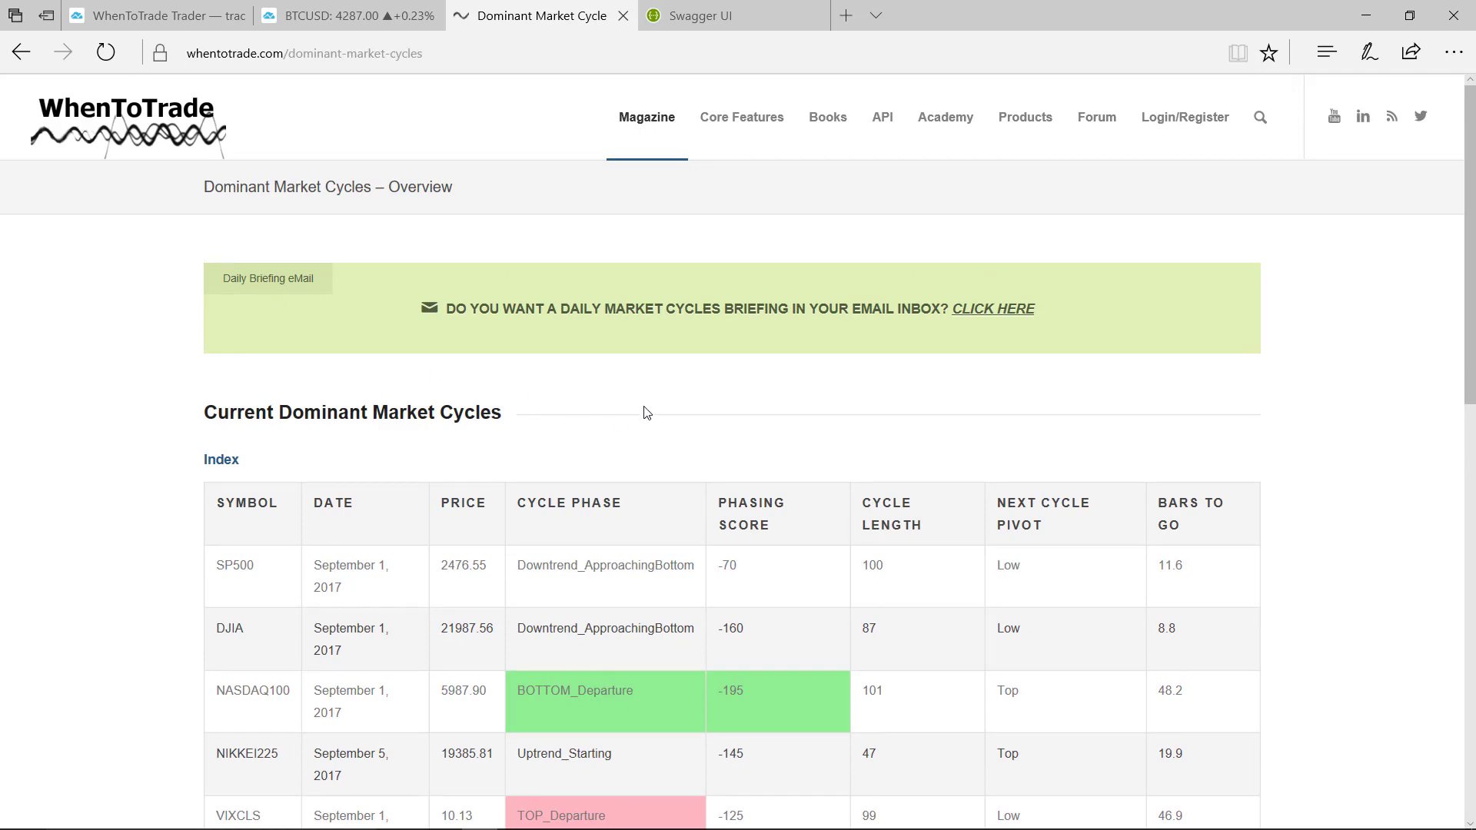
{"action": "scroll", "scroll_direction": "down", "scroll_amount": 3}
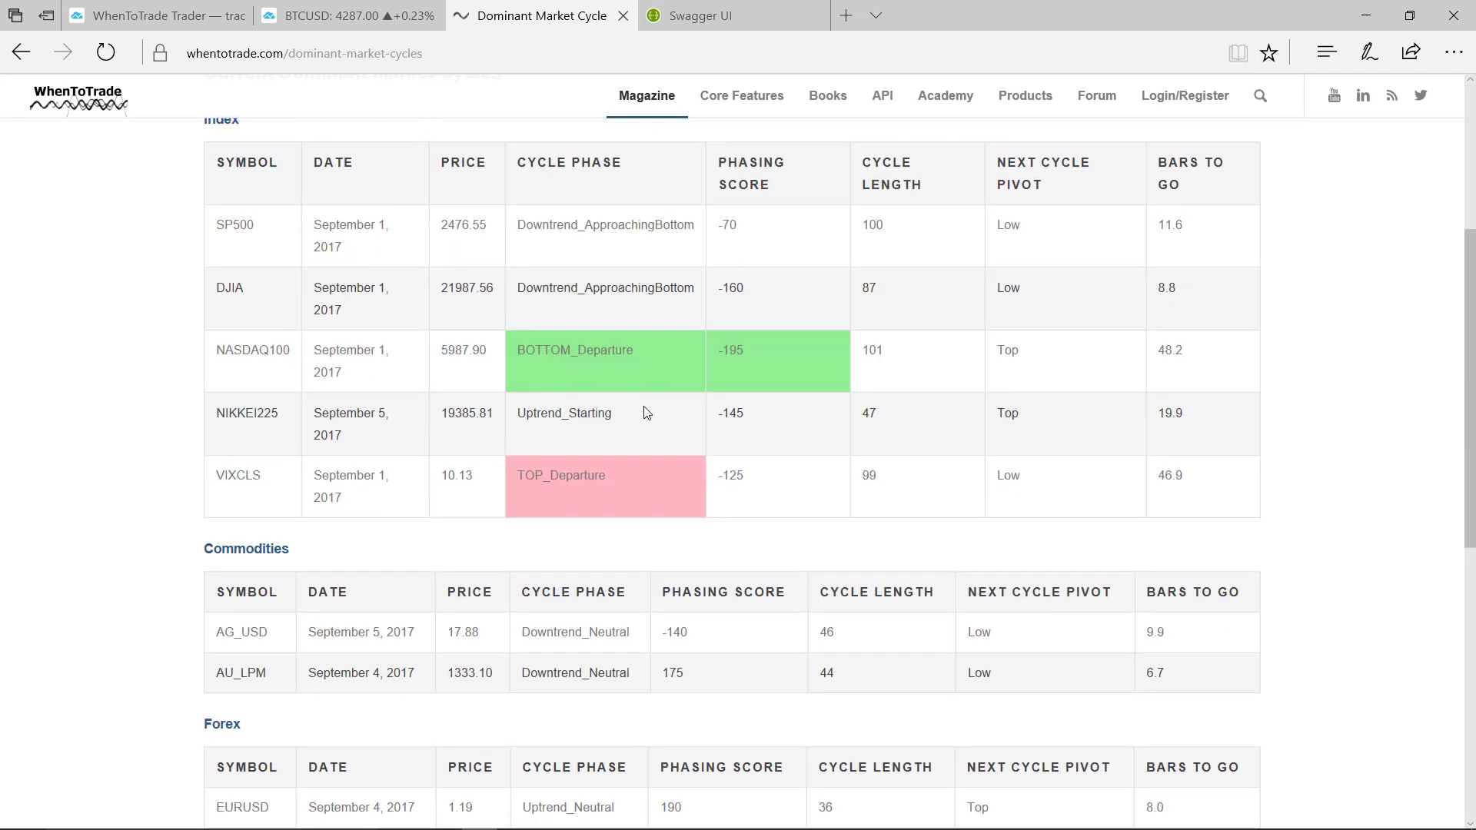
{"action": "scroll", "scroll_direction": "down", "scroll_amount": 3}
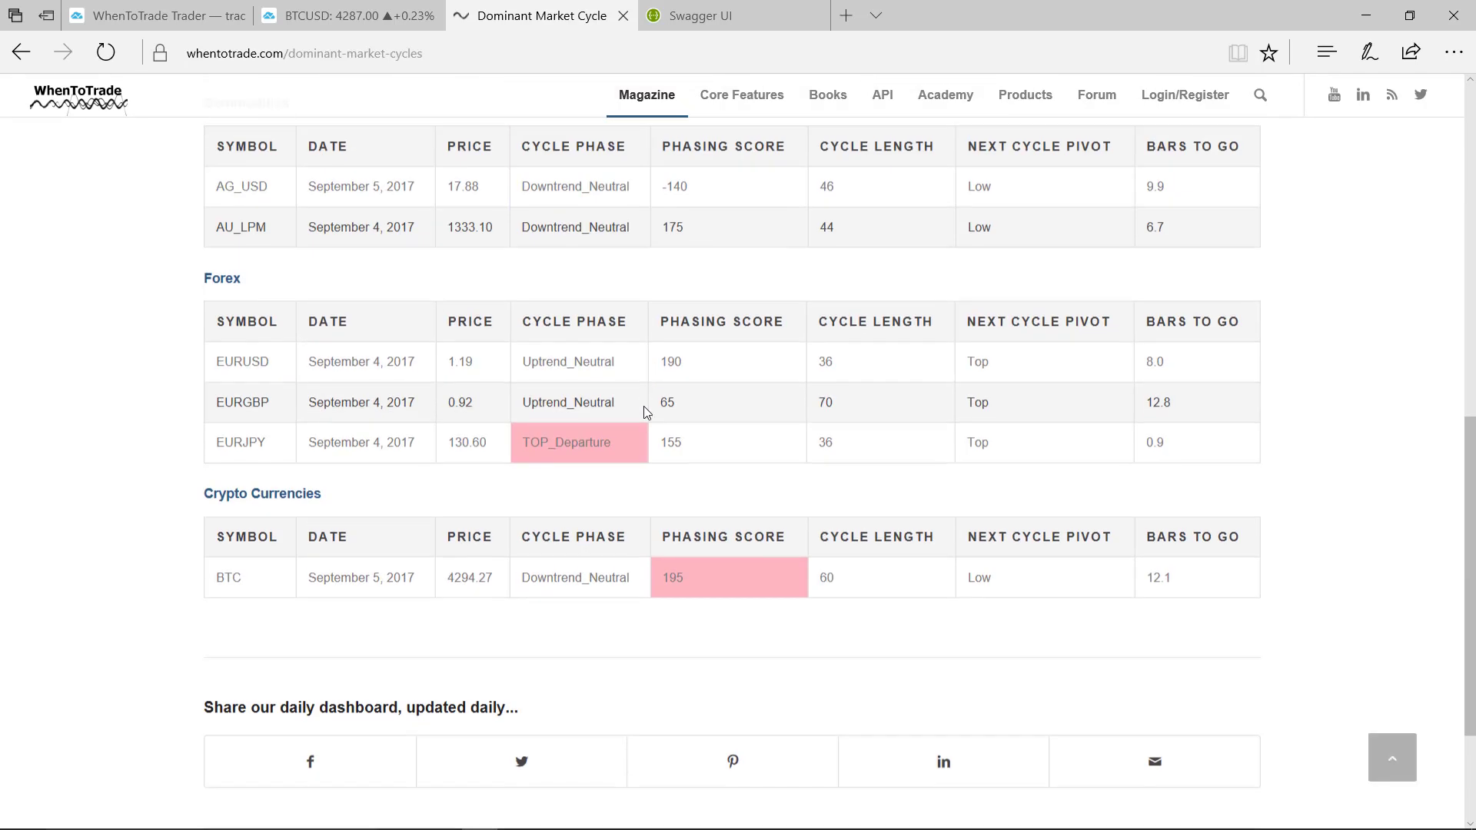
{"action": "scroll", "scroll_direction": "down", "scroll_amount": 3}
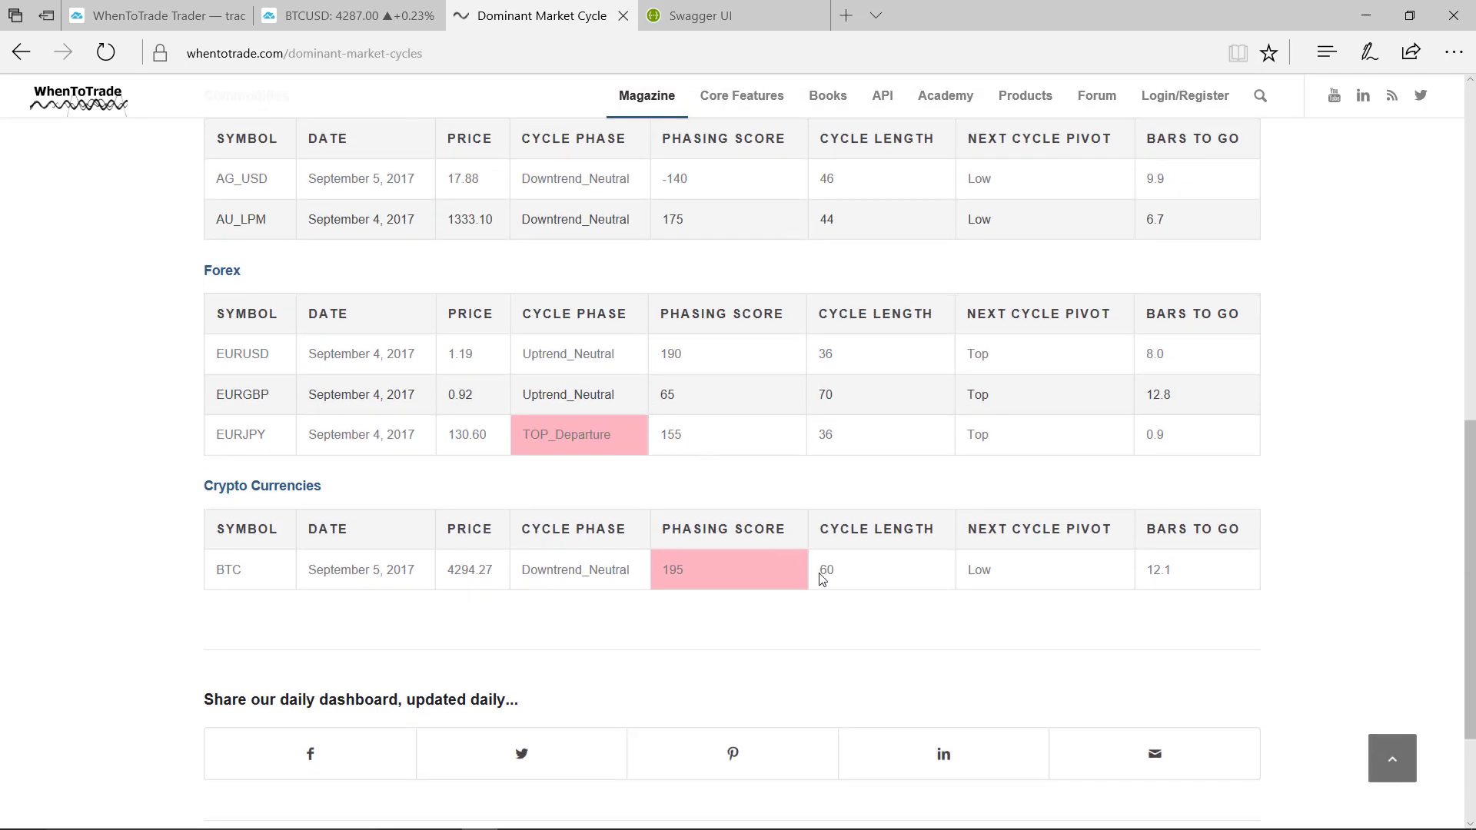
{"action": "mouse_move", "coordinate": [855, 581]}
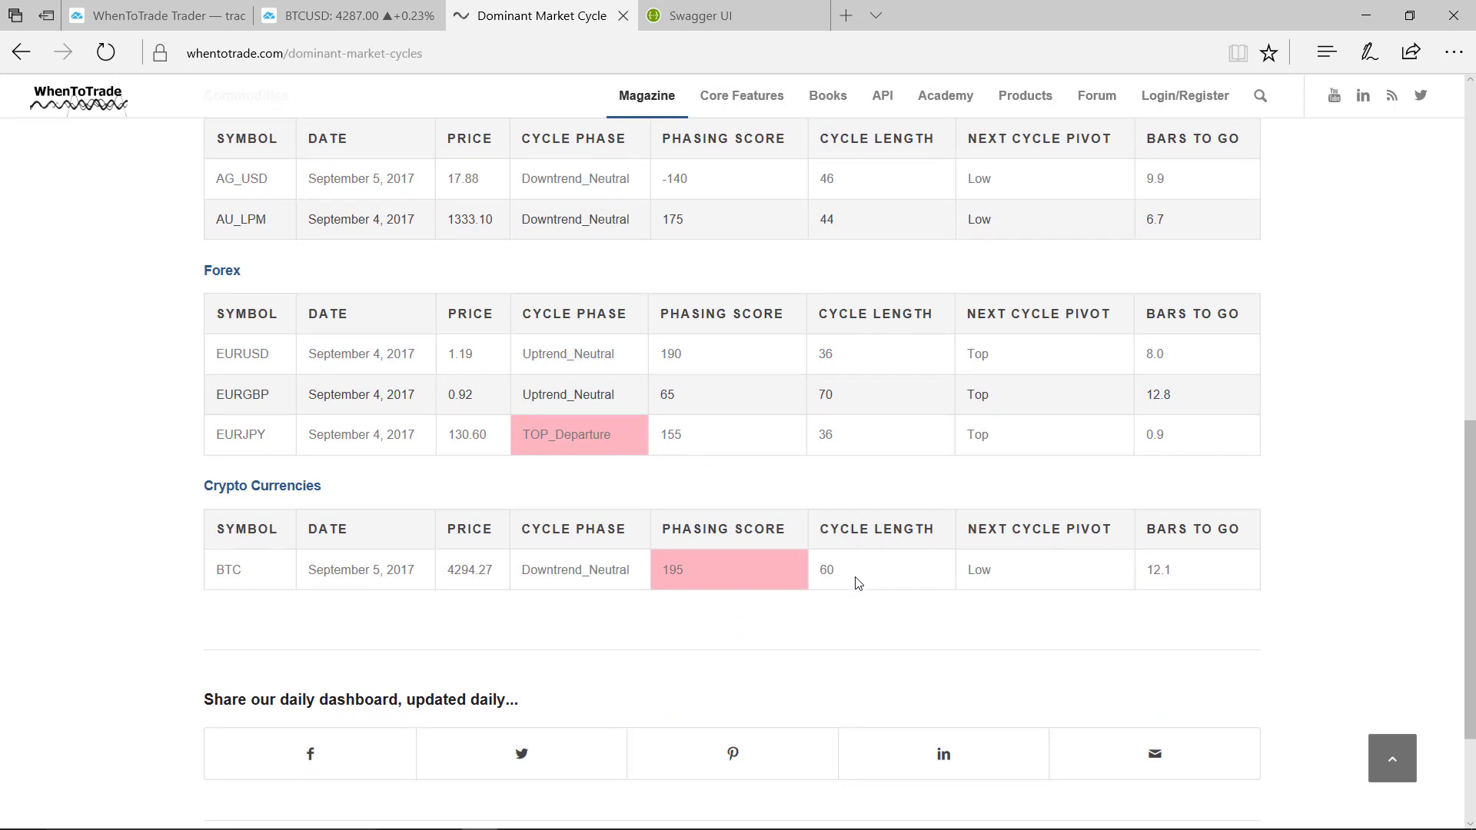
{"action": "mouse_move", "coordinate": [824, 586]}
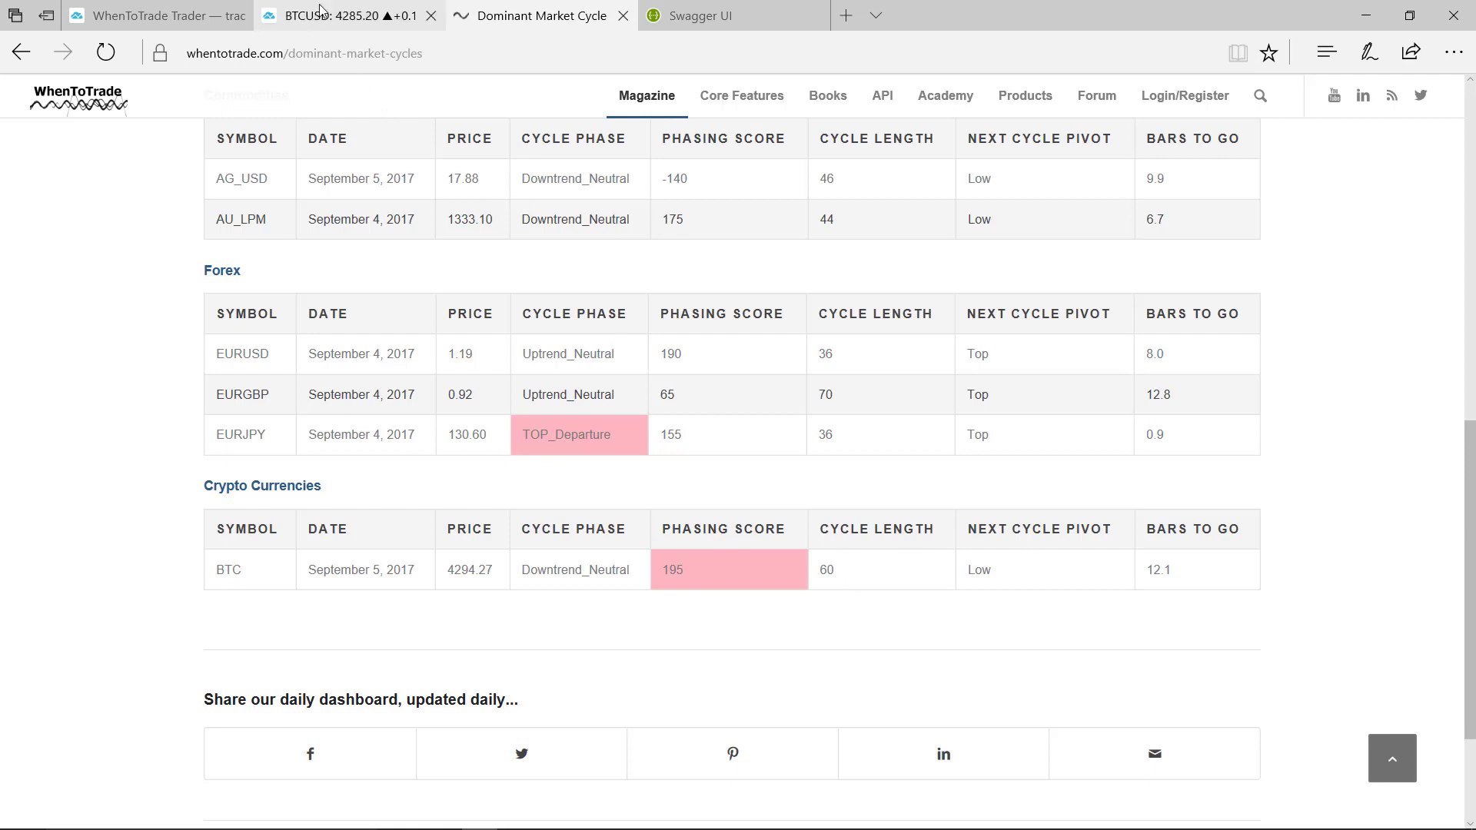
Back on the Bitcoin chart, set the cRSI dominant cycle length to 60.
{"action": "left_click", "coordinate": [341, 15]}
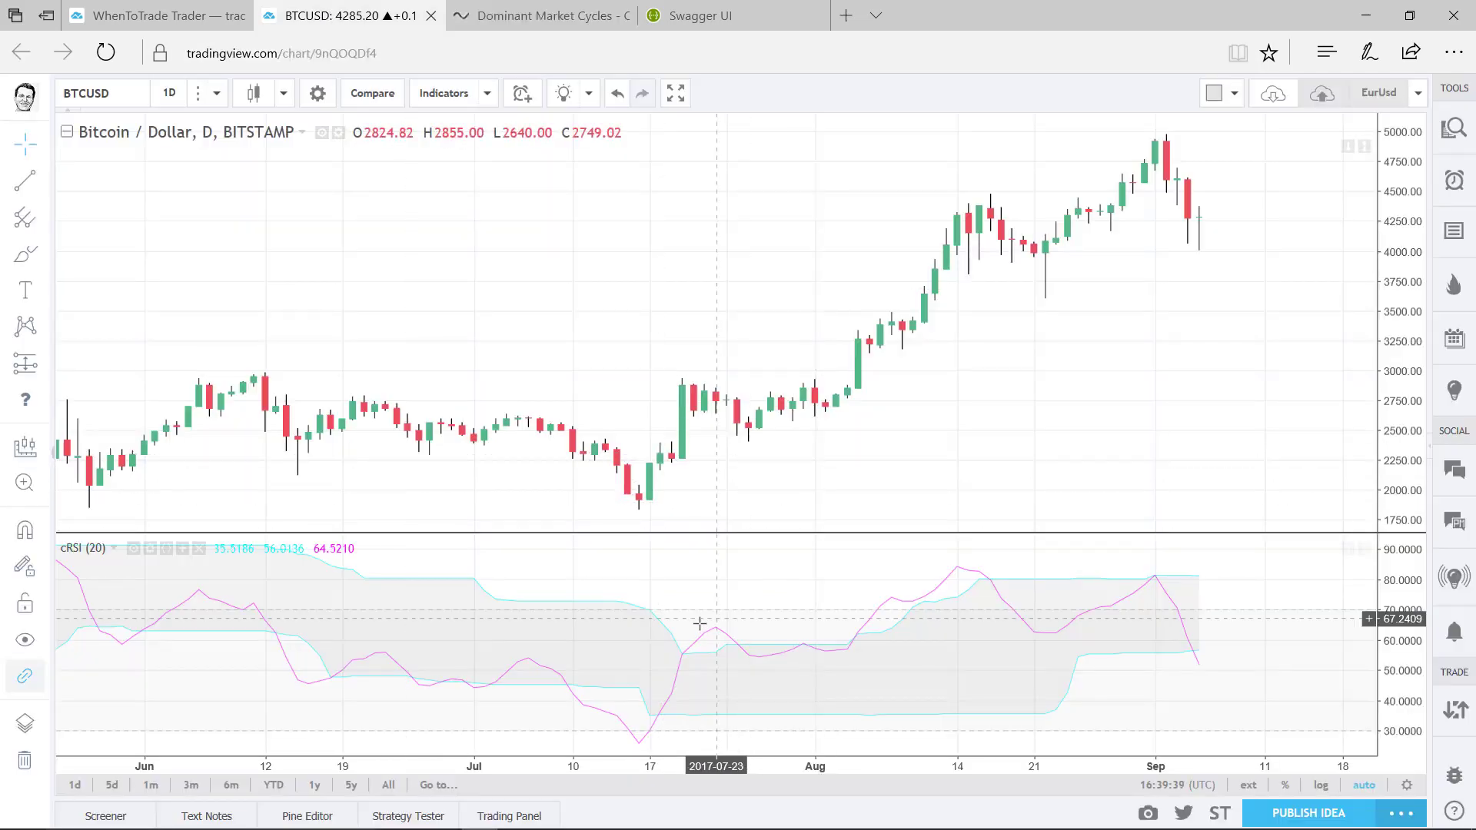
{"action": "left_click", "coordinate": [152, 548]}
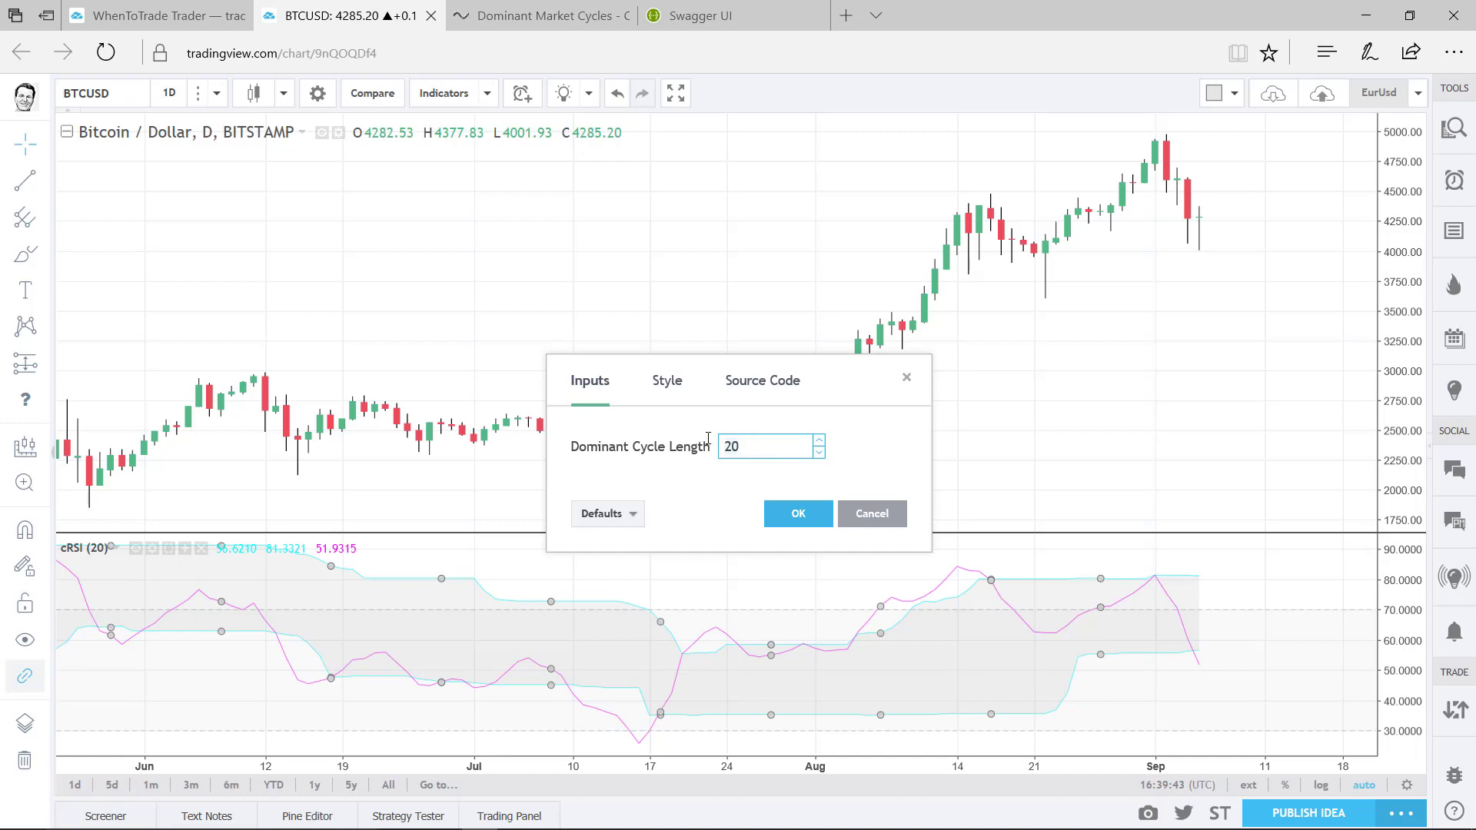
{"action": "type", "text": "60"}
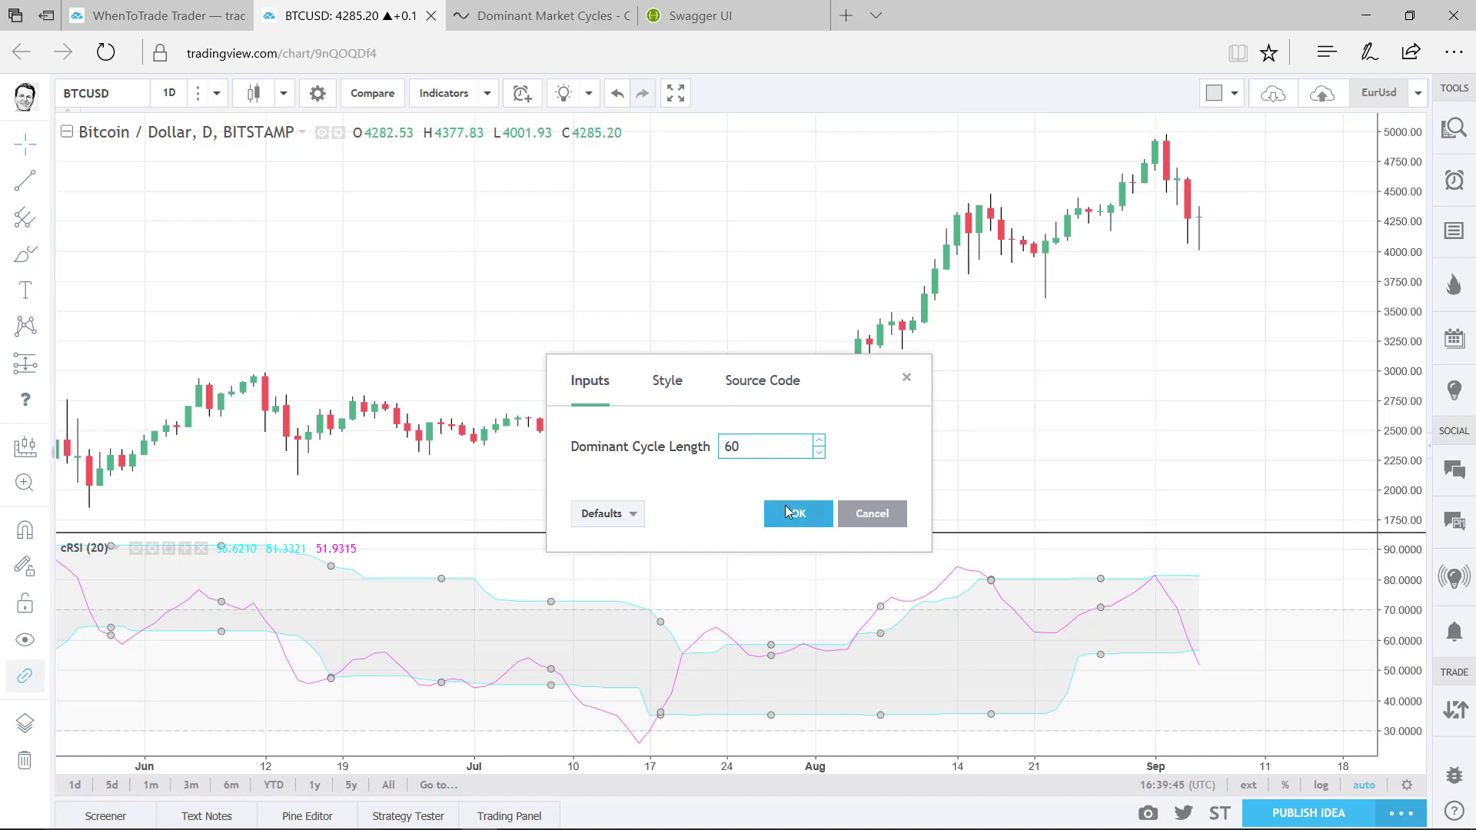
{"action": "left_click", "coordinate": [797, 513]}
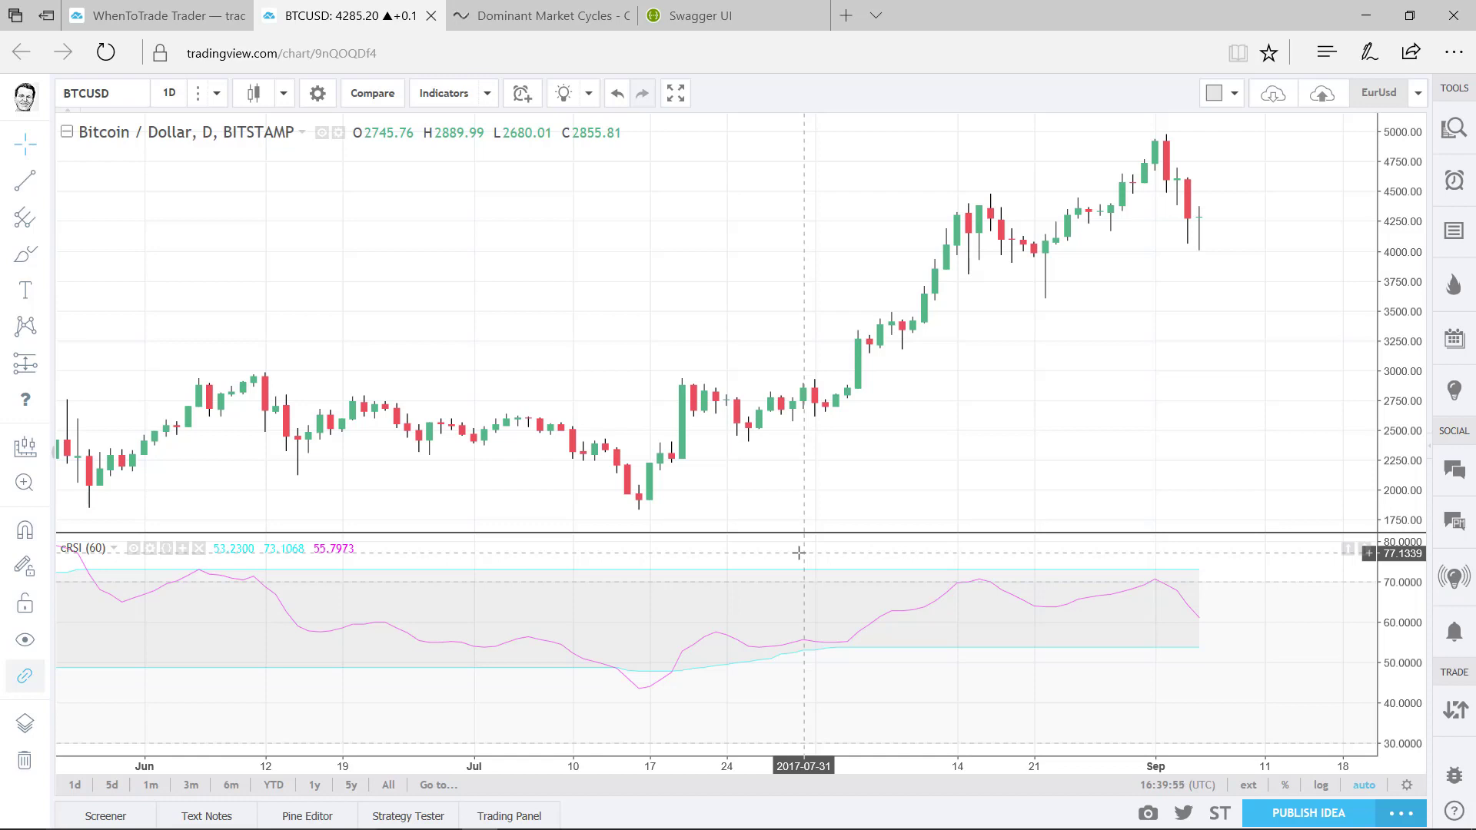
{"action": "mouse_move", "coordinate": [1008, 636]}
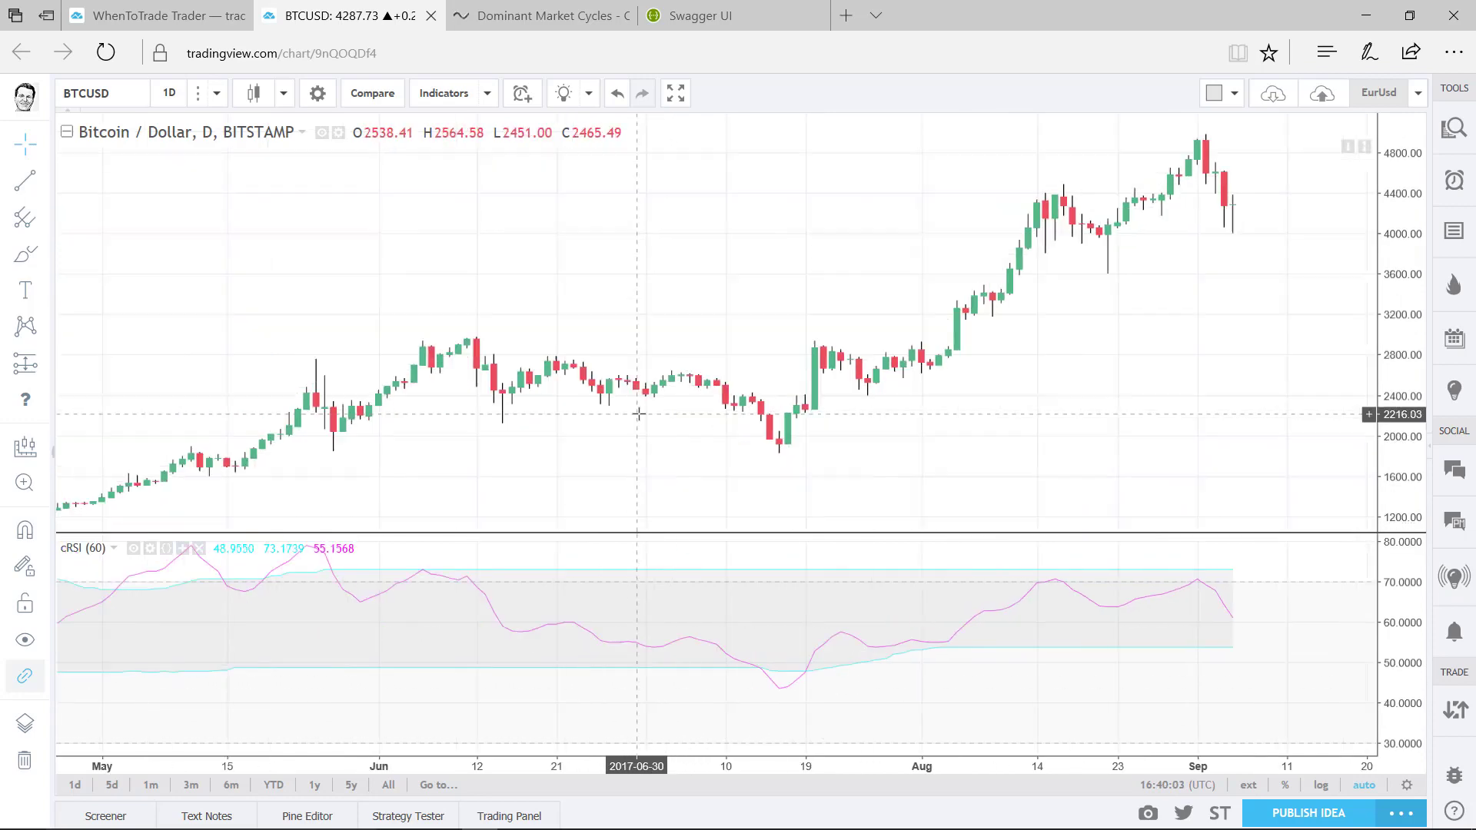
{"action": "mouse_move", "coordinate": [787, 454]}
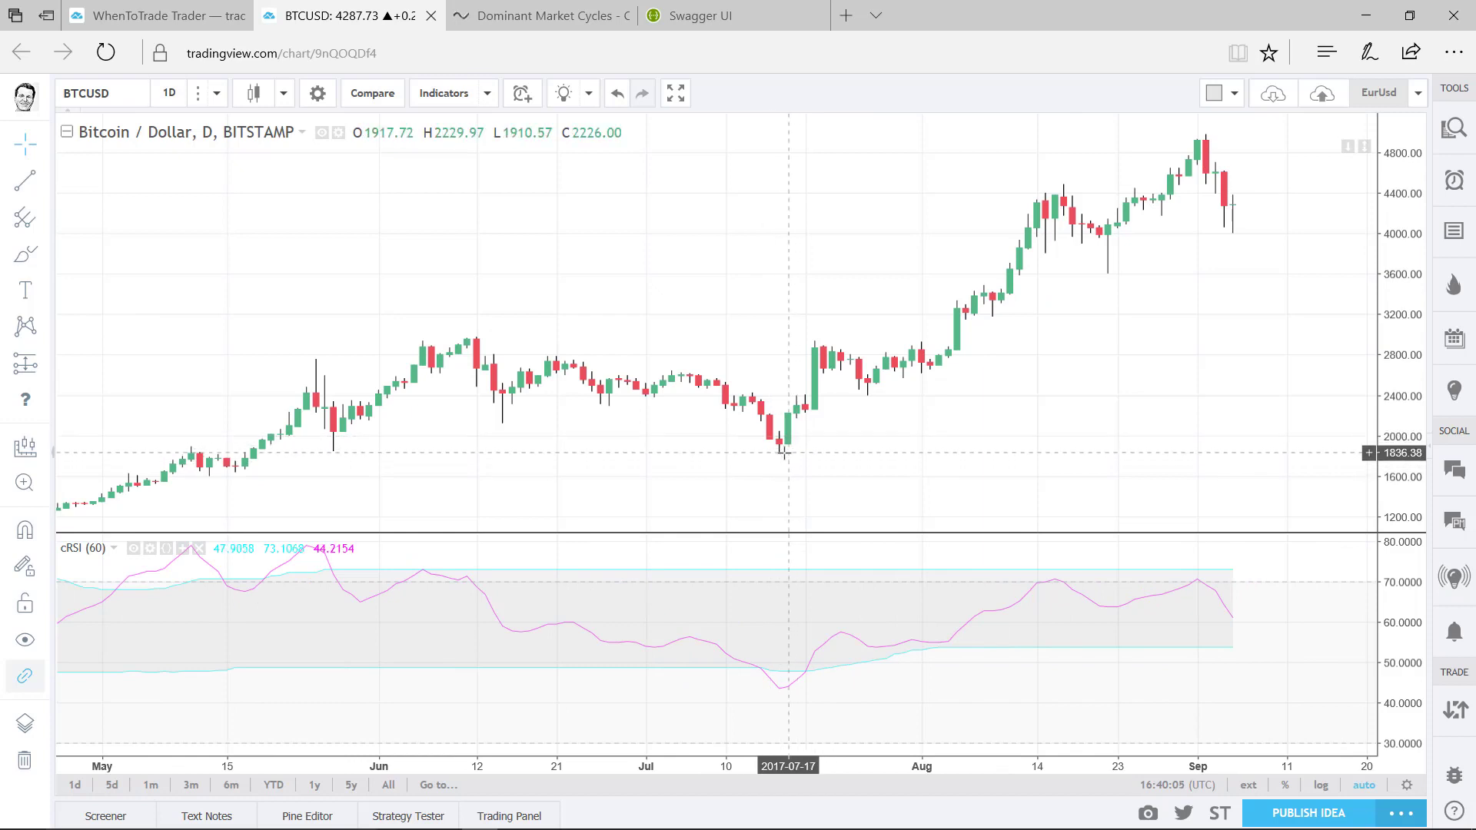
{"action": "mouse_move", "coordinate": [775, 691]}
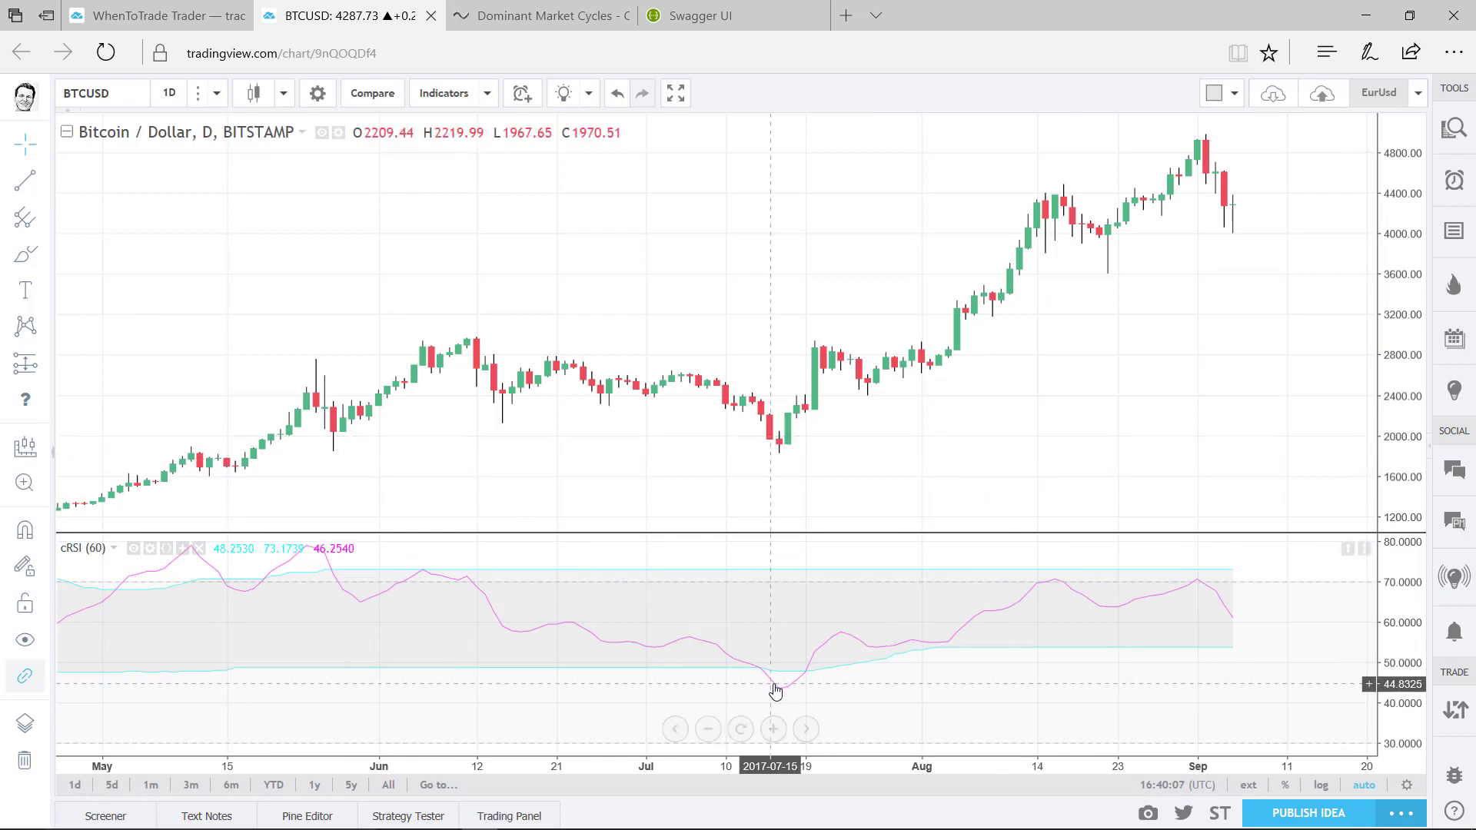
{"action": "mouse_move", "coordinate": [1105, 574]}
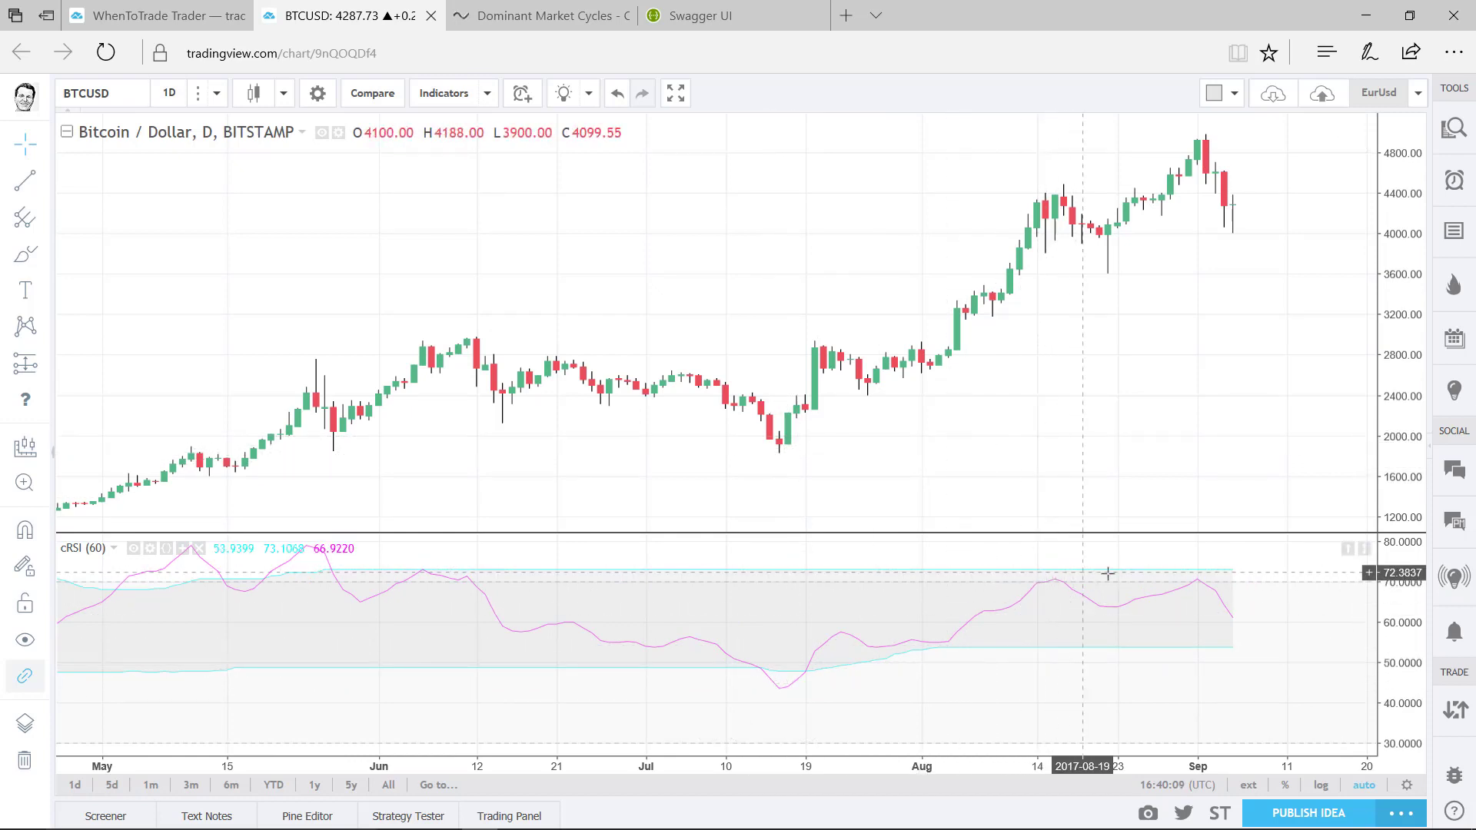
{"action": "mouse_move", "coordinate": [1113, 587]}
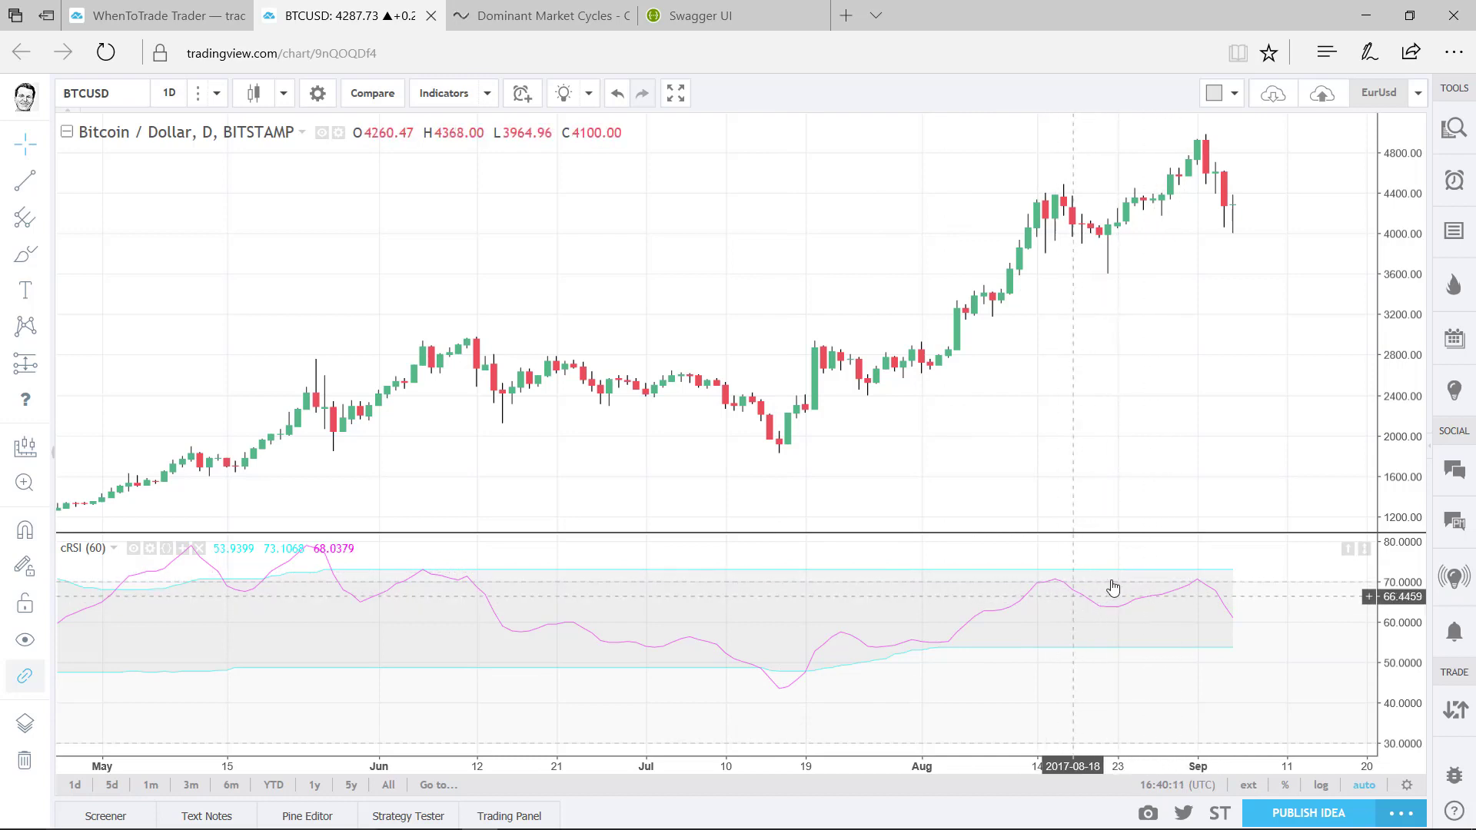
{"action": "mouse_move", "coordinate": [1203, 573]}
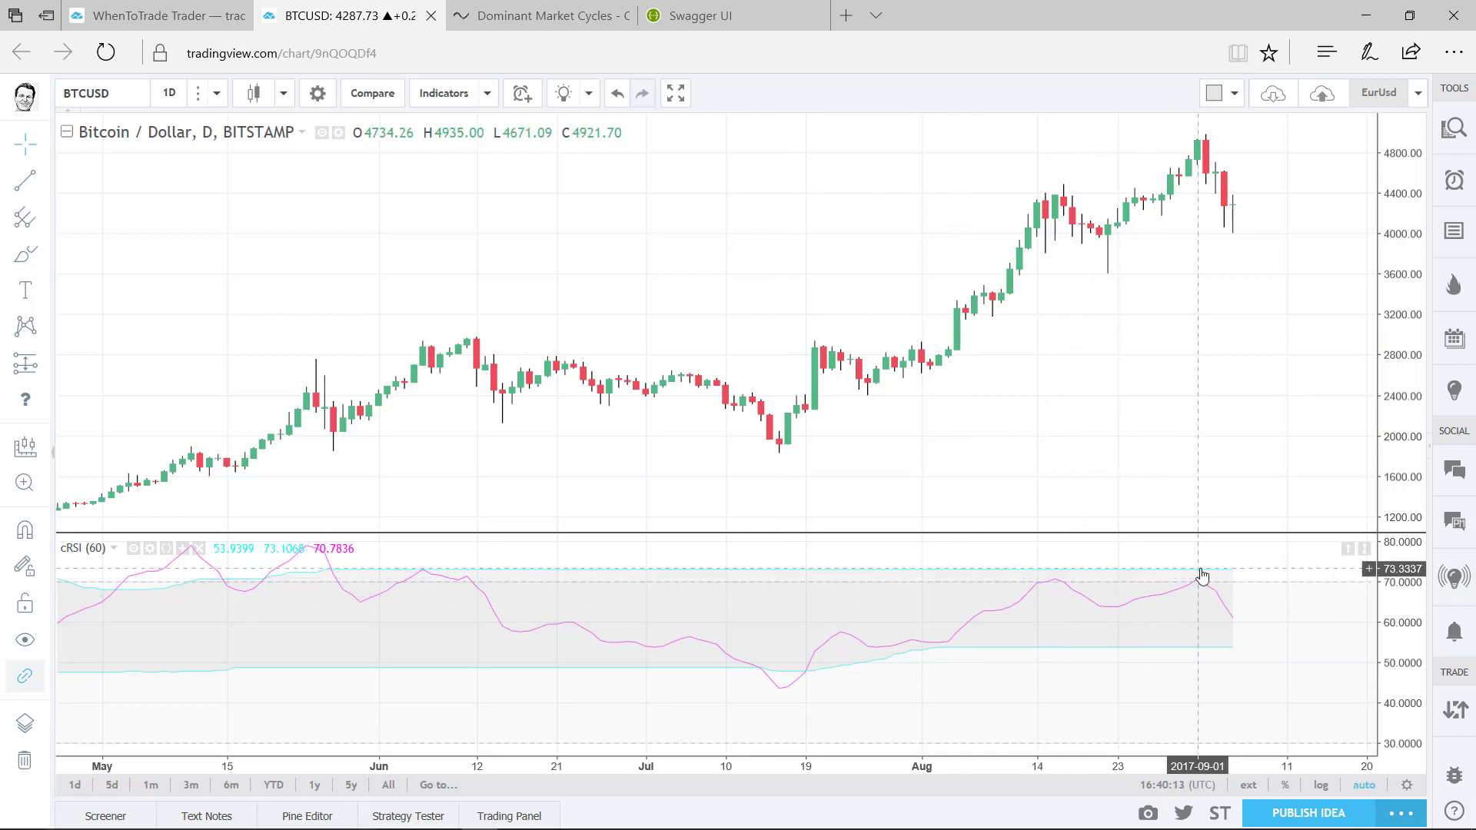
{"action": "mouse_move", "coordinate": [1053, 581]}
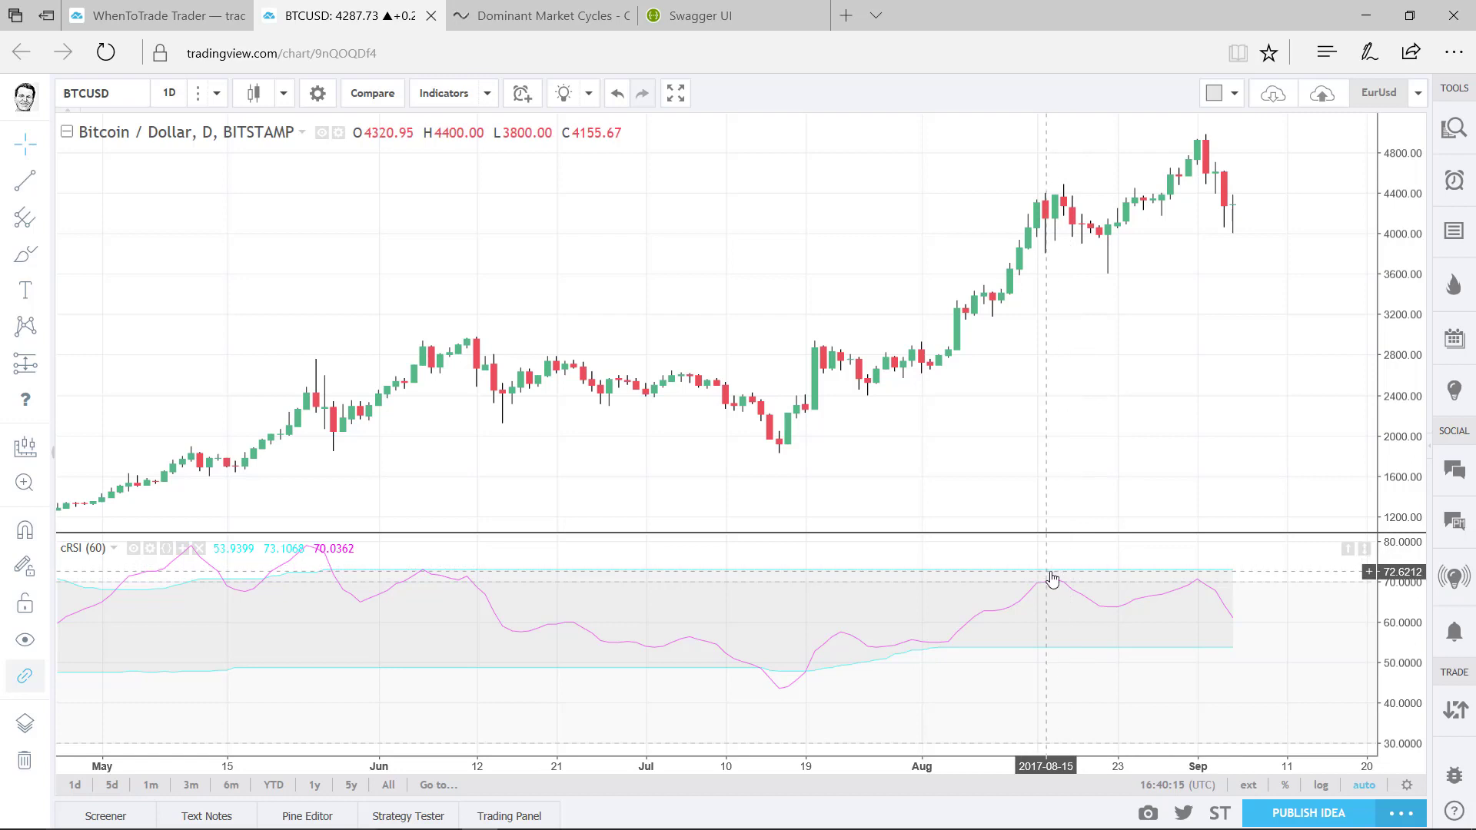
{"action": "mouse_move", "coordinate": [1085, 222]}
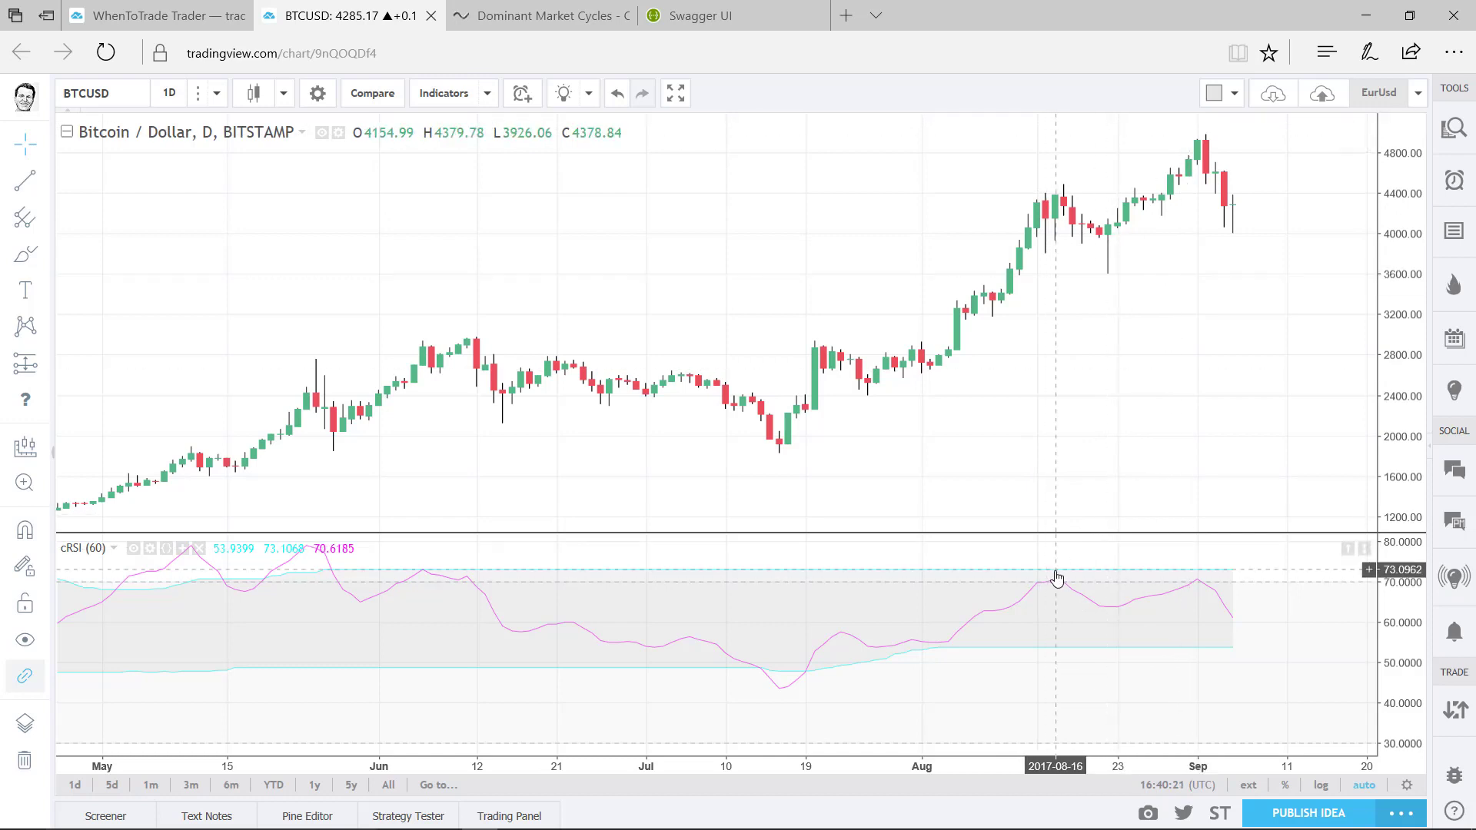
{"action": "mouse_move", "coordinate": [1204, 589]}
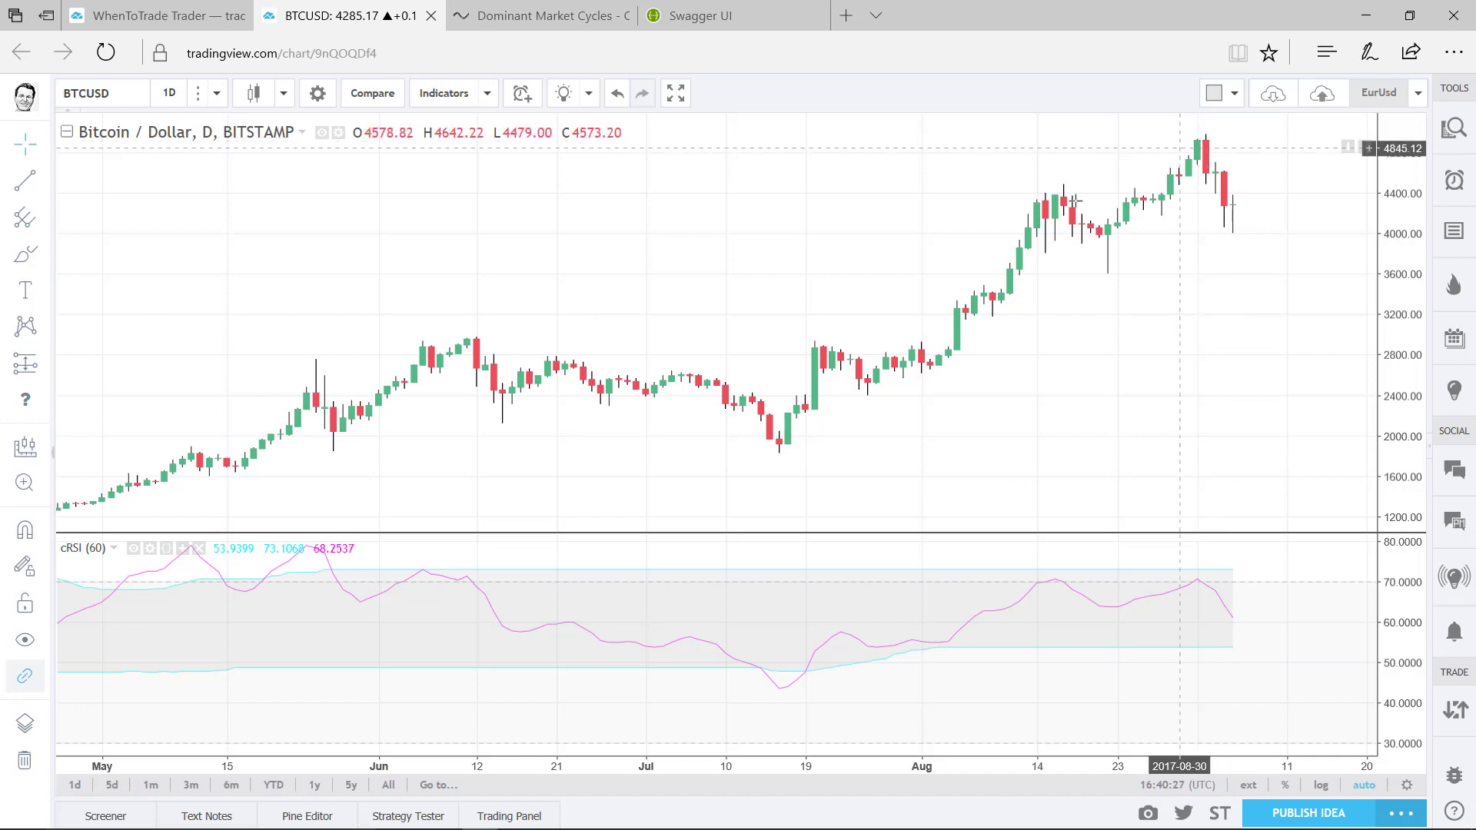
{"action": "mouse_move", "coordinate": [442, 482]}
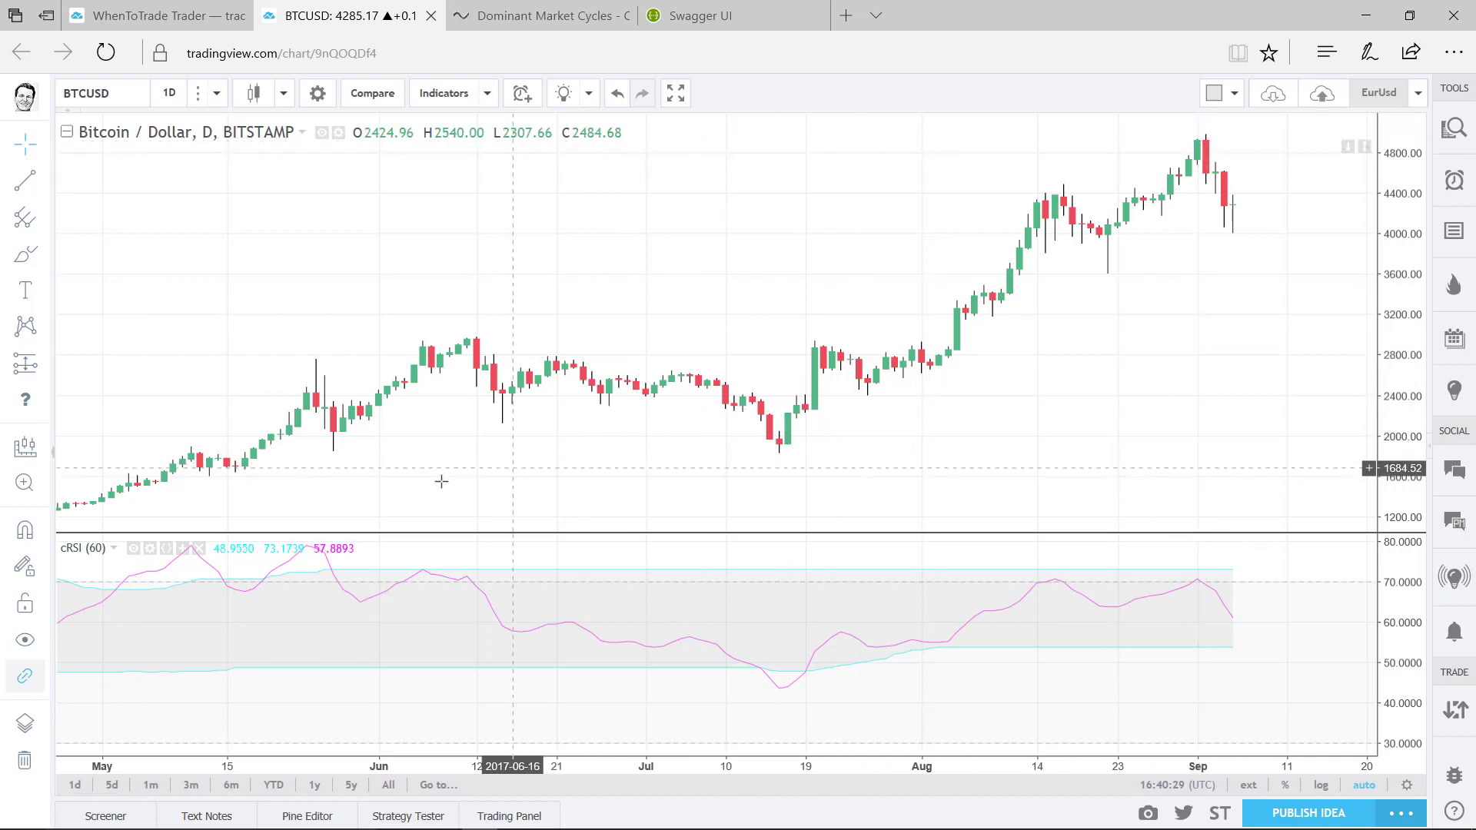
{"action": "mouse_move", "coordinate": [297, 415]}
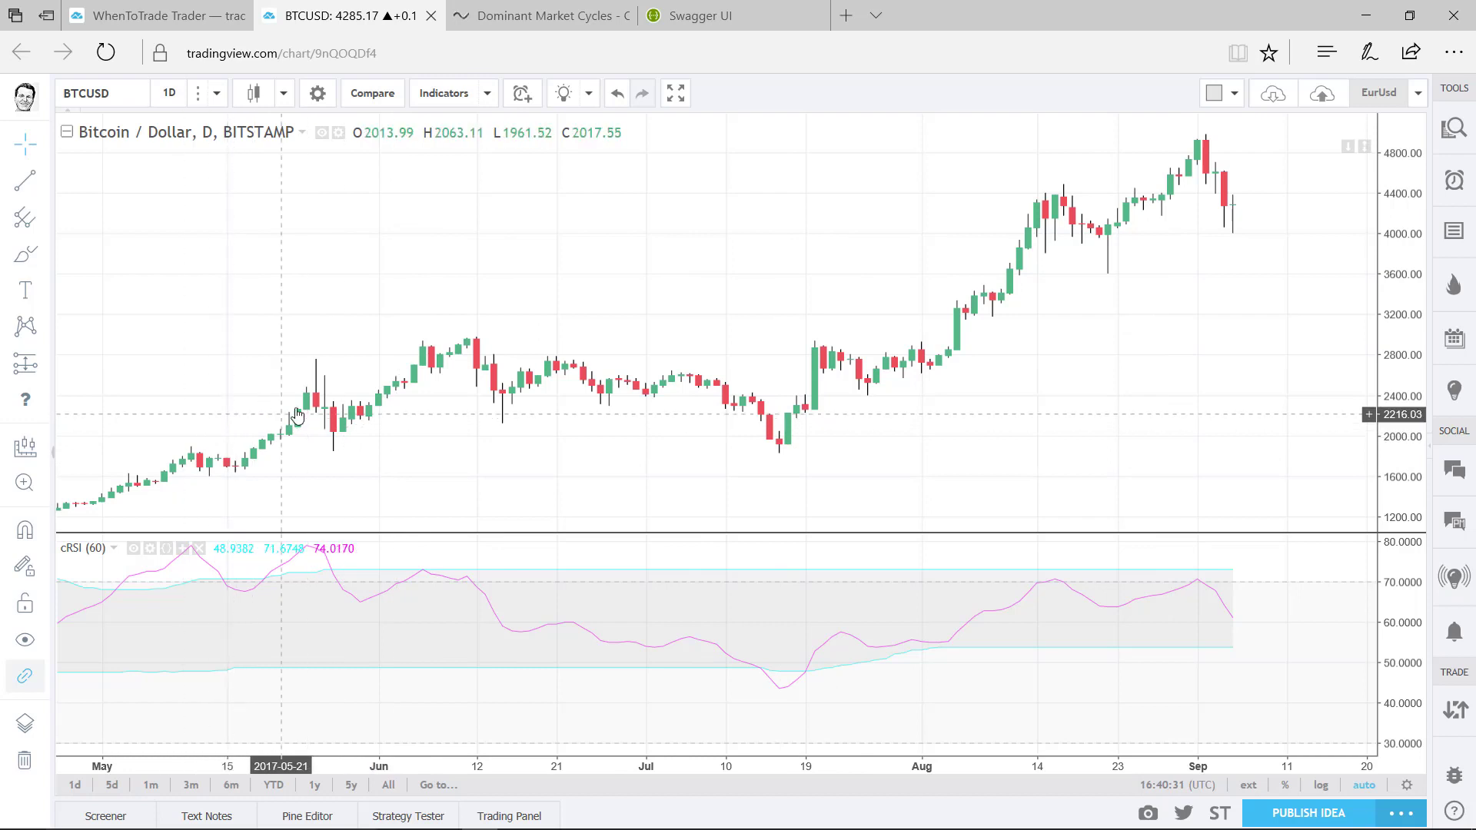
{"action": "mouse_move", "coordinate": [405, 351]}
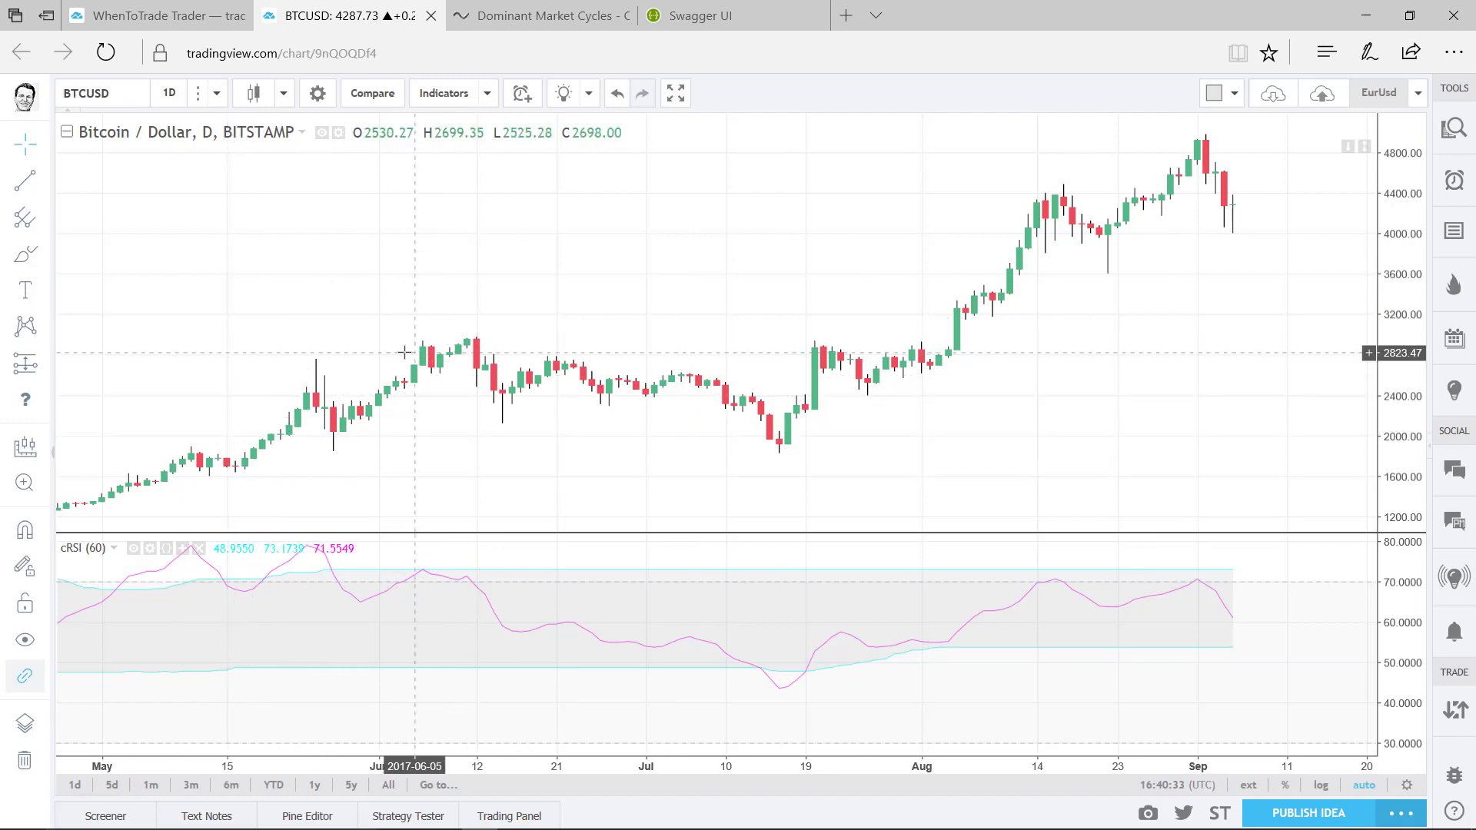
{"action": "mouse_move", "coordinate": [459, 350]}
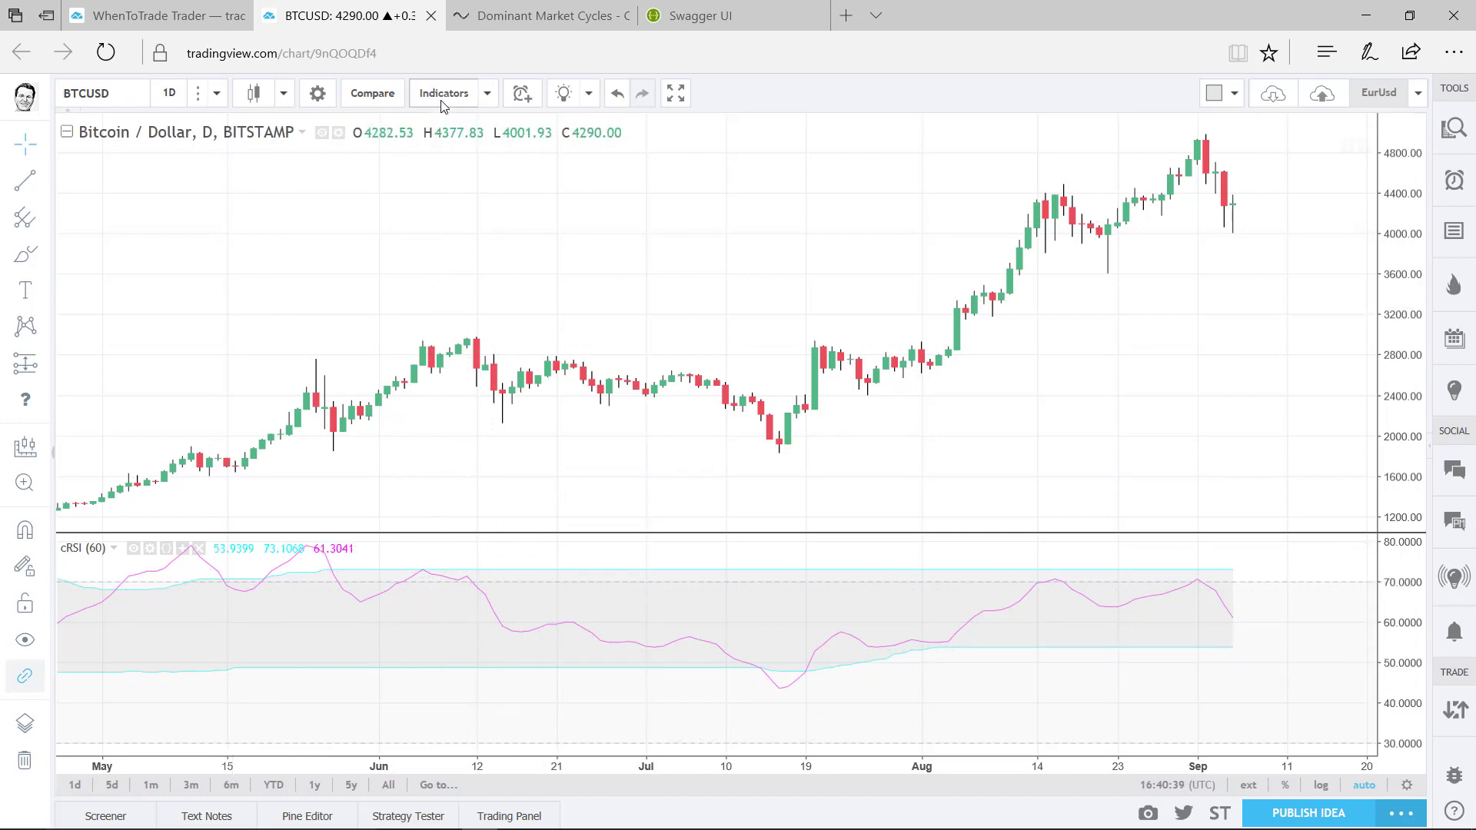
Add the standard Relative Strength Index and set its length to 60.
{"action": "left_click", "coordinate": [444, 93]}
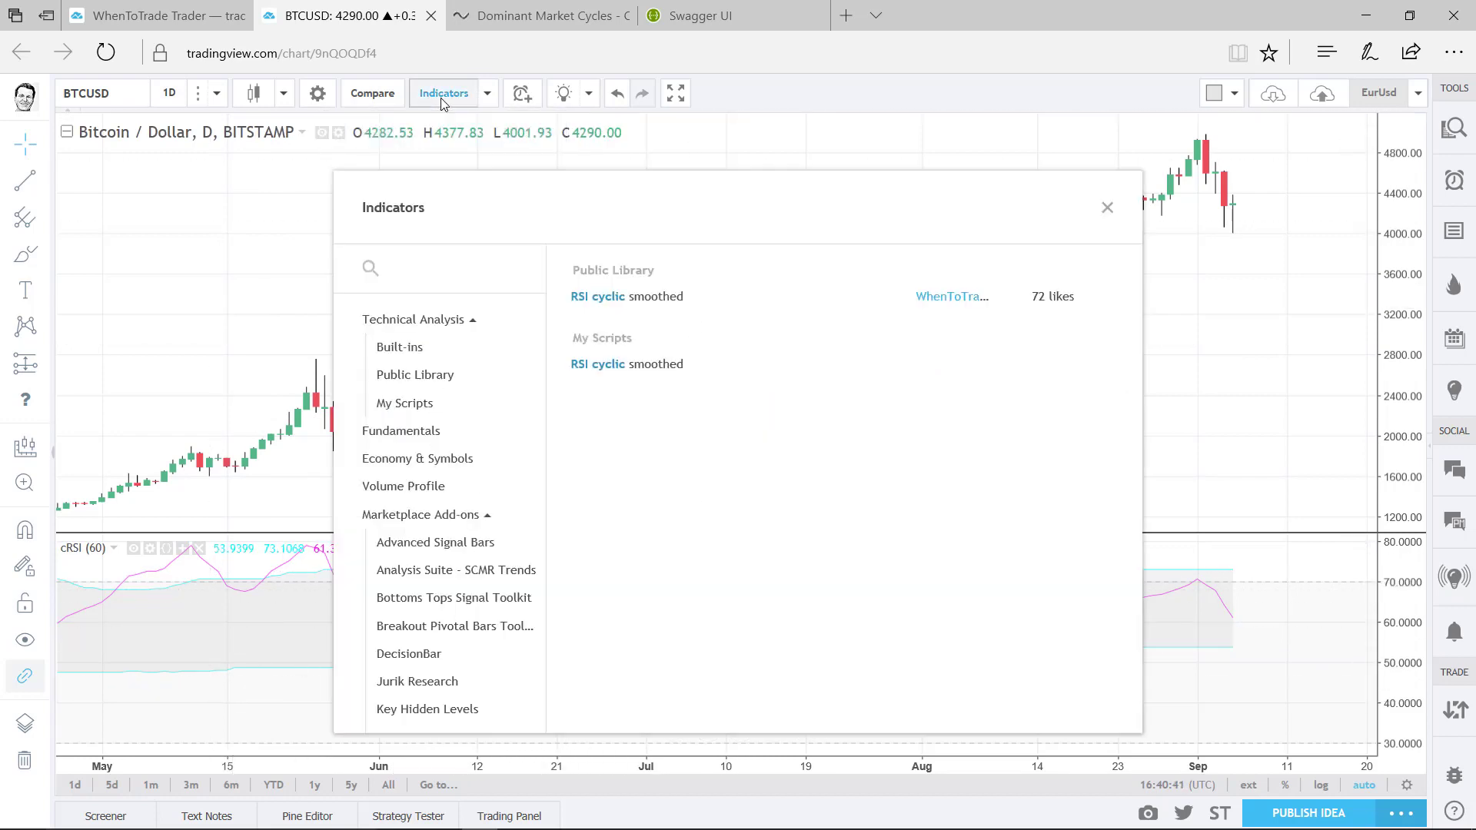
{"action": "type", "text": "RSI"}
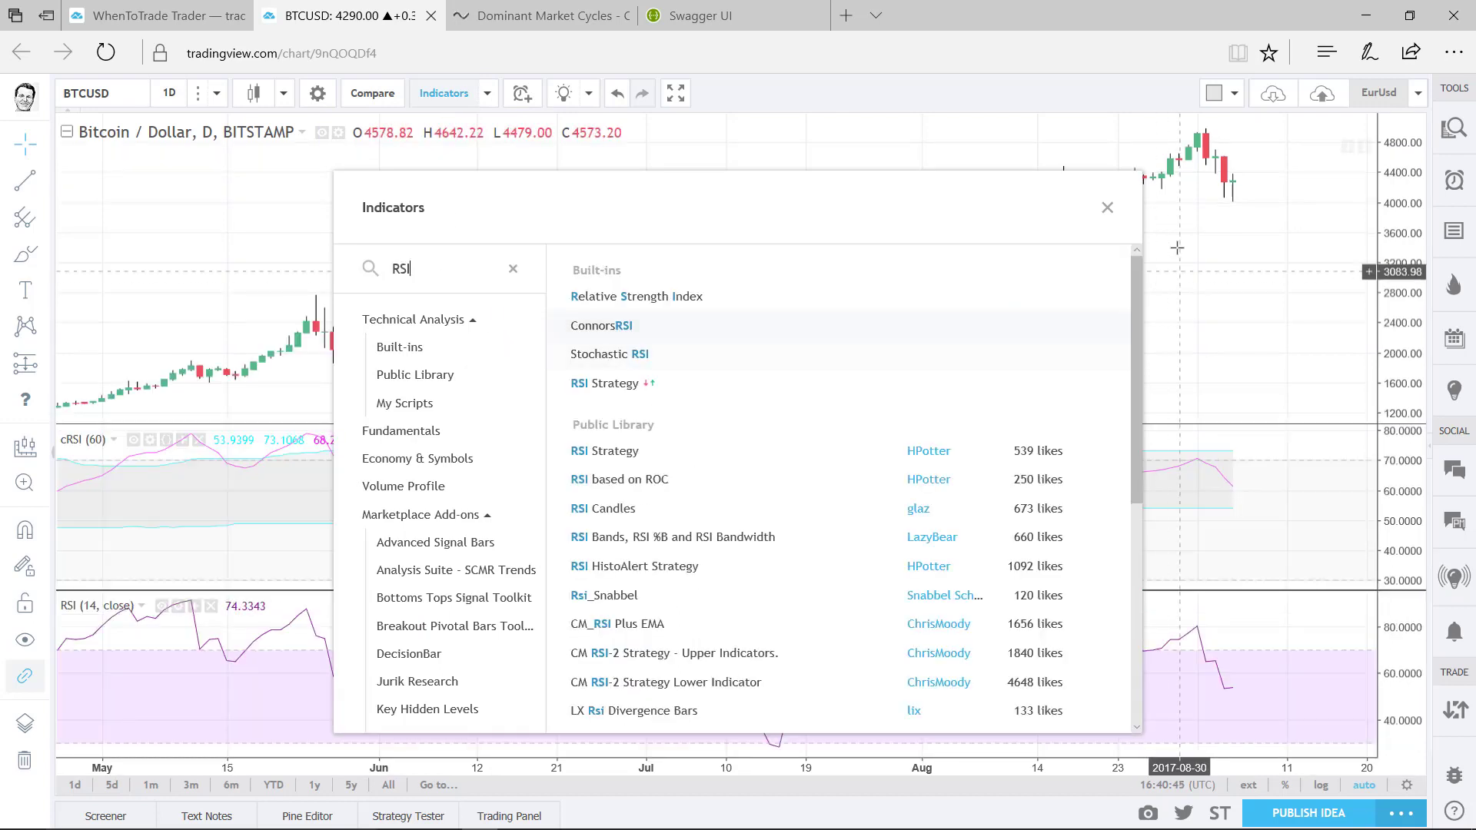
{"action": "left_click", "coordinate": [1107, 208]}
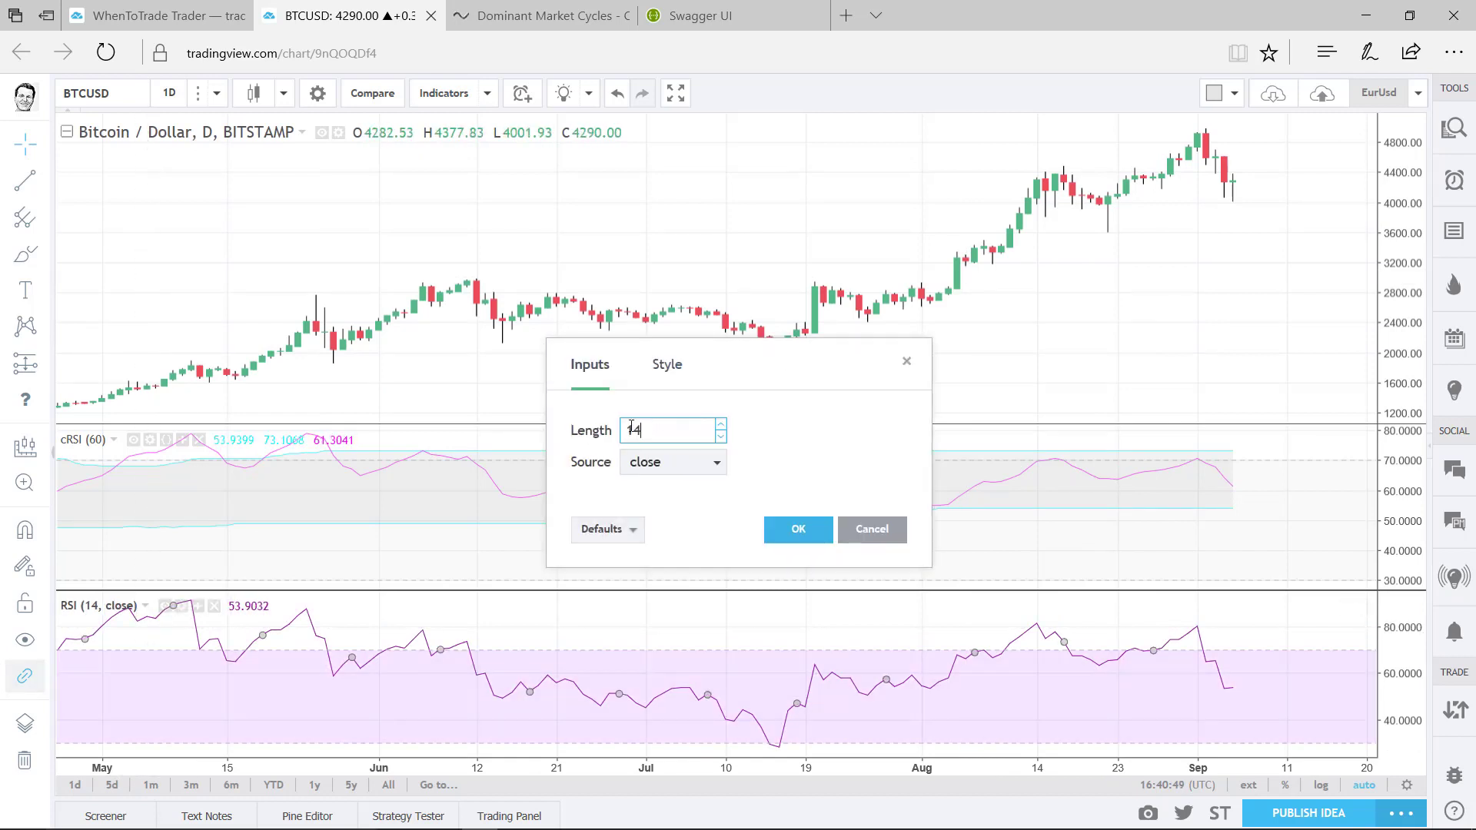
{"action": "type", "text": "60"}
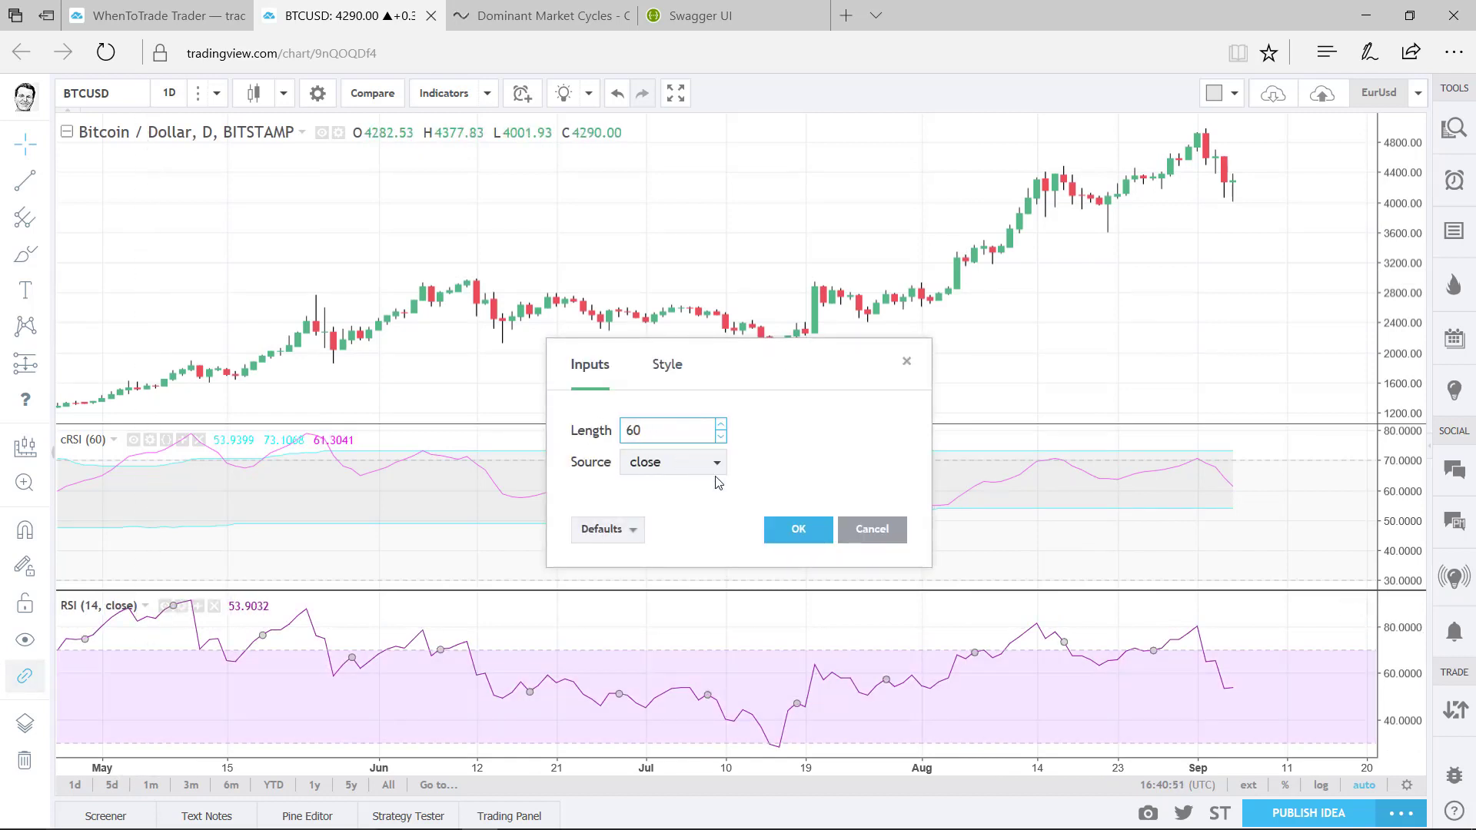
{"action": "left_click", "coordinate": [798, 530]}
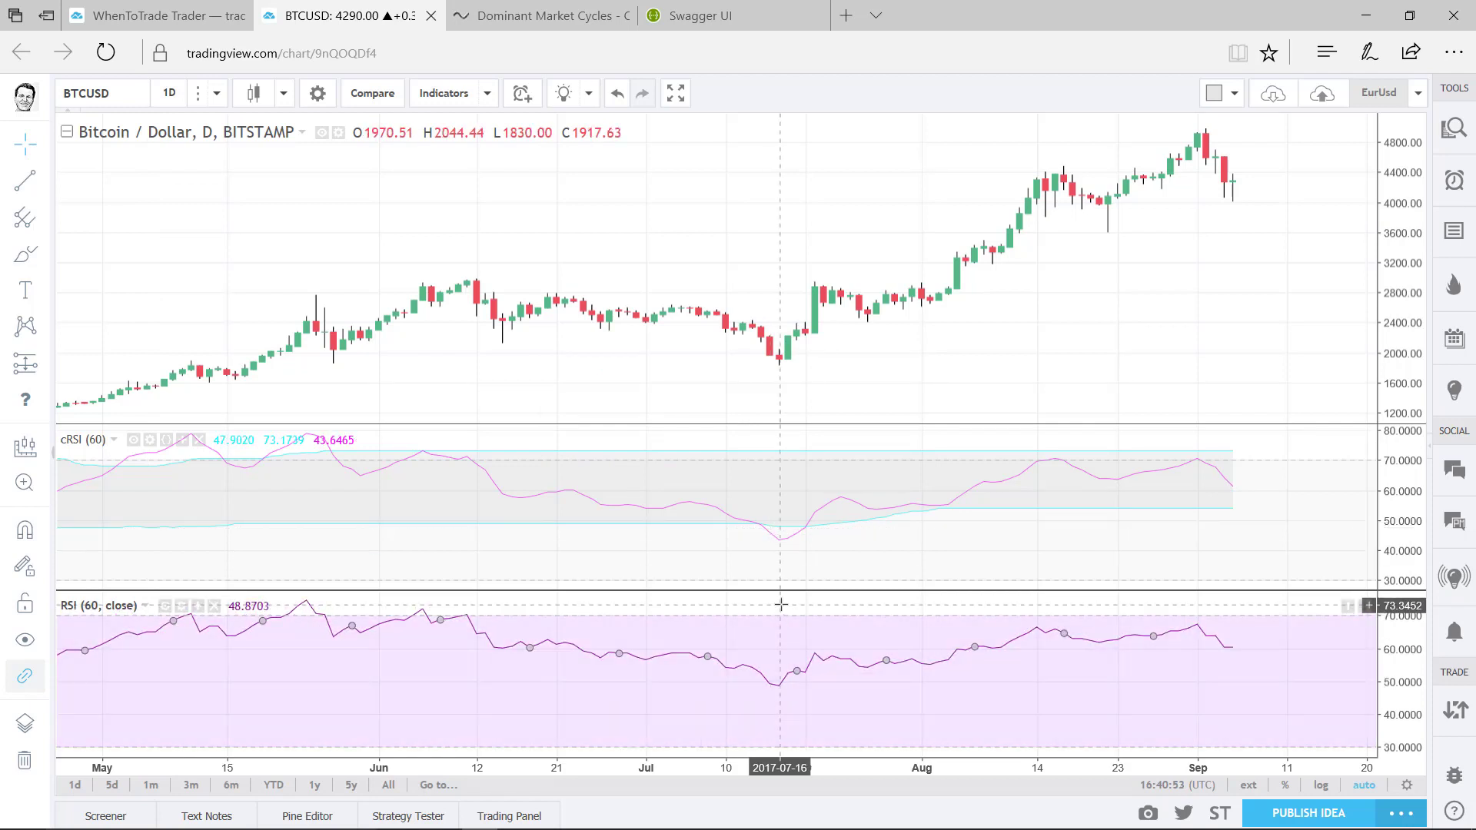
{"action": "mouse_move", "coordinate": [729, 542]}
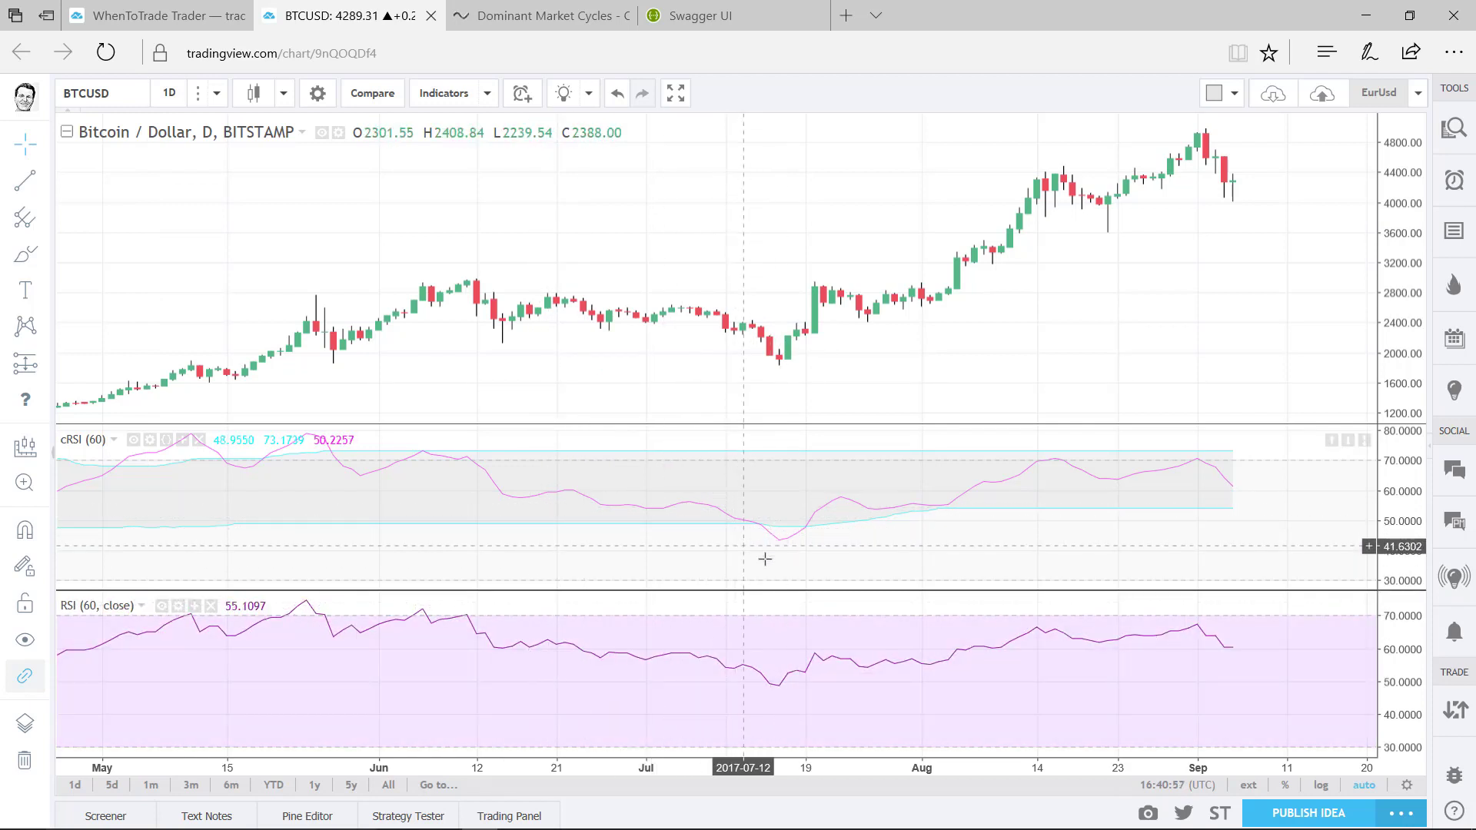
{"action": "mouse_move", "coordinate": [779, 594]}
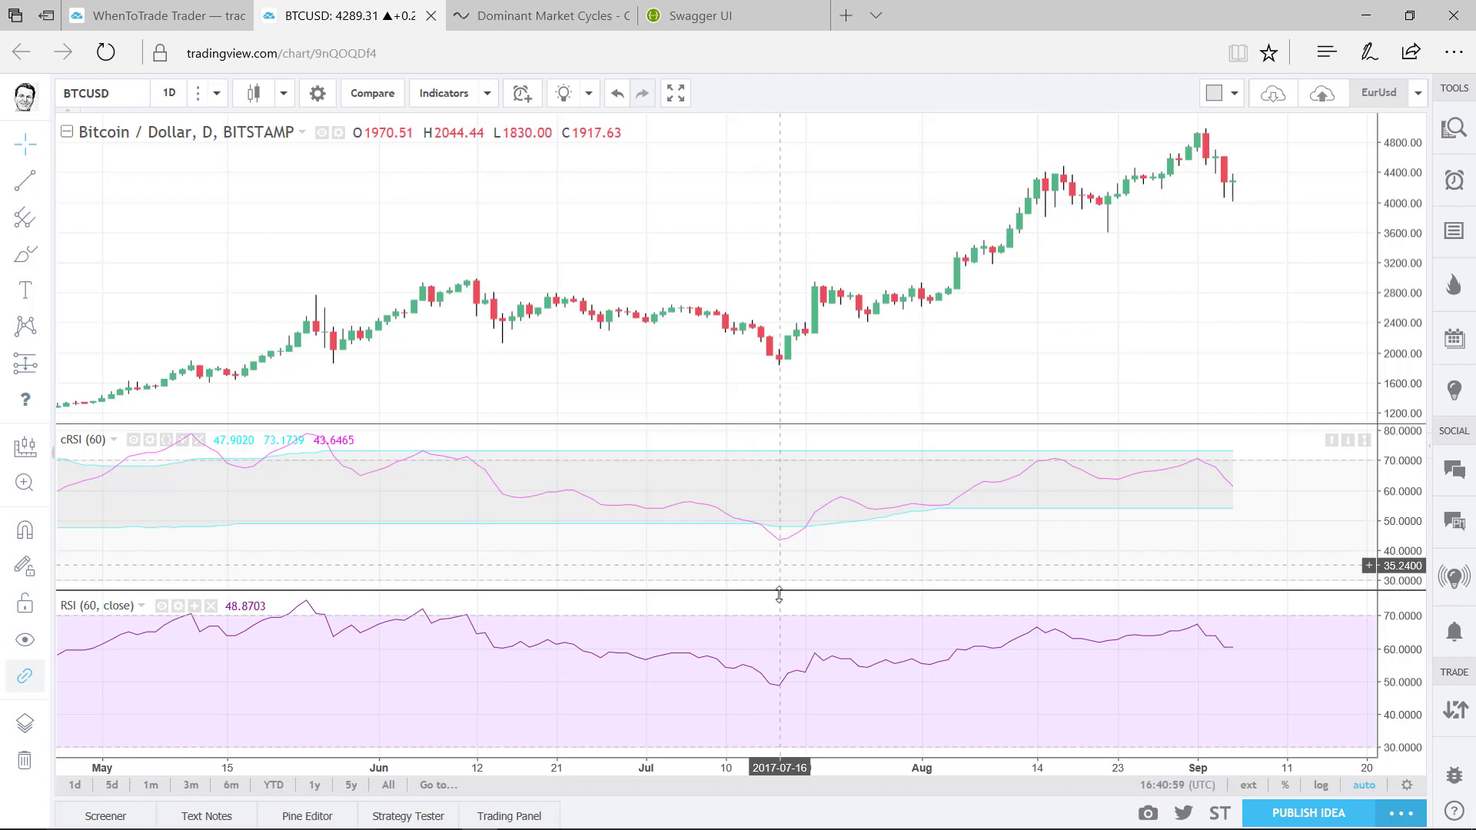
{"action": "mouse_move", "coordinate": [483, 654]}
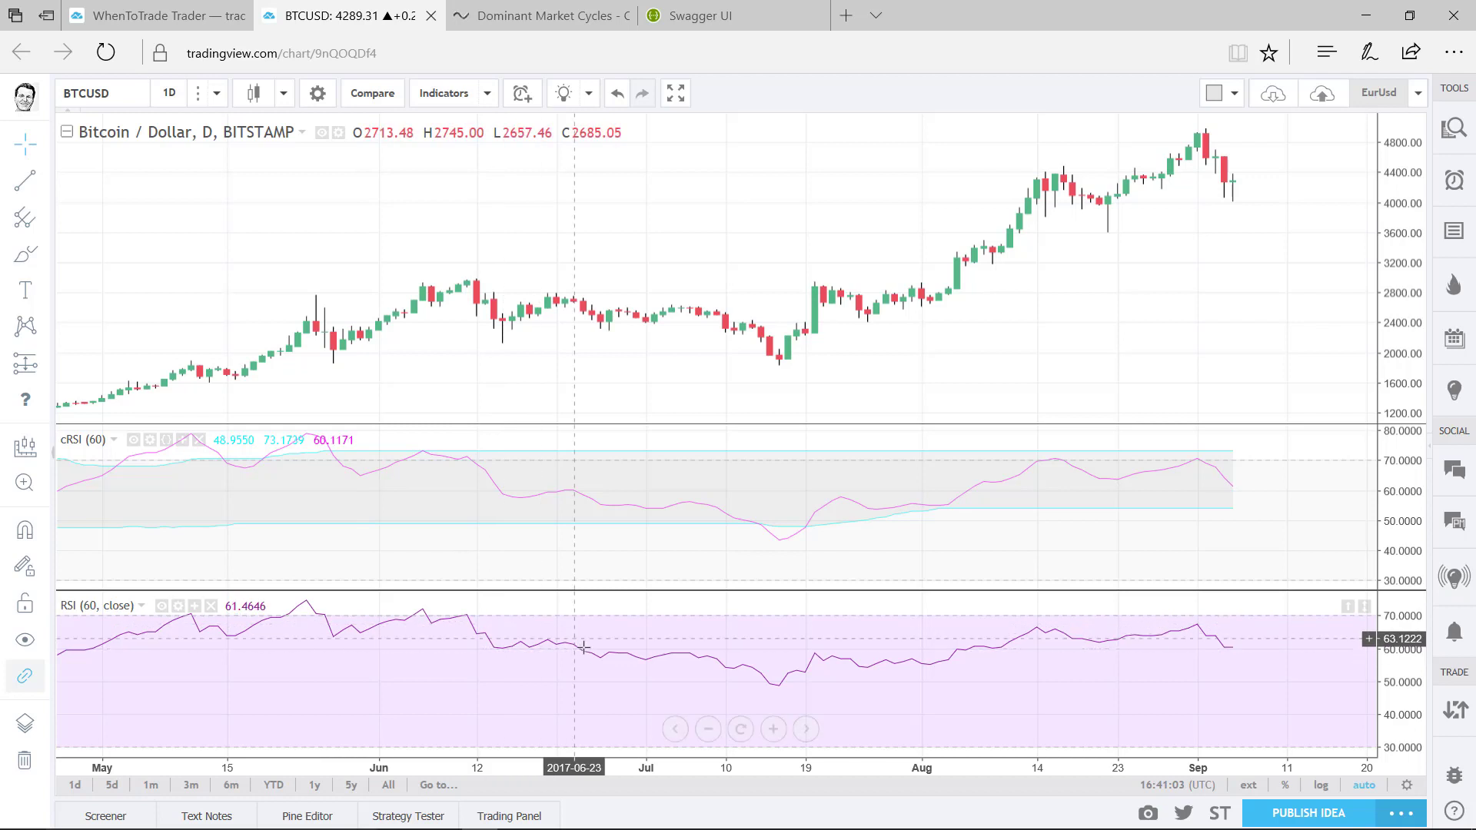
{"action": "mouse_move", "coordinate": [777, 695]}
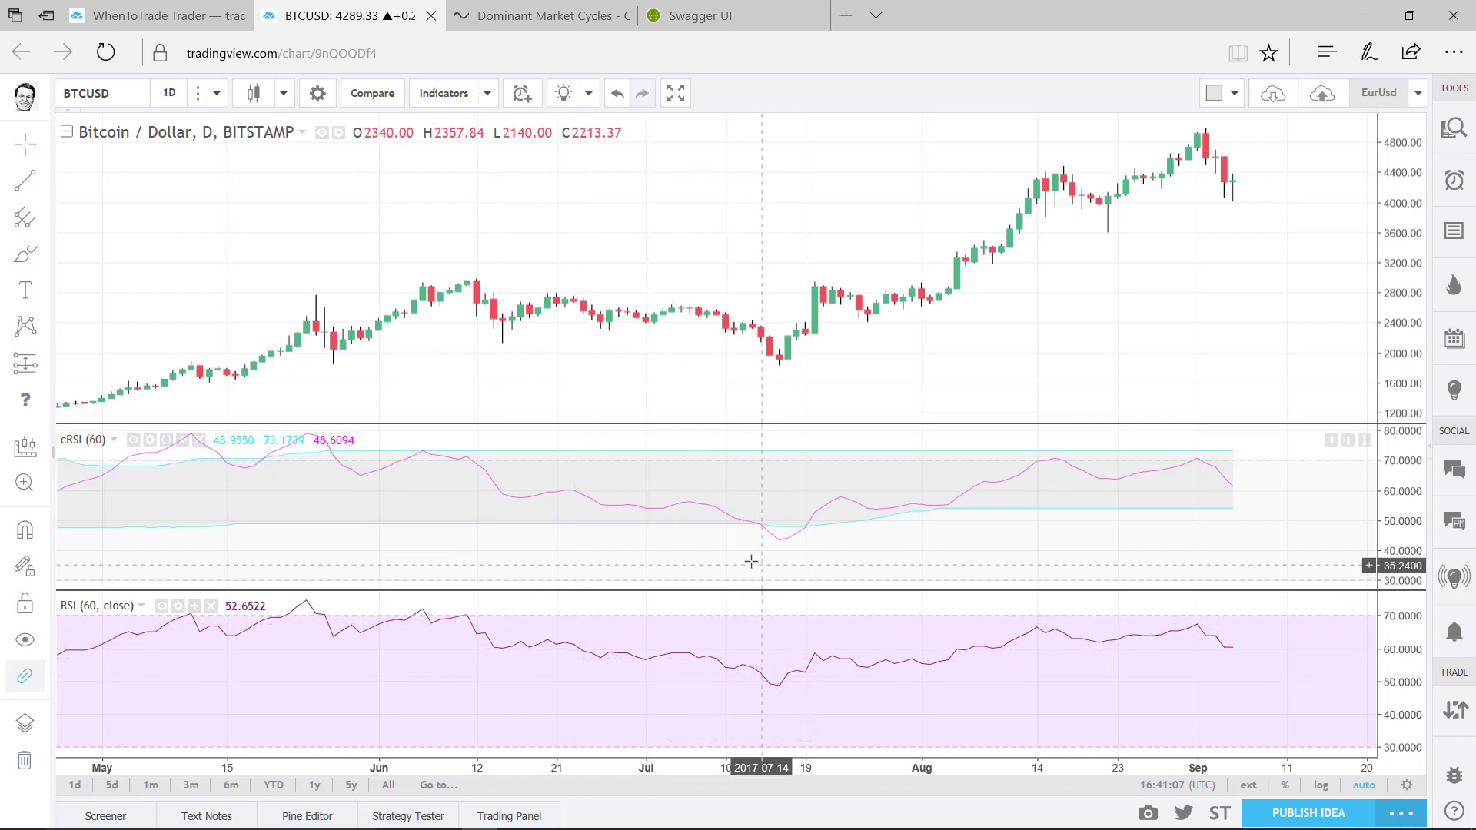
{"action": "mouse_move", "coordinate": [780, 550]}
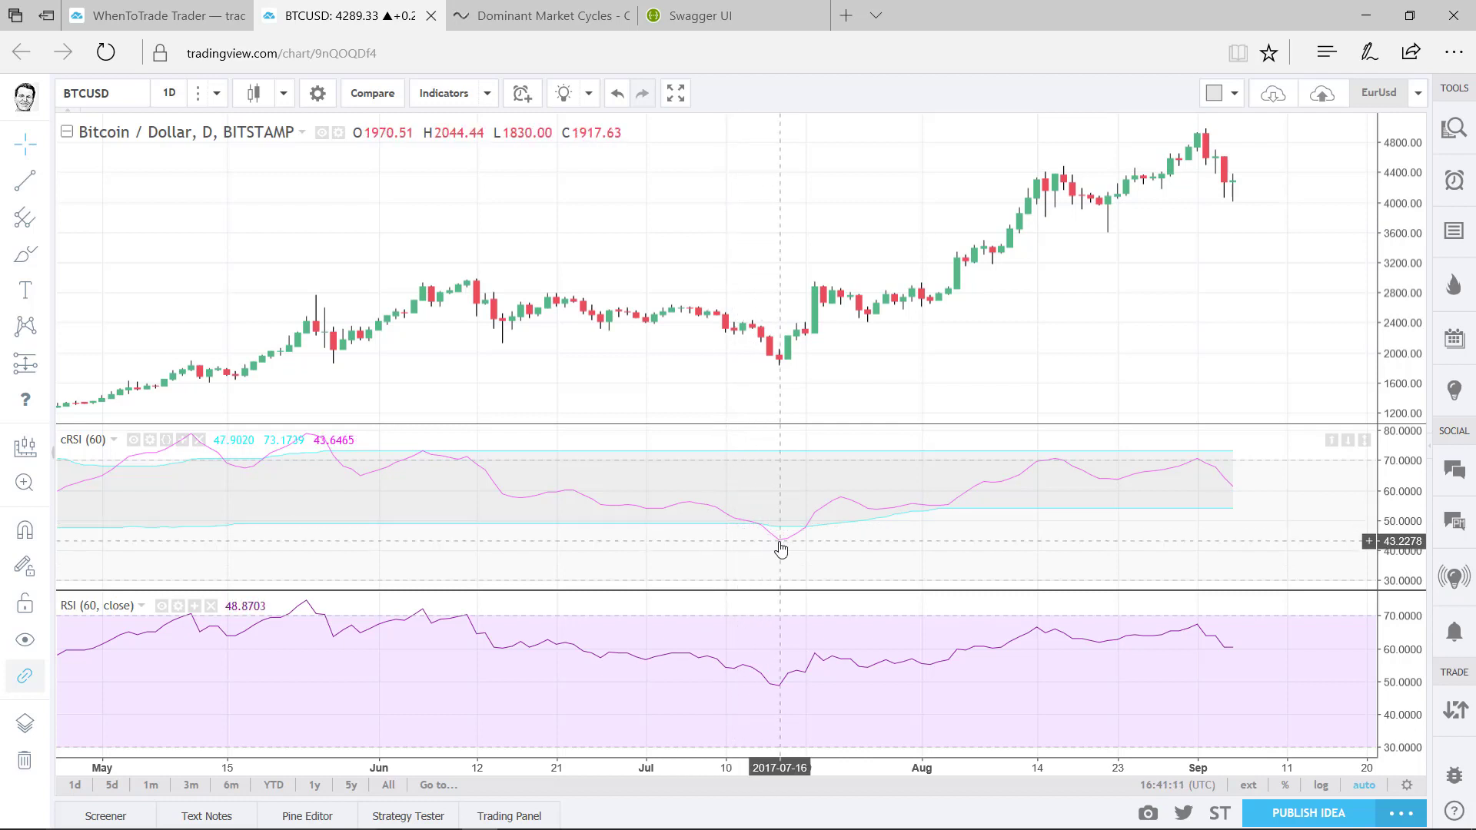
{"action": "mouse_move", "coordinate": [765, 671]}
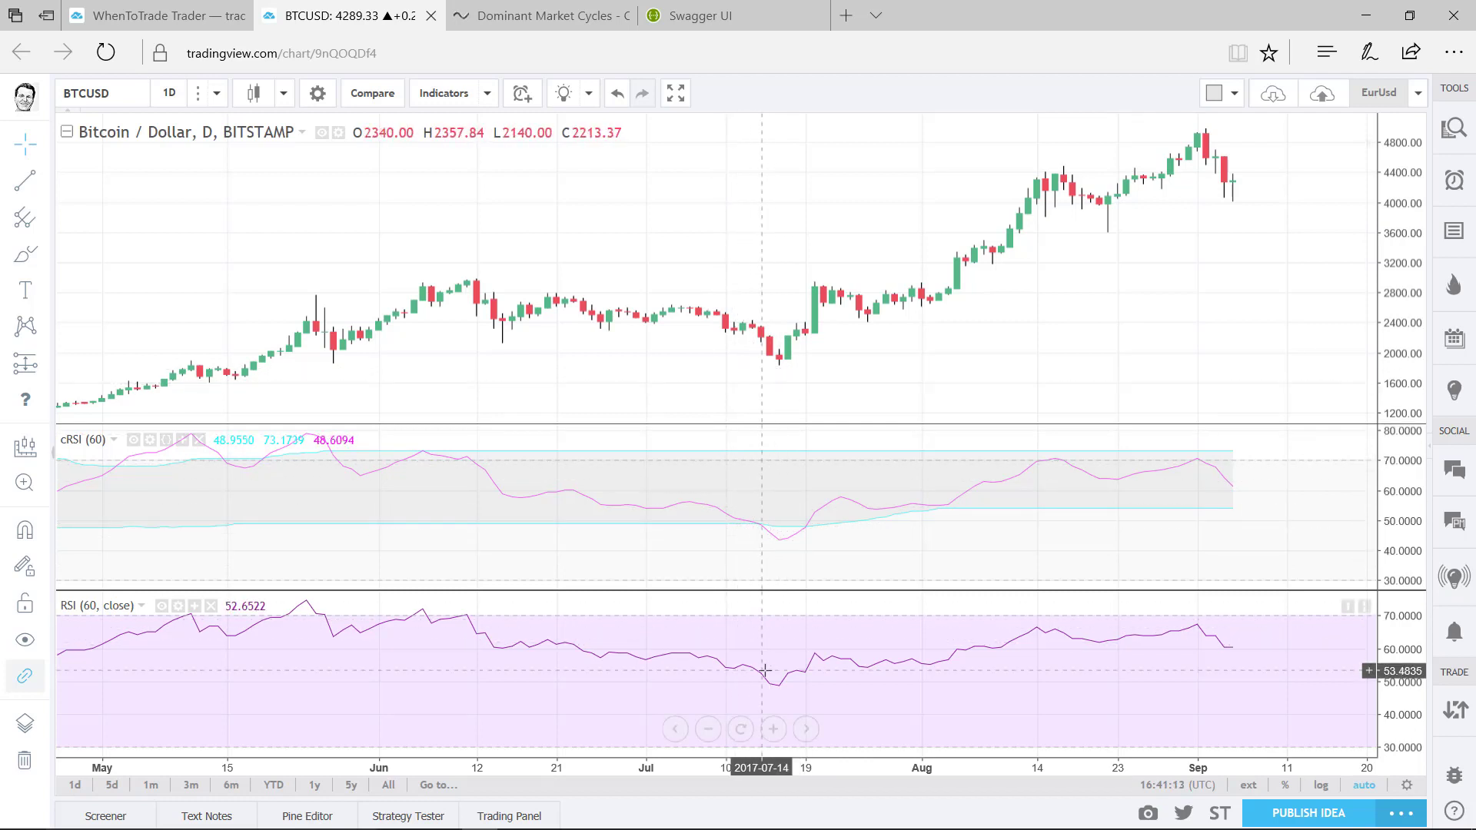
{"action": "mouse_move", "coordinate": [777, 693]}
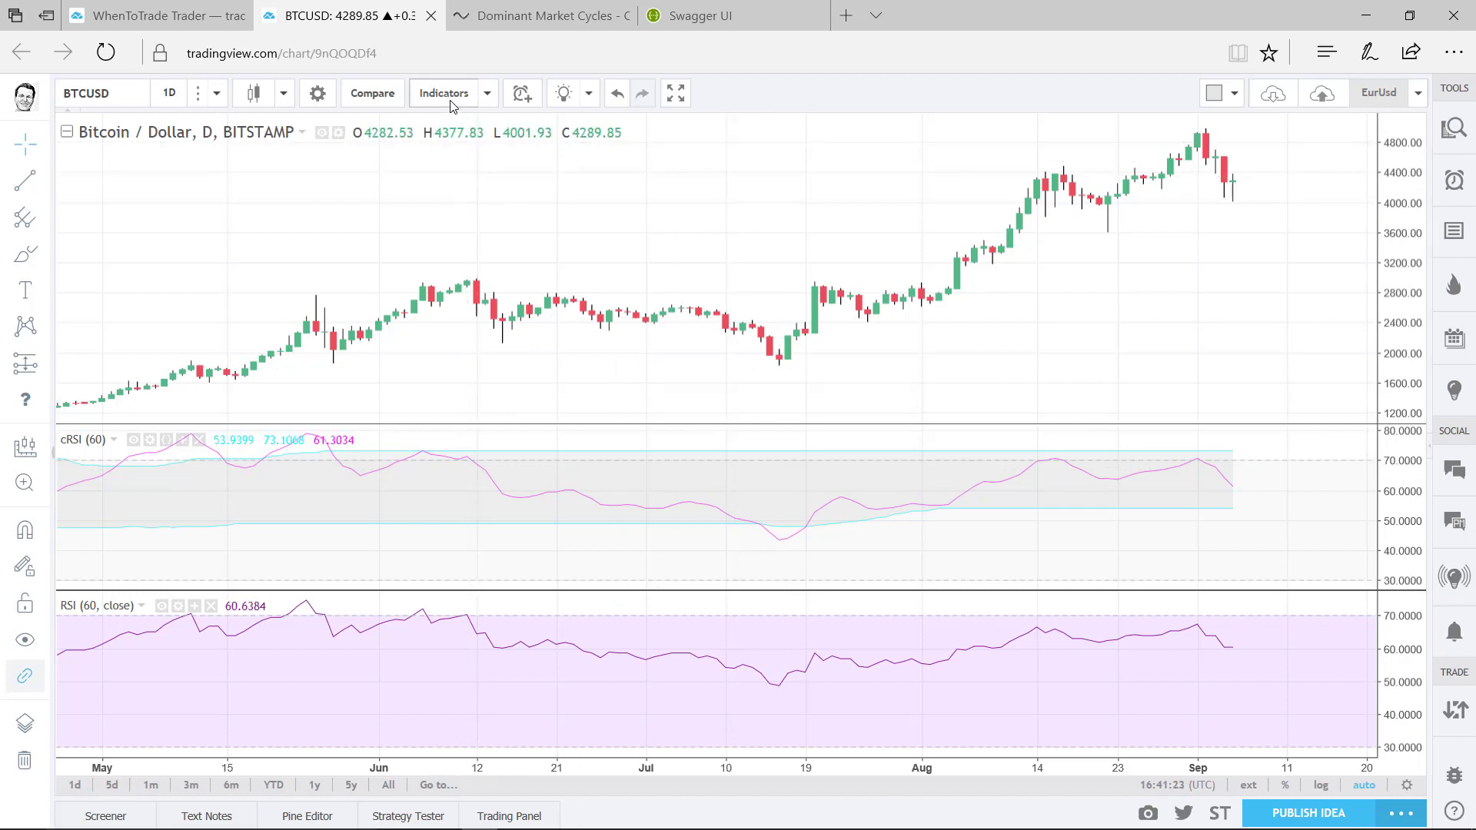
Add another RSI cyclic smoothed study and open its public library page.
{"action": "left_click", "coordinate": [444, 93]}
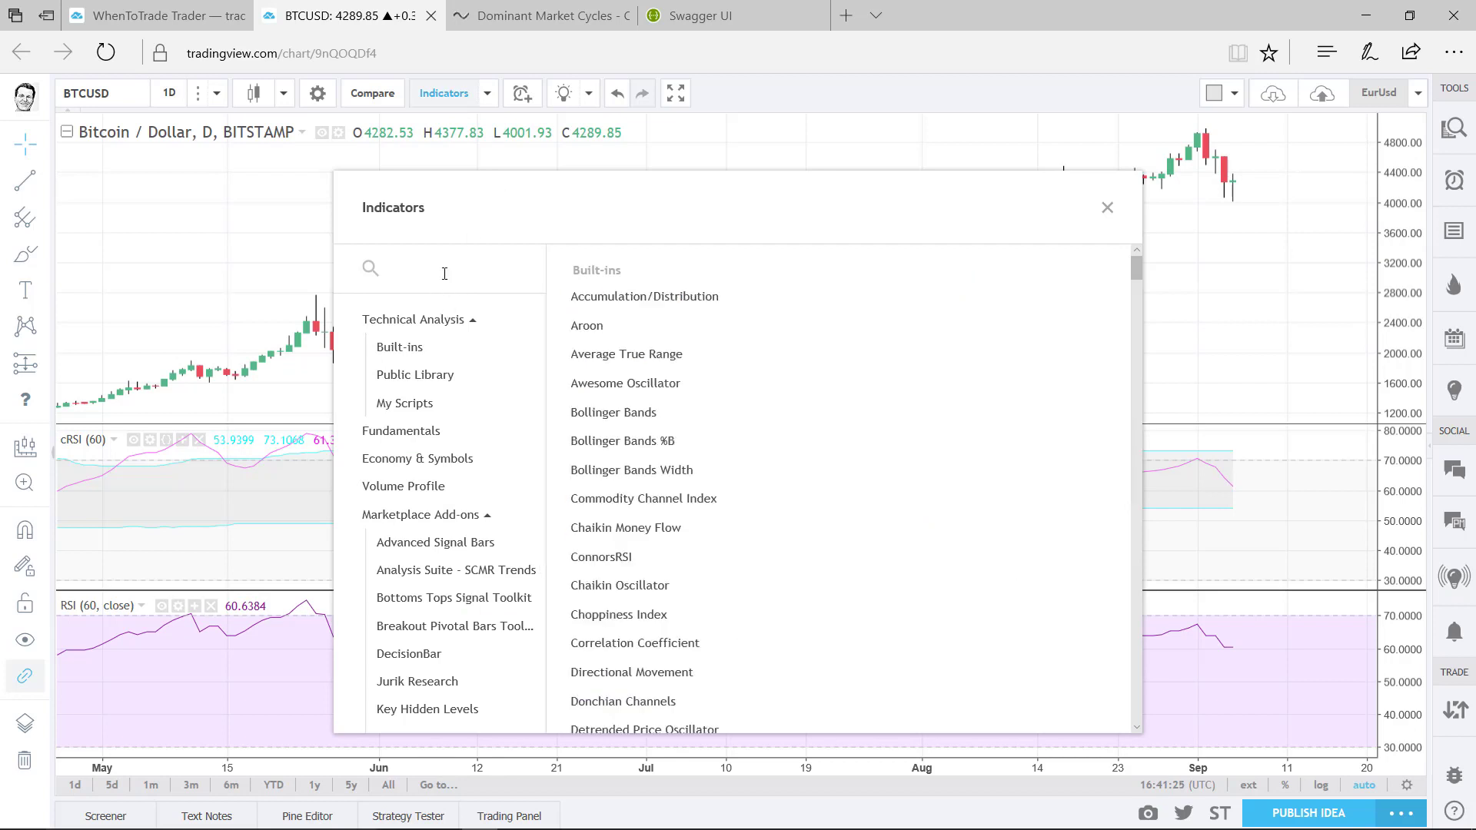
{"action": "type", "text": "RSI cyclic smoothed"}
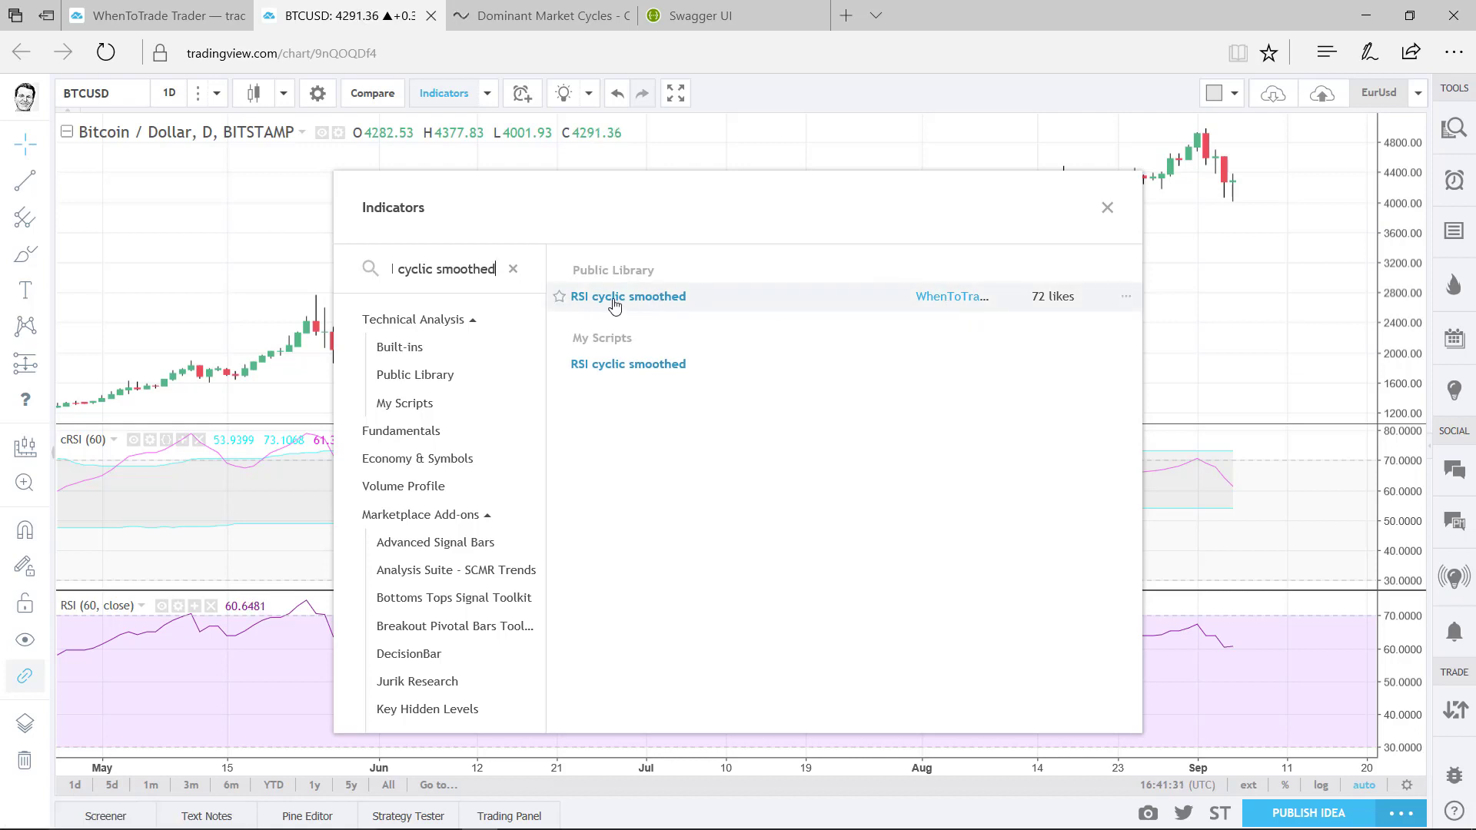
{"action": "left_click", "coordinate": [628, 297]}
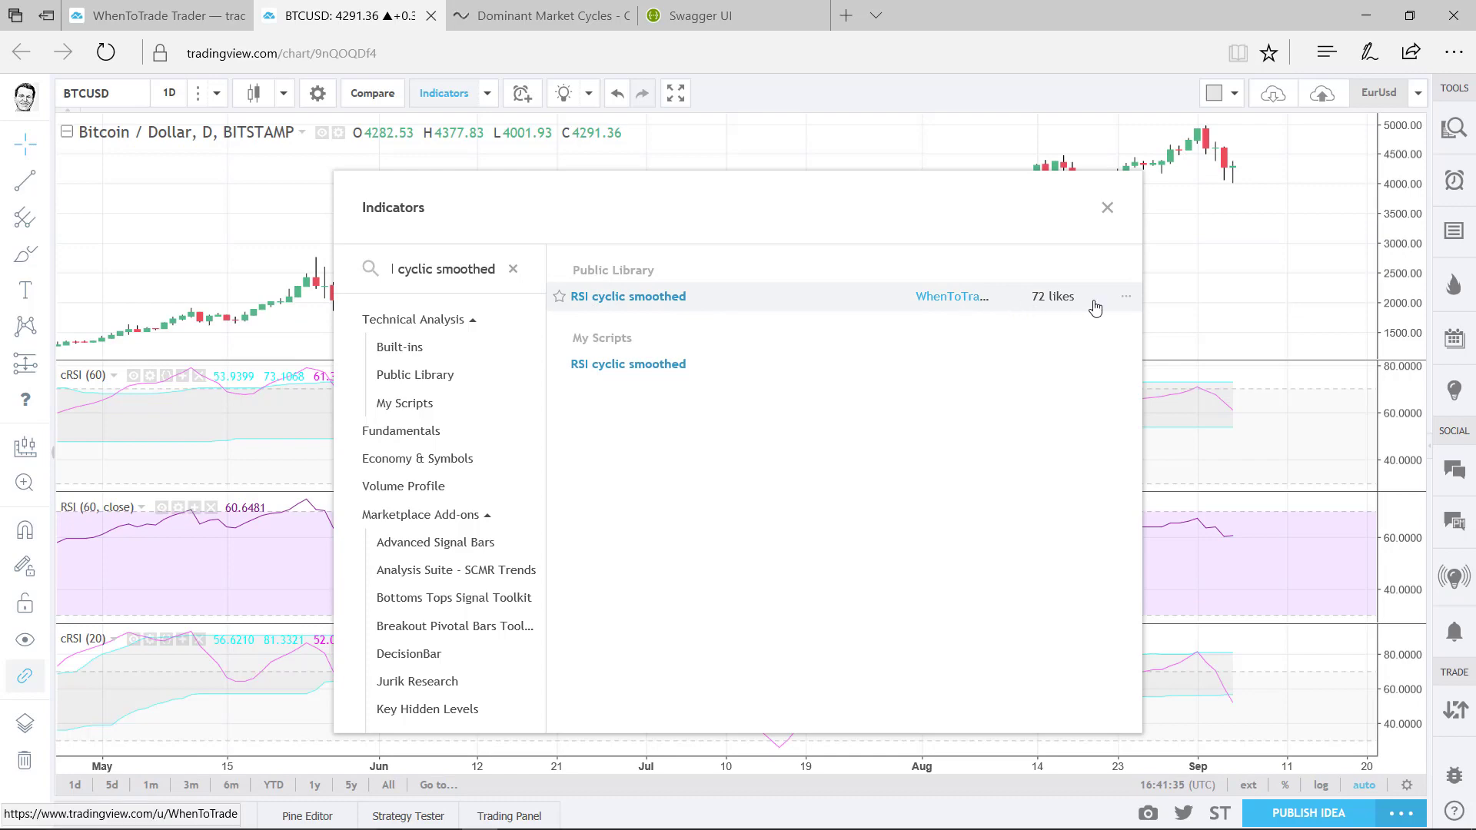
{"action": "left_click", "coordinate": [629, 296]}
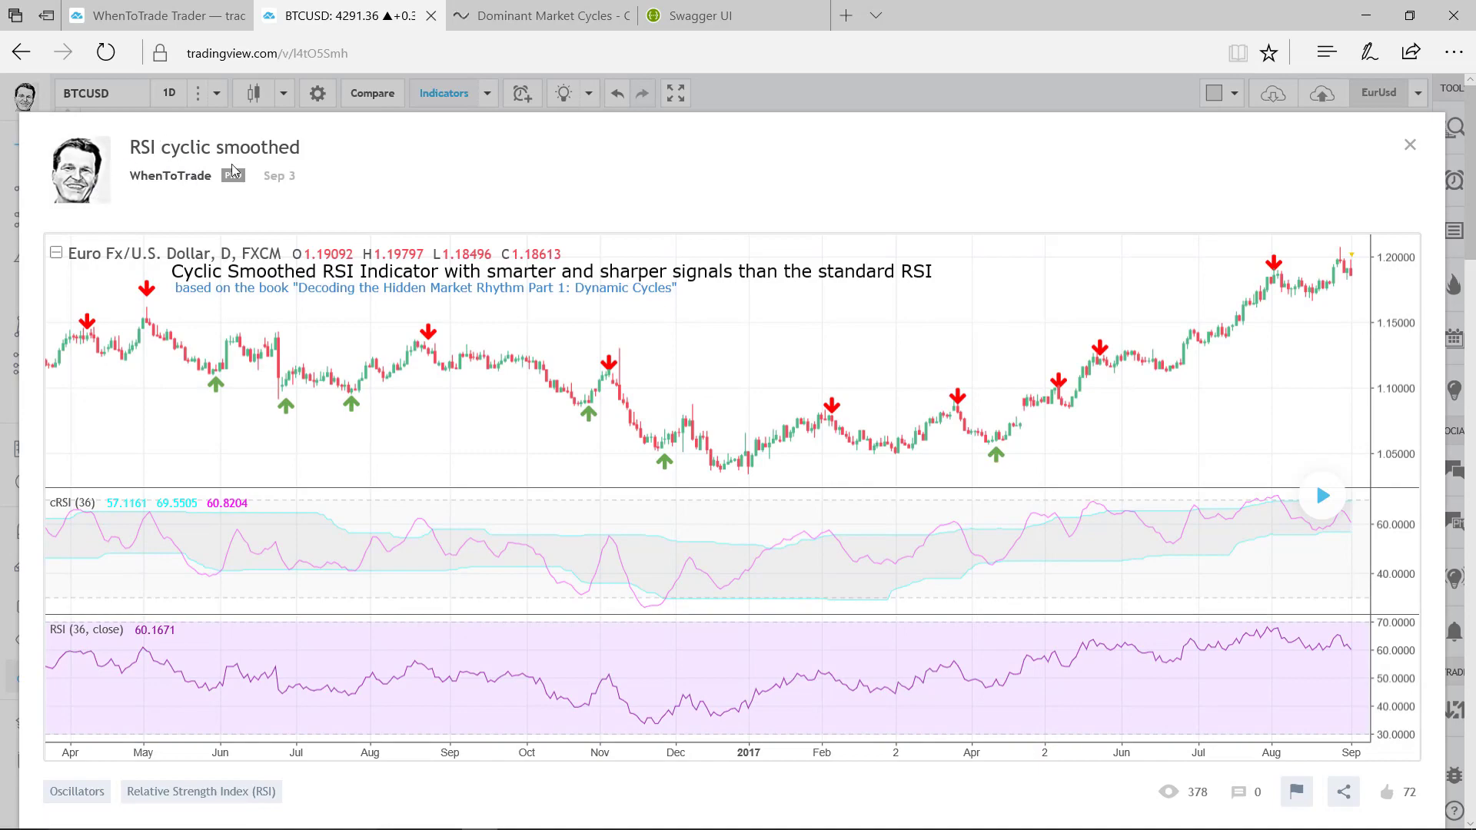
Scroll down to the script's description of its smoothing and adaptive bands.
{"action": "scroll", "scroll_direction": "down", "scroll_amount": 3}
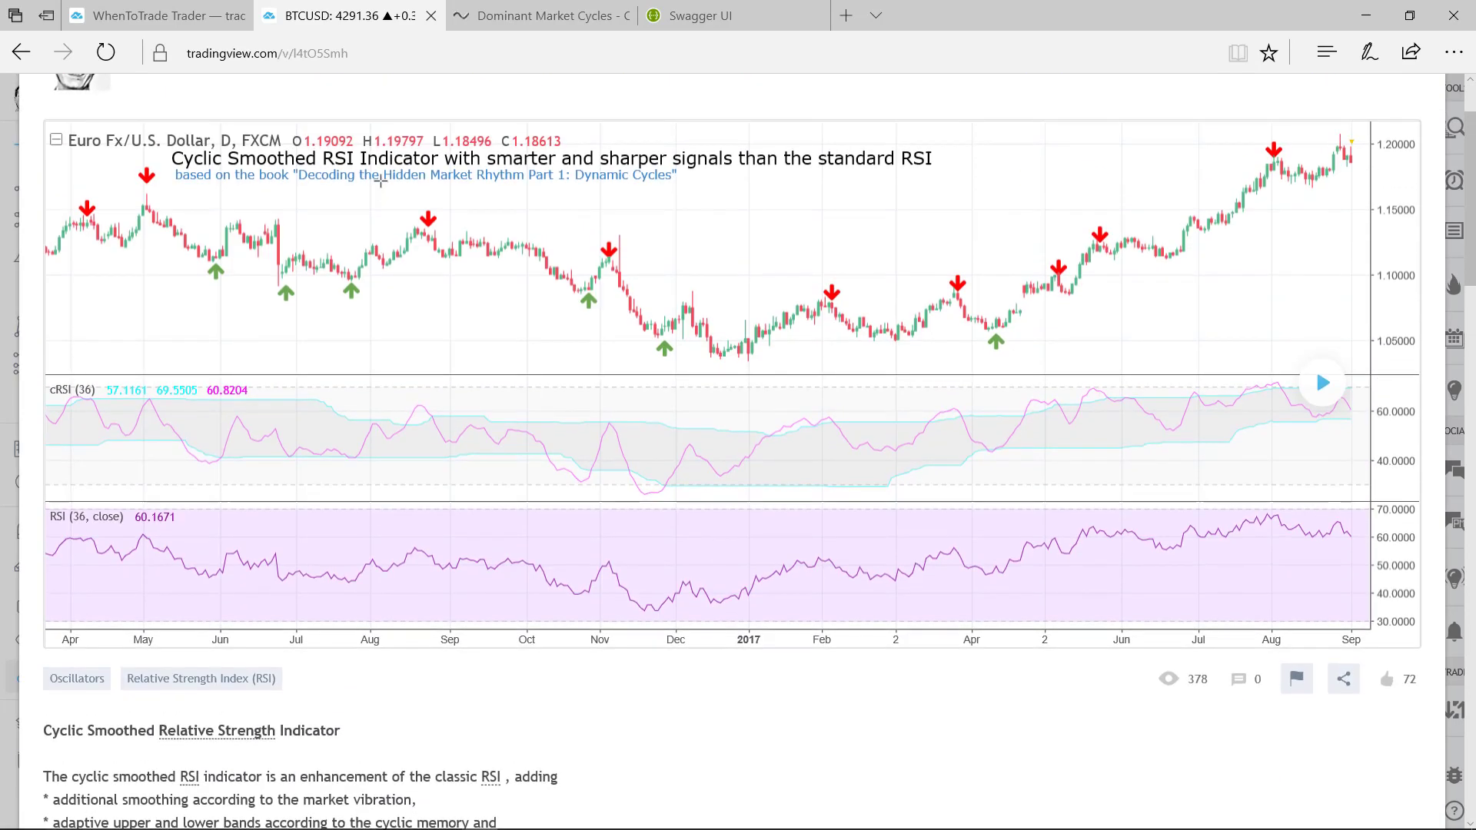
{"action": "scroll", "scroll_direction": "down", "scroll_amount": 3}
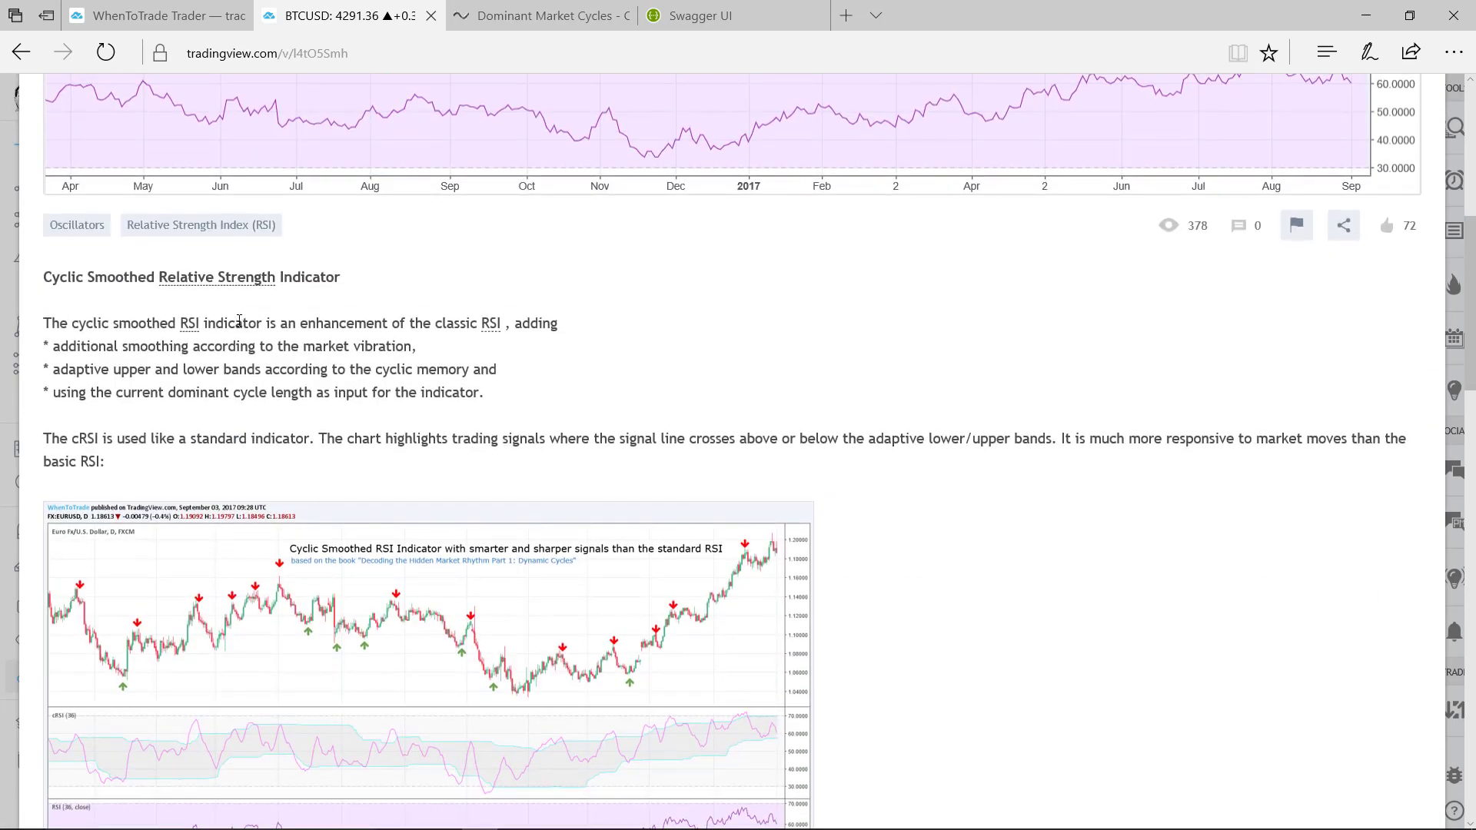